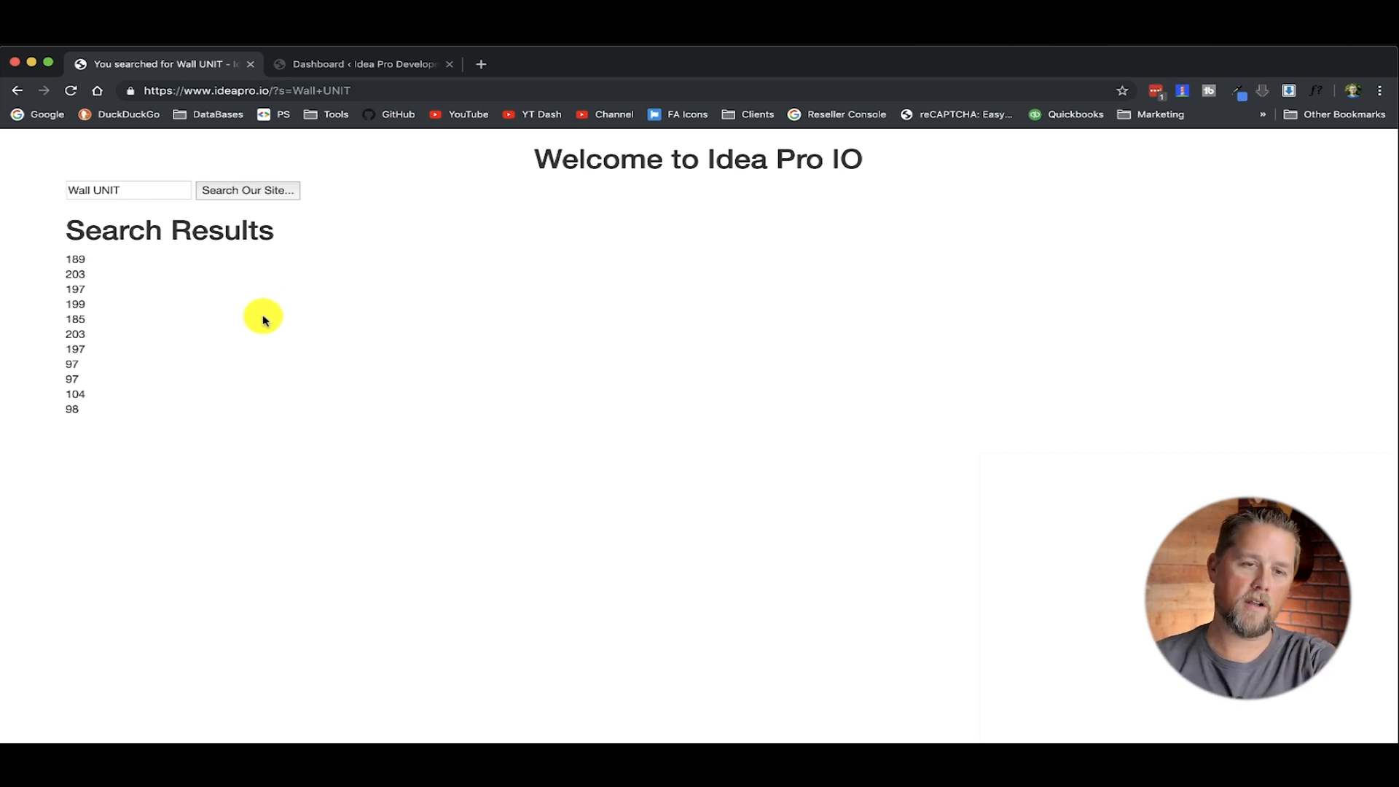
{"action": "mouse_move", "coordinate": [137, 280]}
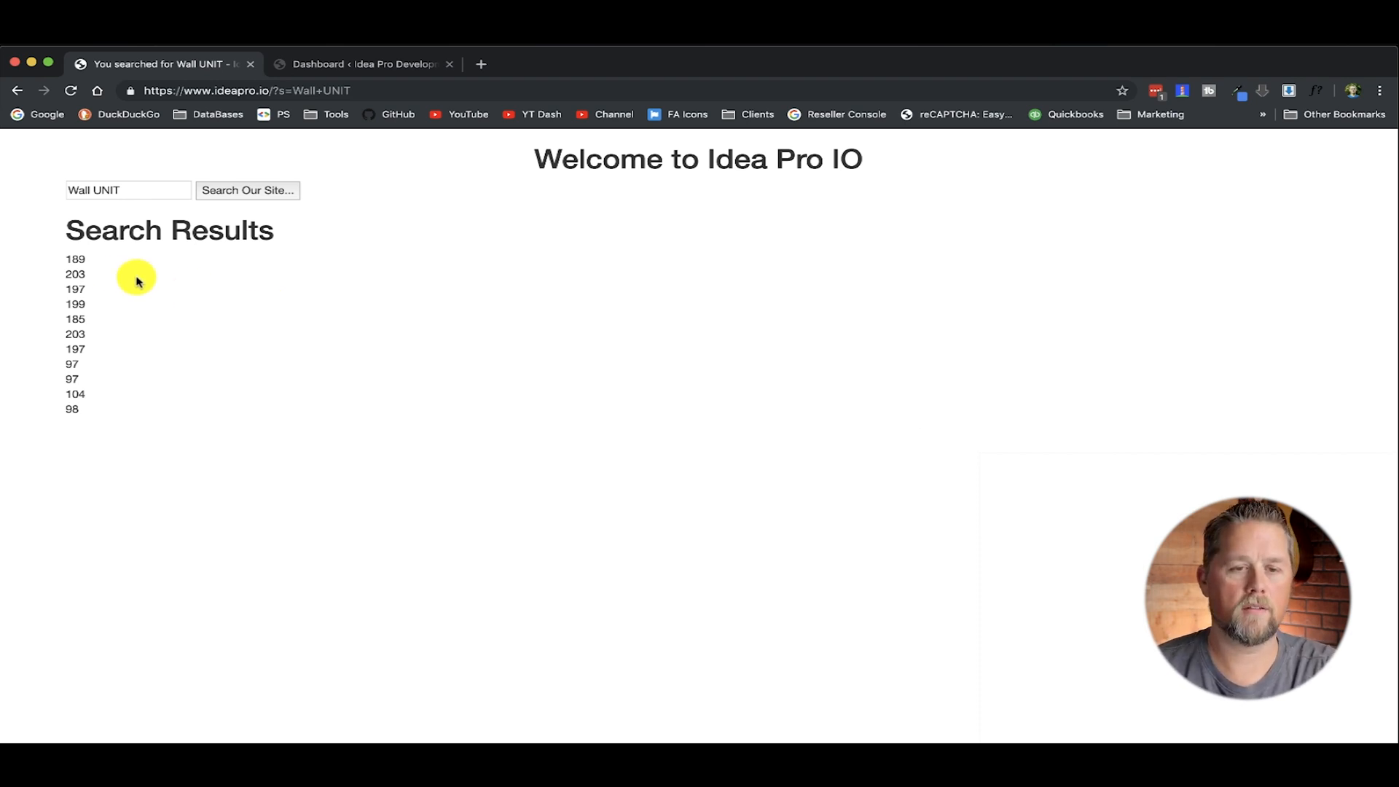
{"action": "mouse_move", "coordinate": [257, 335]}
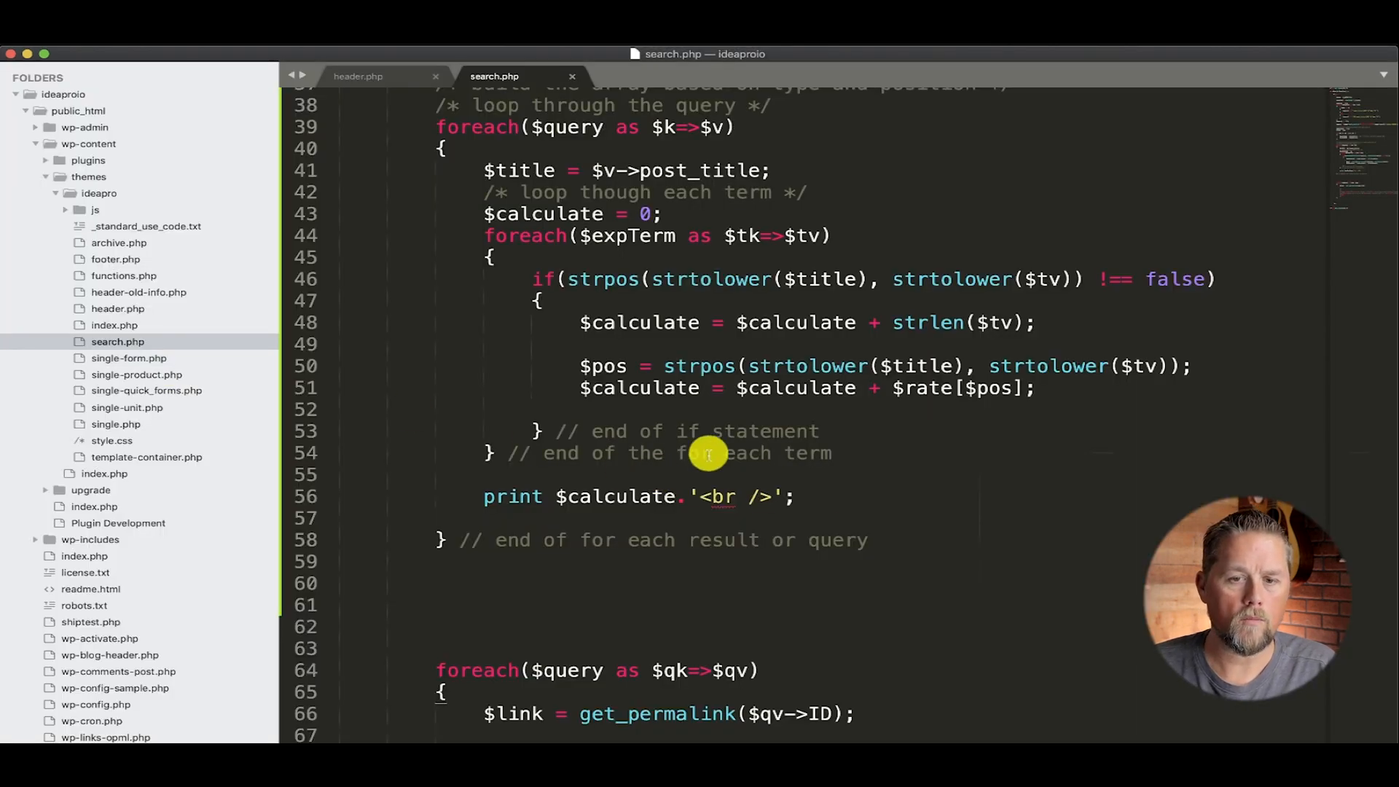
{"action": "mouse_move", "coordinate": [820, 460]}
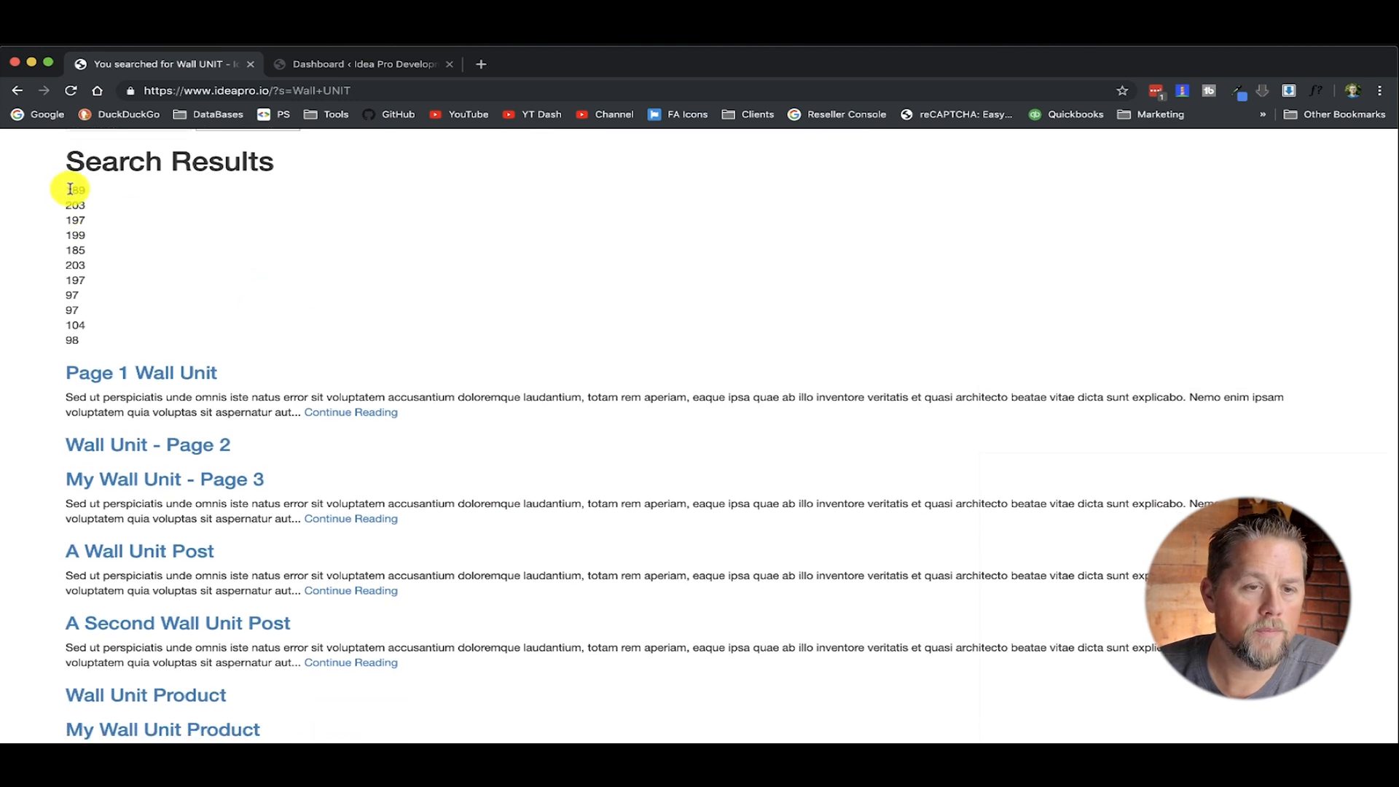
{"action": "mouse_move", "coordinate": [217, 271]}
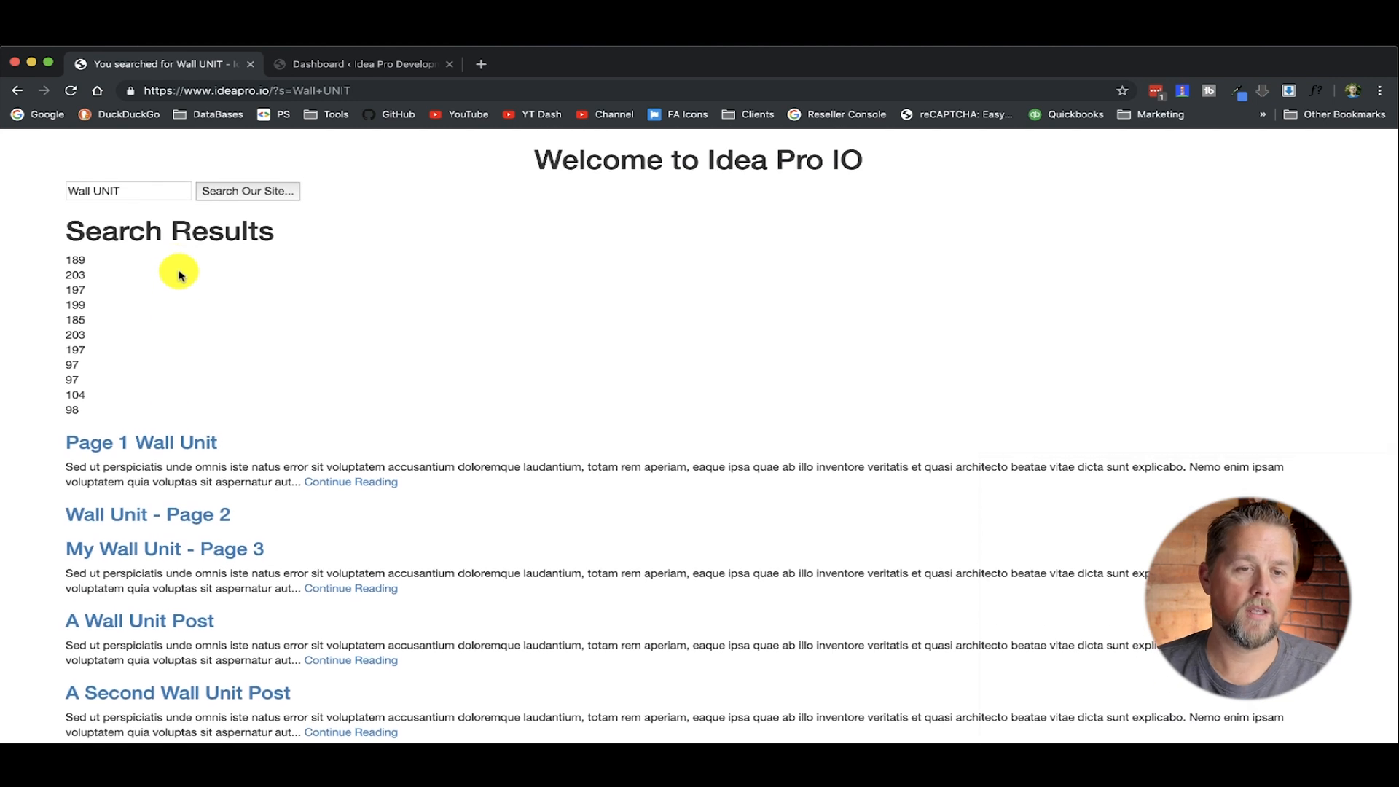
- Replace the search term with page and run Search Our Site to list its five scored results
{"action": "double_click", "coordinate": [141, 441]}
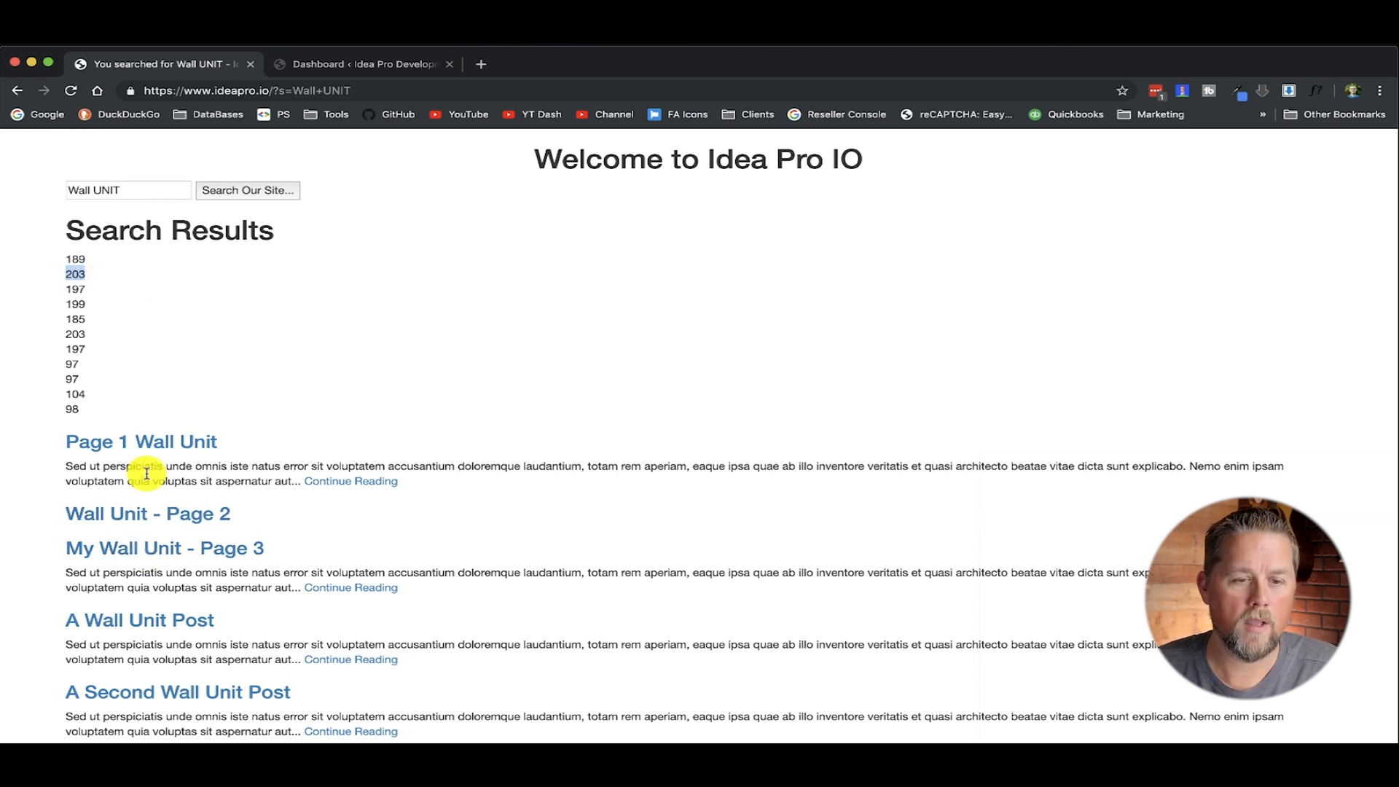
{"action": "mouse_move", "coordinate": [135, 527]}
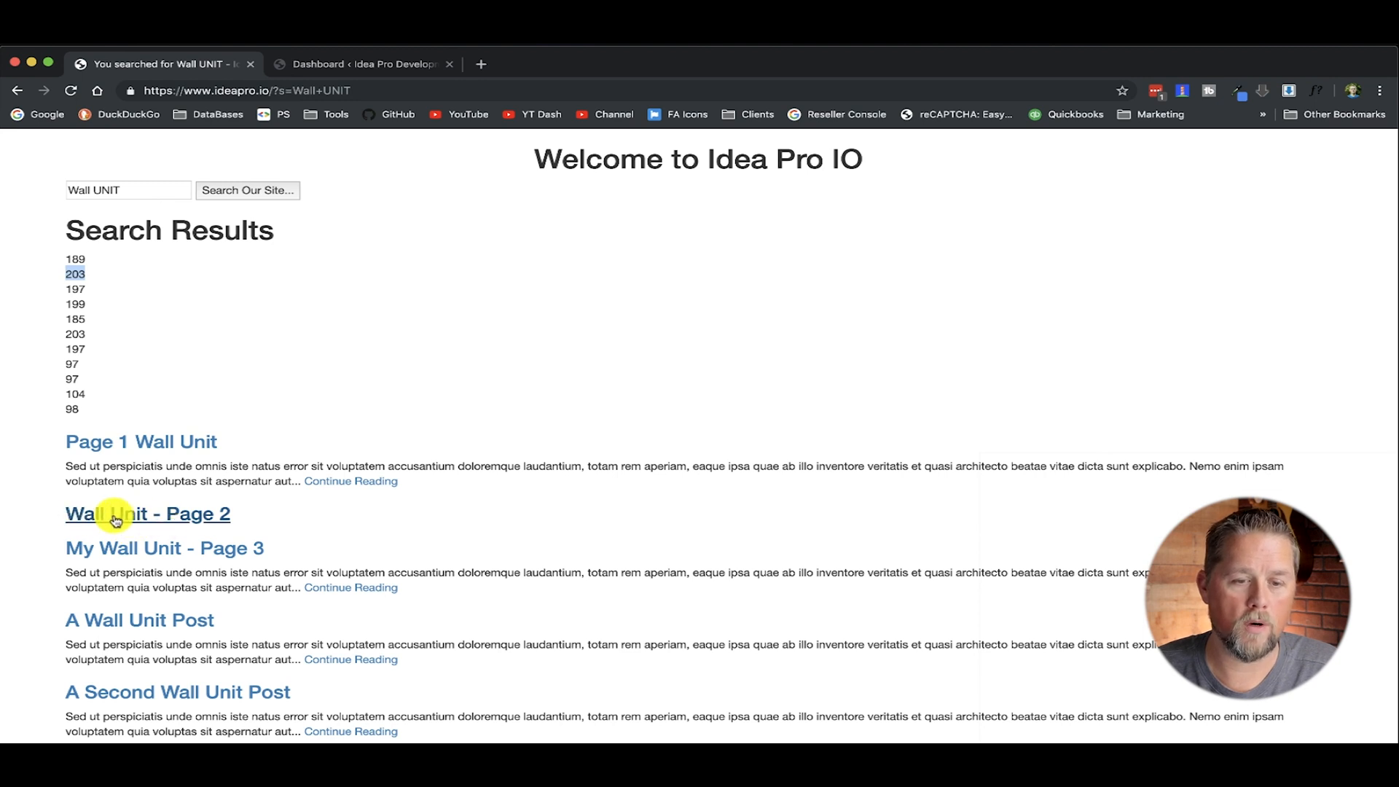
{"action": "mouse_move", "coordinate": [98, 442]}
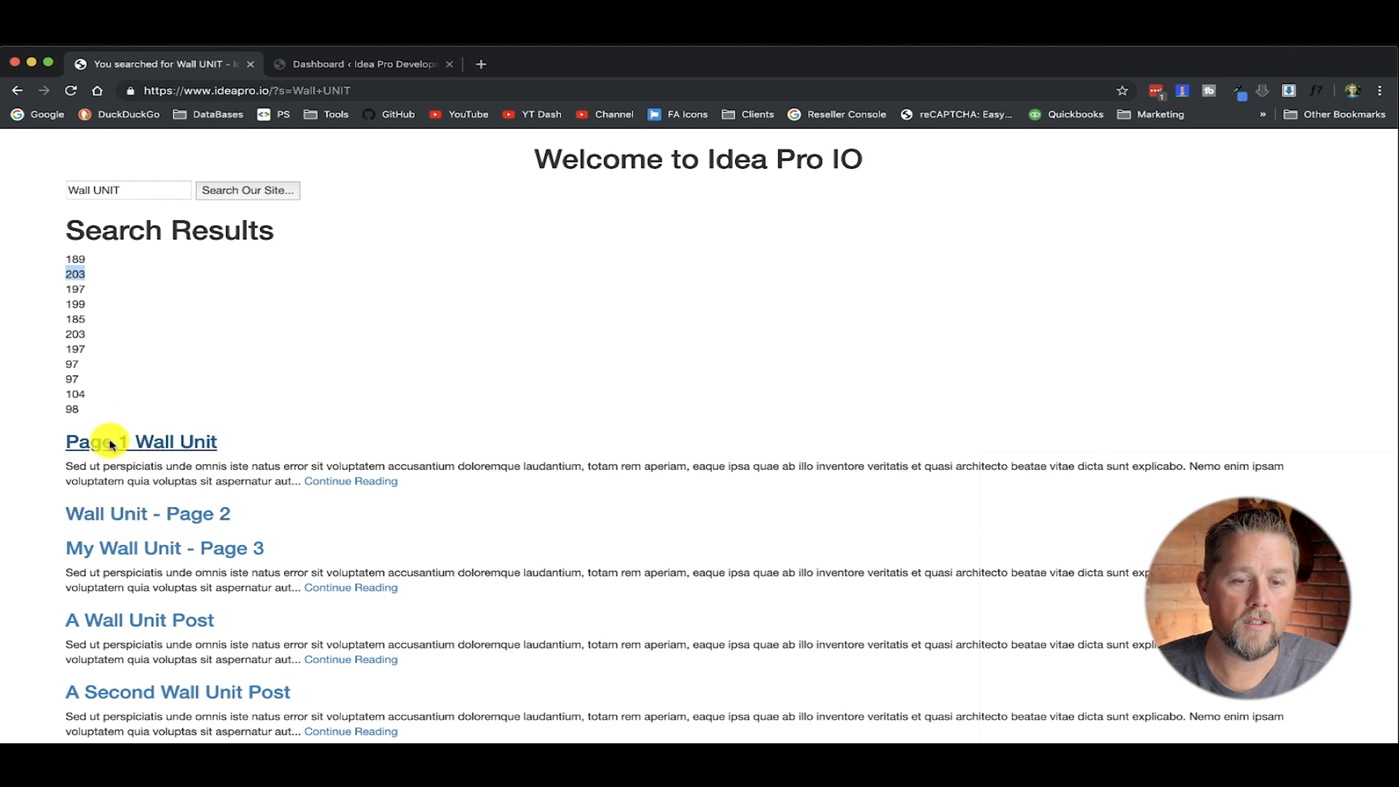
{"action": "left_click", "coordinate": [128, 189]}
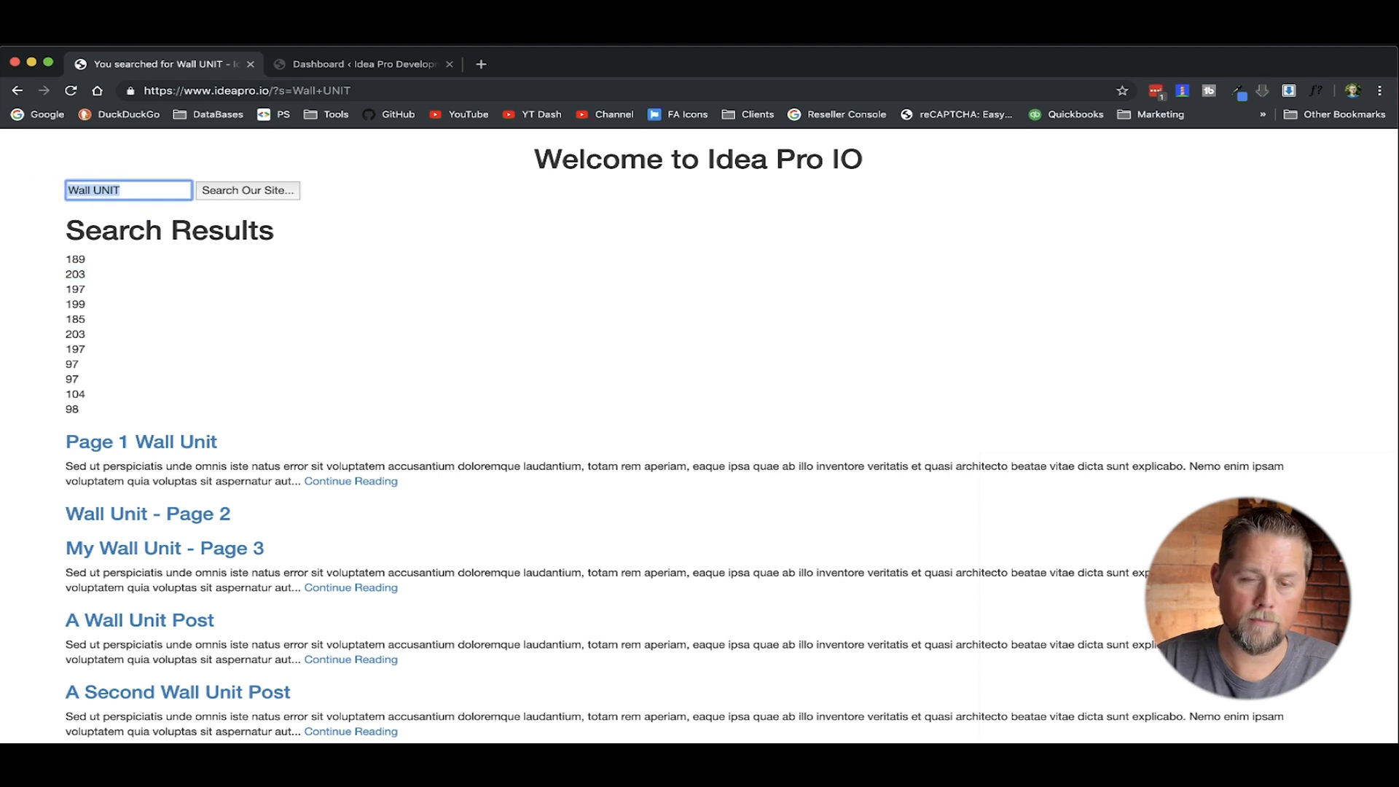
{"action": "left_click", "coordinate": [248, 189]}
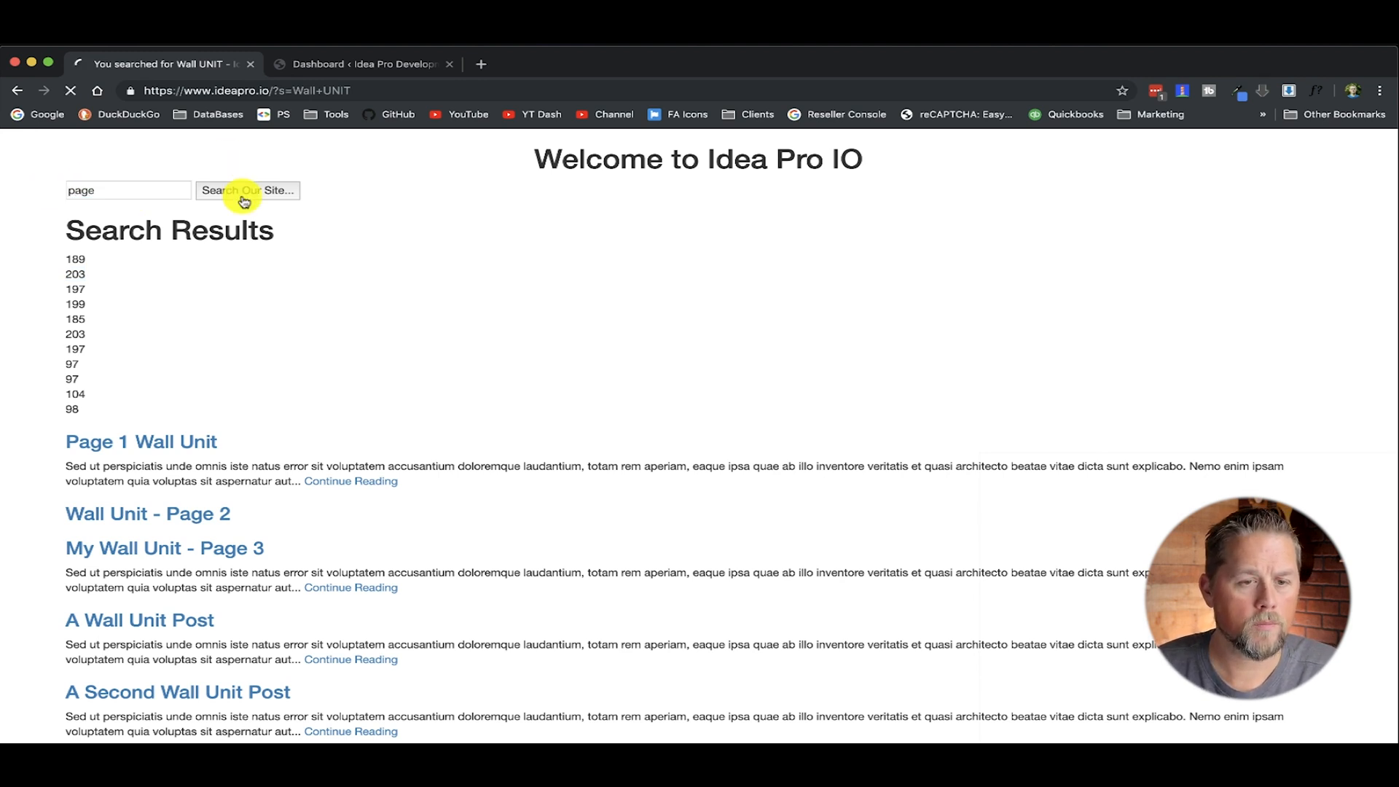
{"action": "left_click", "coordinate": [248, 189]}
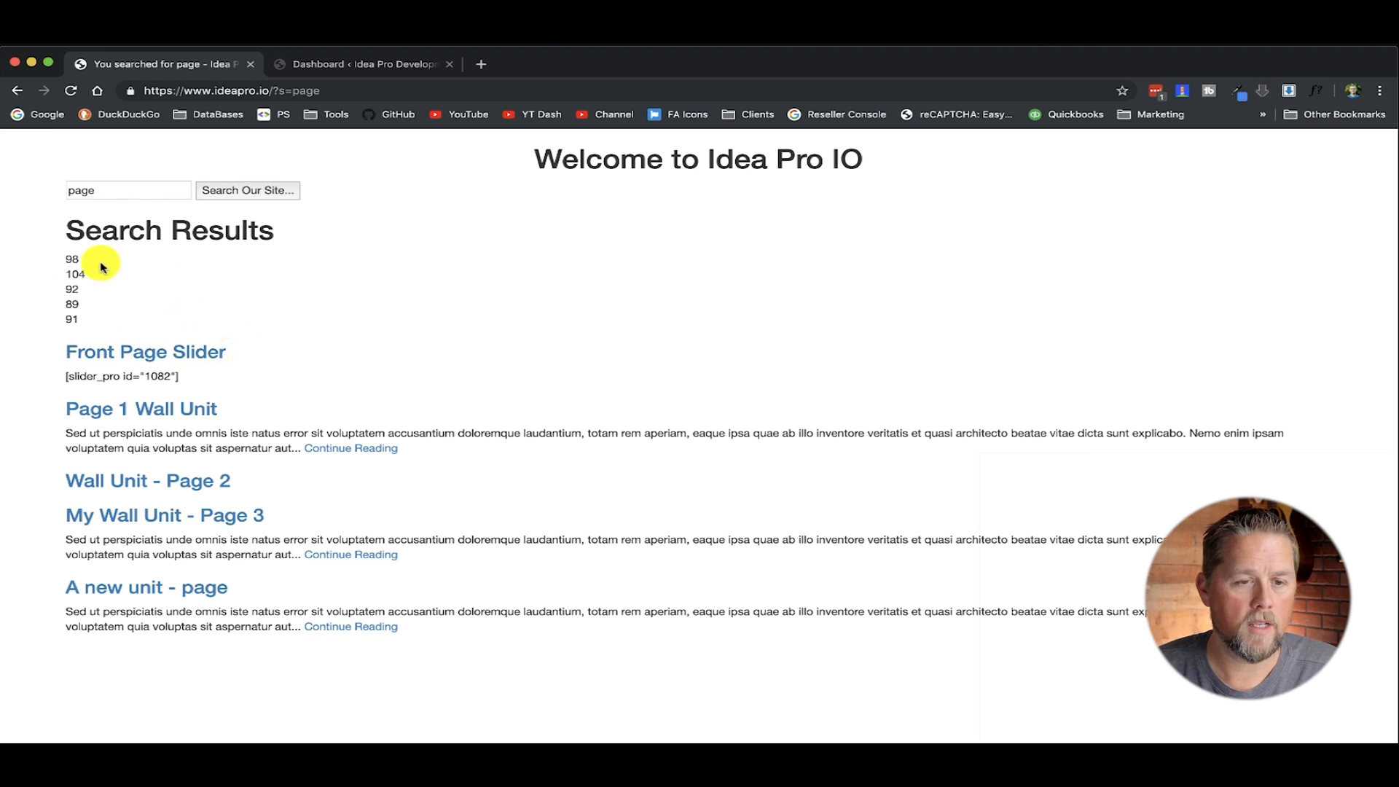
{"action": "mouse_move", "coordinate": [129, 408]}
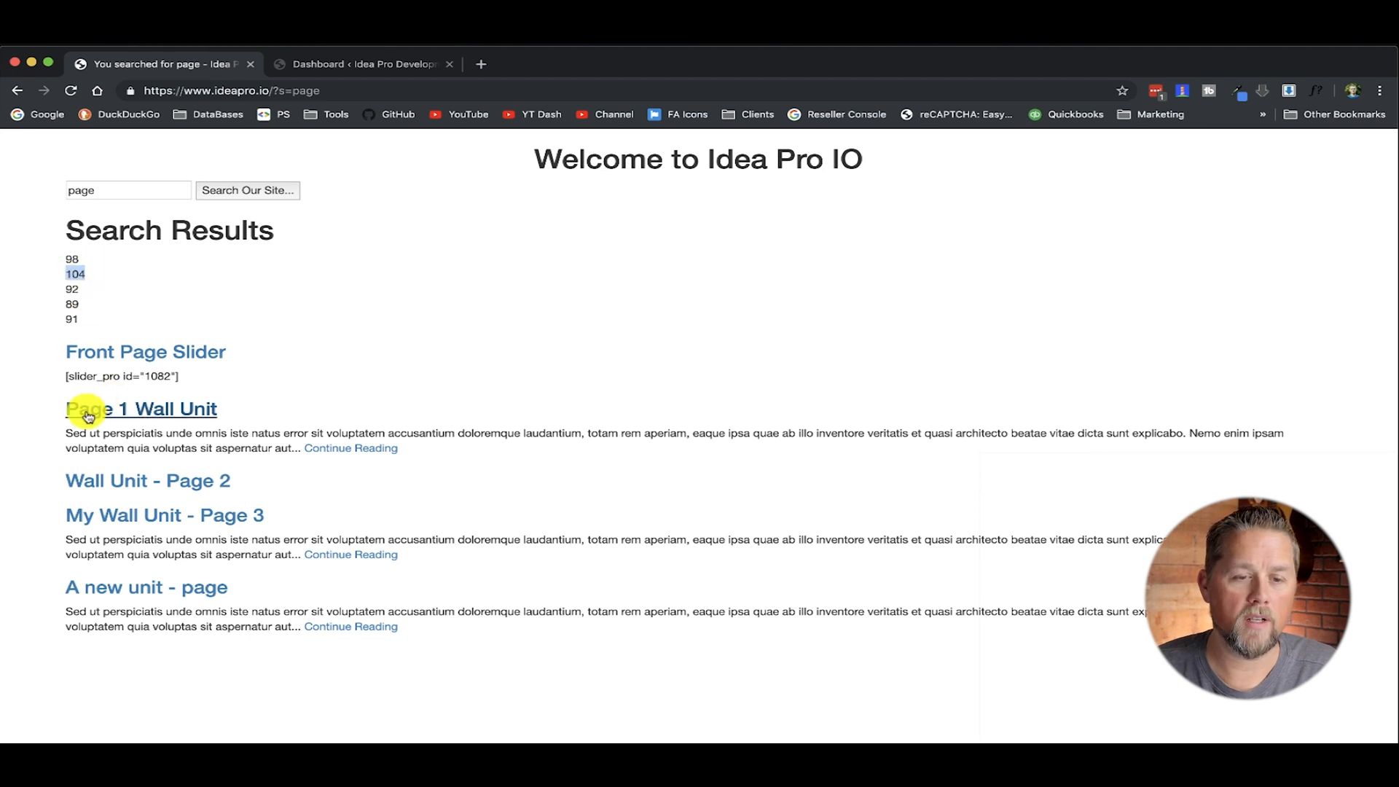
{"action": "mouse_move", "coordinate": [122, 359]}
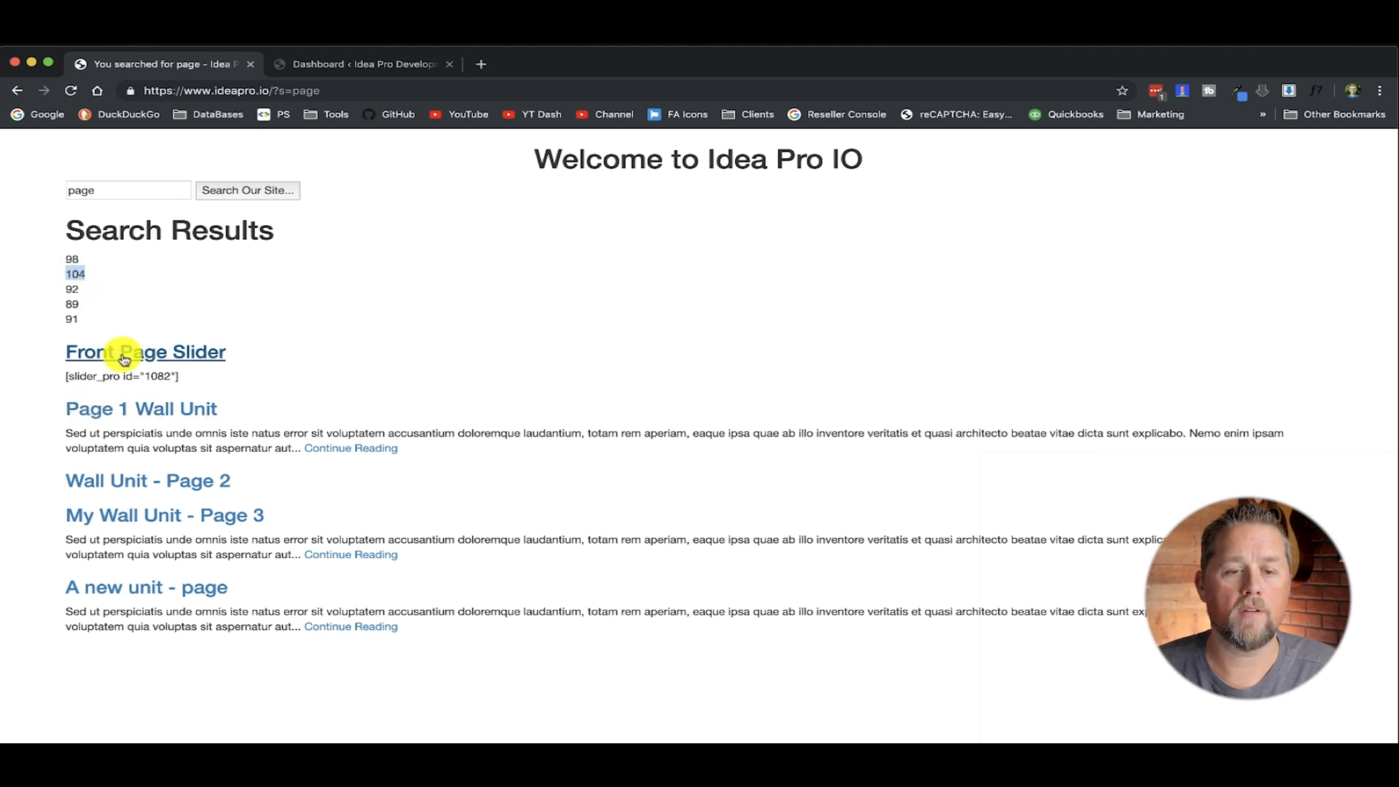
{"action": "mouse_move", "coordinate": [101, 411]}
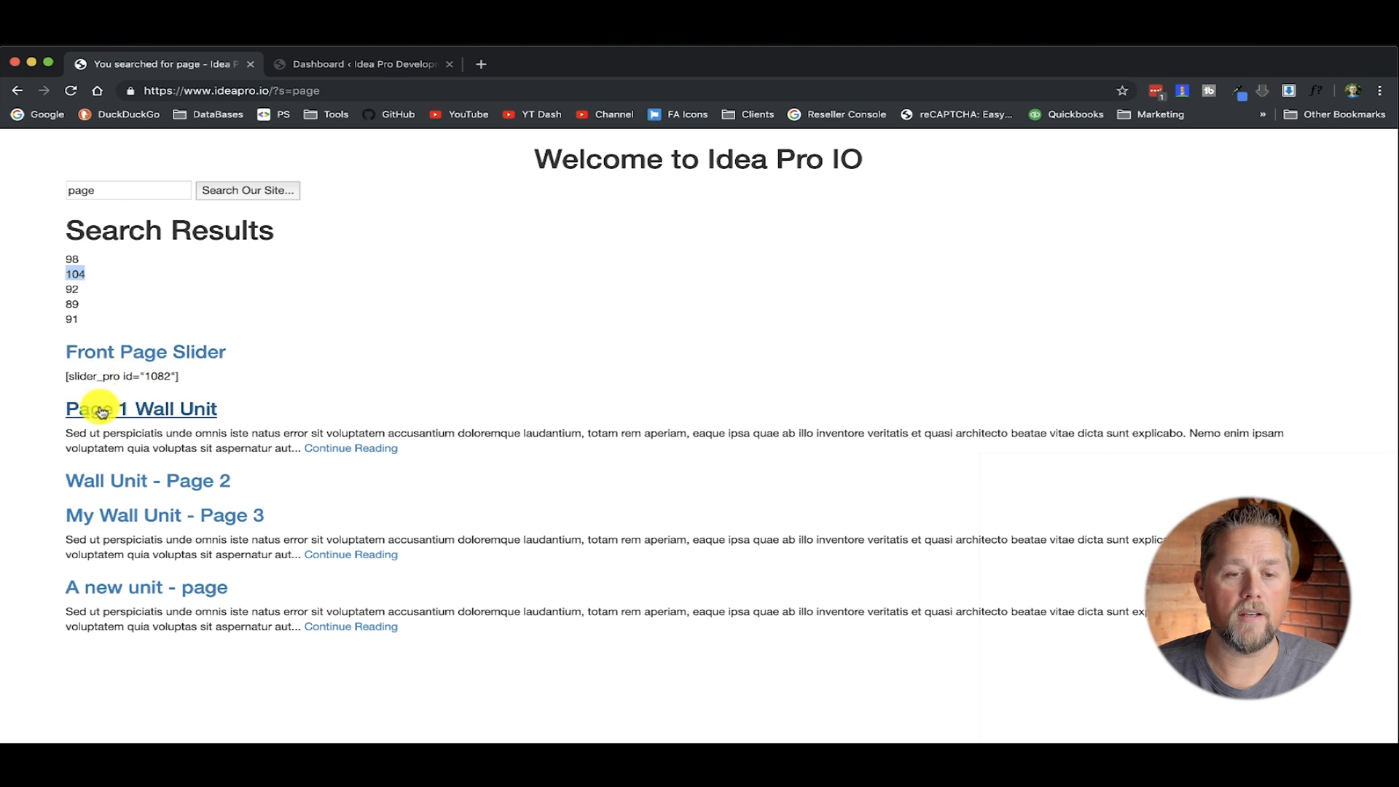
{"action": "mouse_move", "coordinate": [156, 332]}
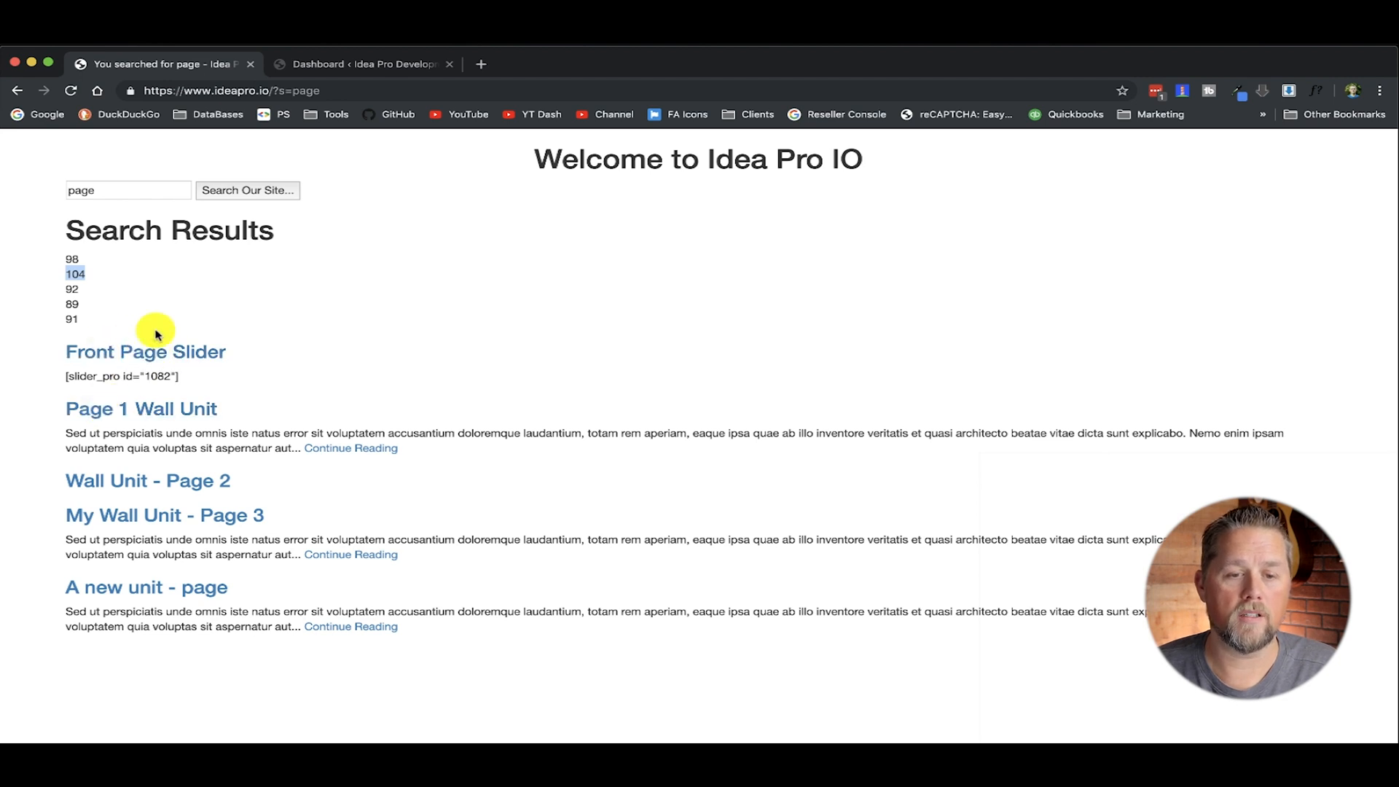
{"action": "mouse_move", "coordinate": [228, 400]}
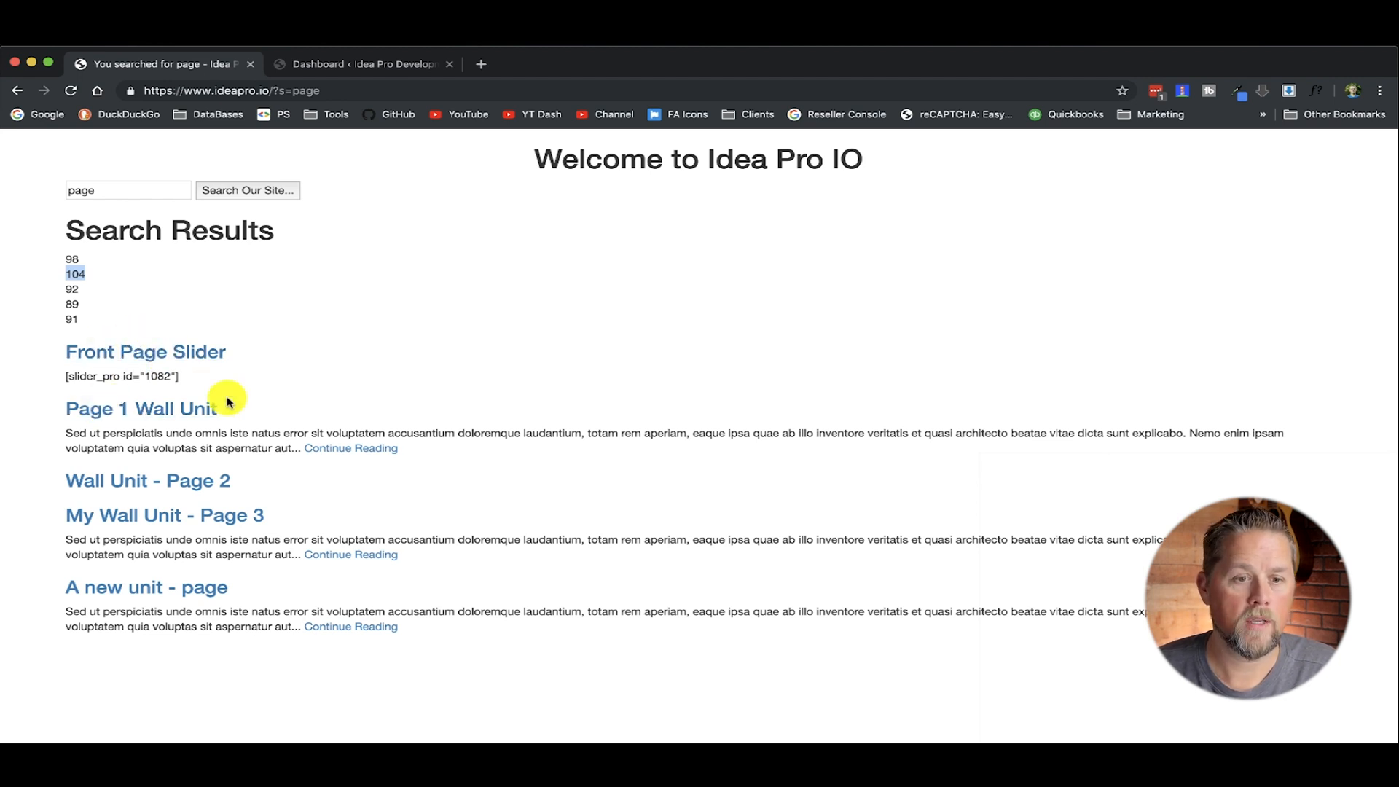
{"action": "mouse_move", "coordinate": [148, 479]}
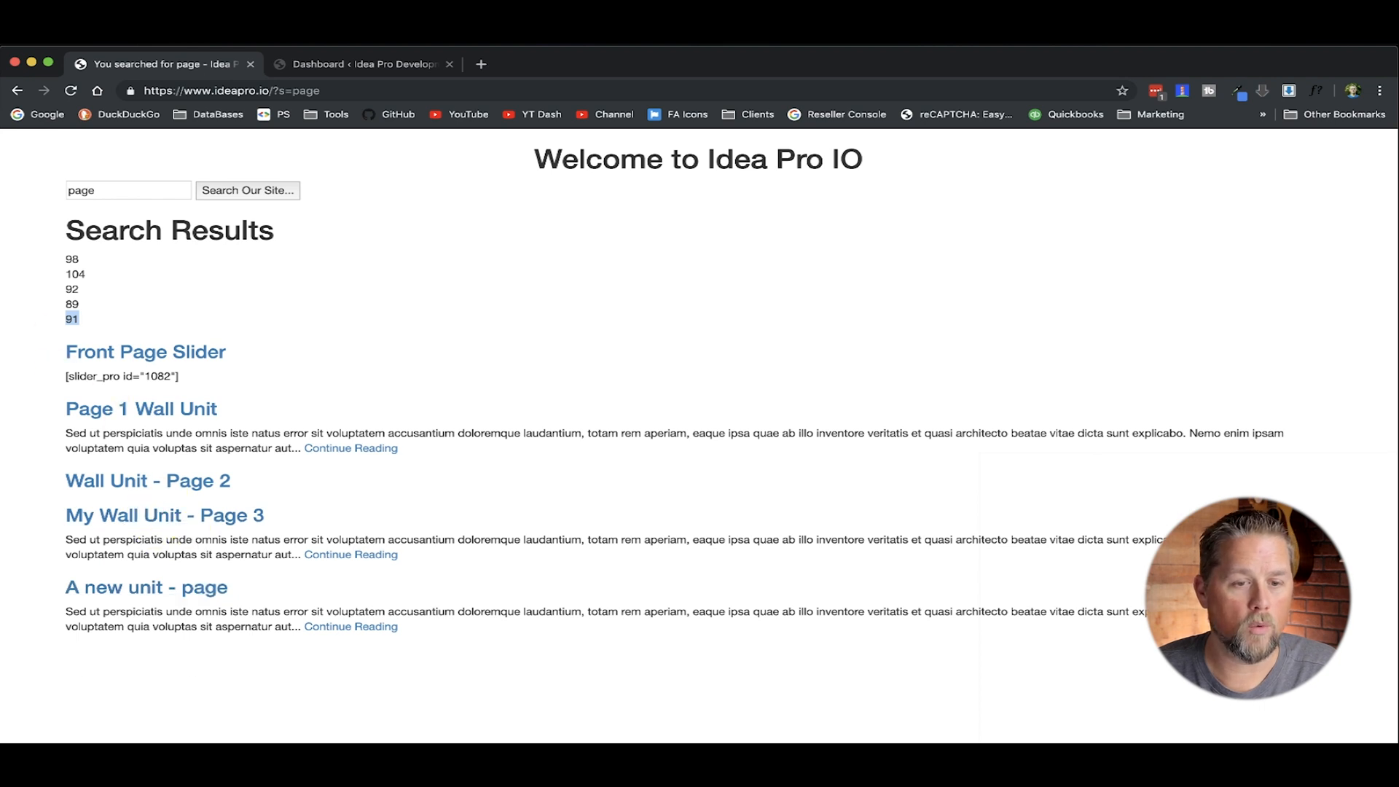
{"action": "mouse_move", "coordinate": [344, 462]}
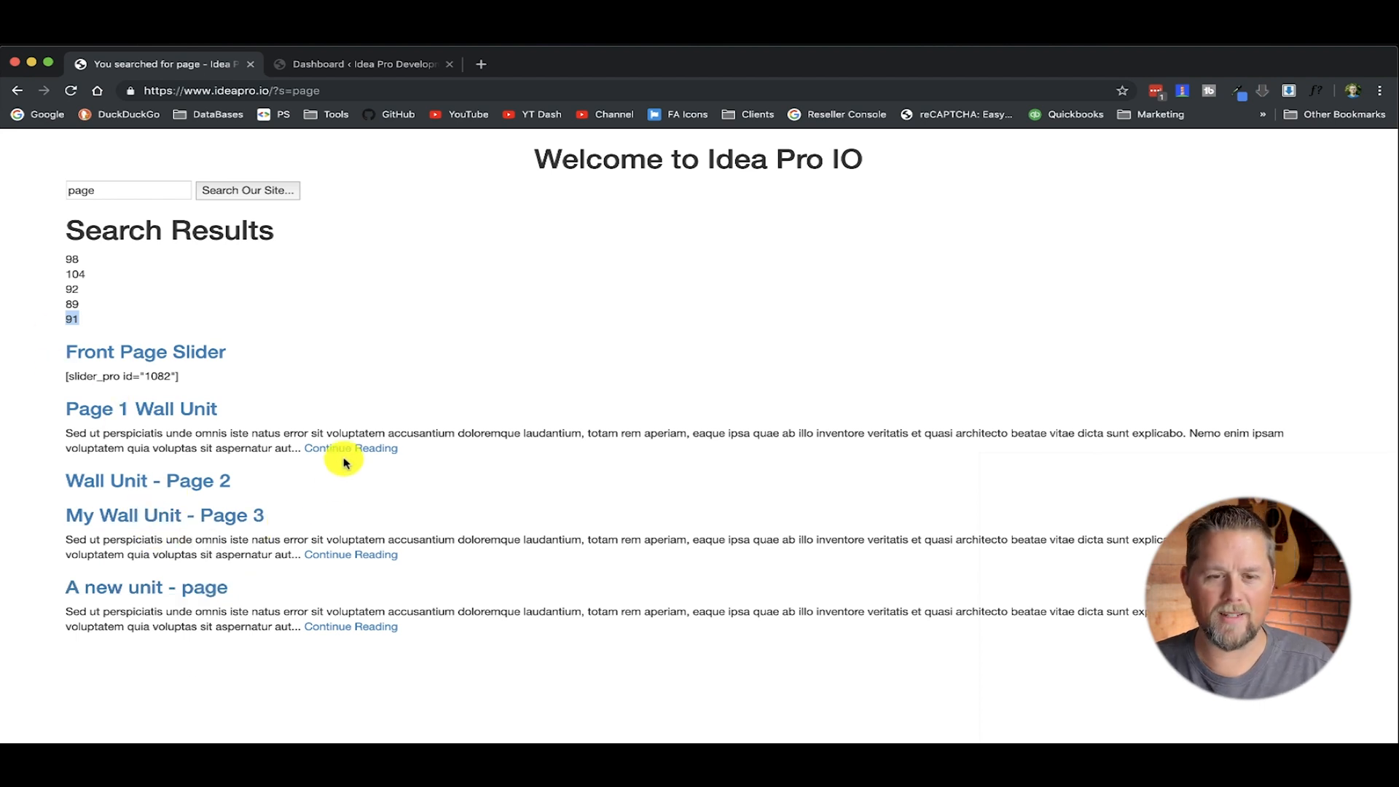
{"action": "mouse_move", "coordinate": [320, 369]}
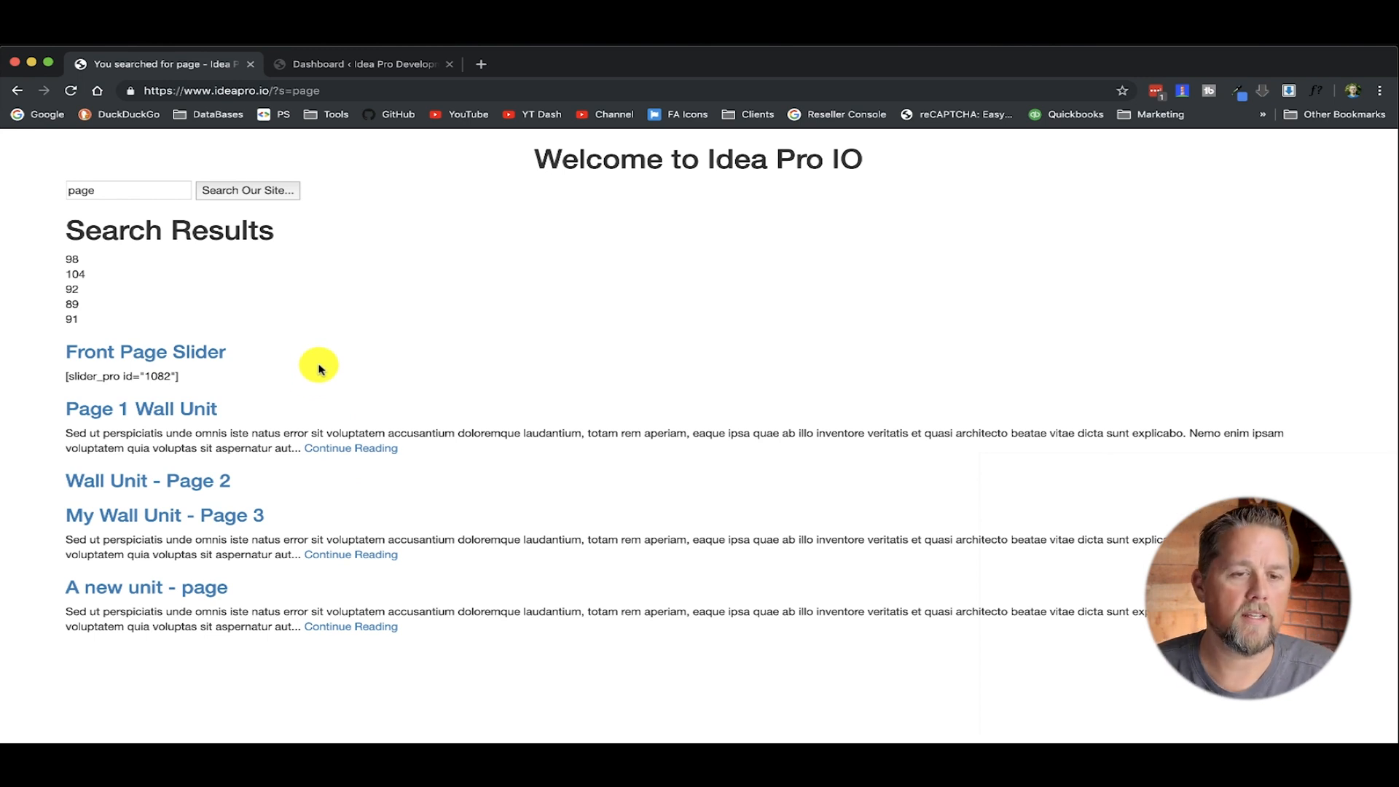
{"action": "mouse_move", "coordinate": [239, 348]}
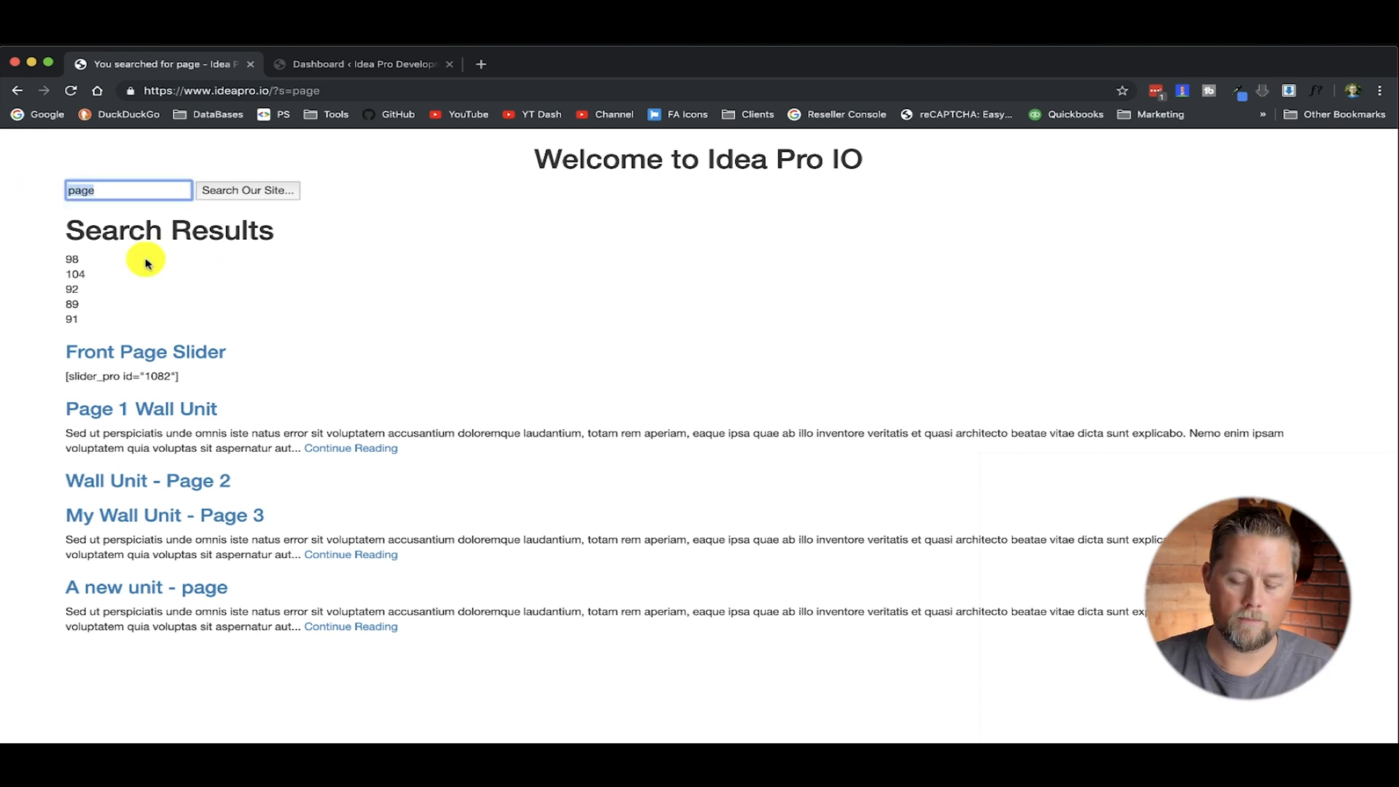
- Search the site for 'wall unit' and scroll through its eleven scores and matching titles
{"action": "type", "text": "wall unit"}
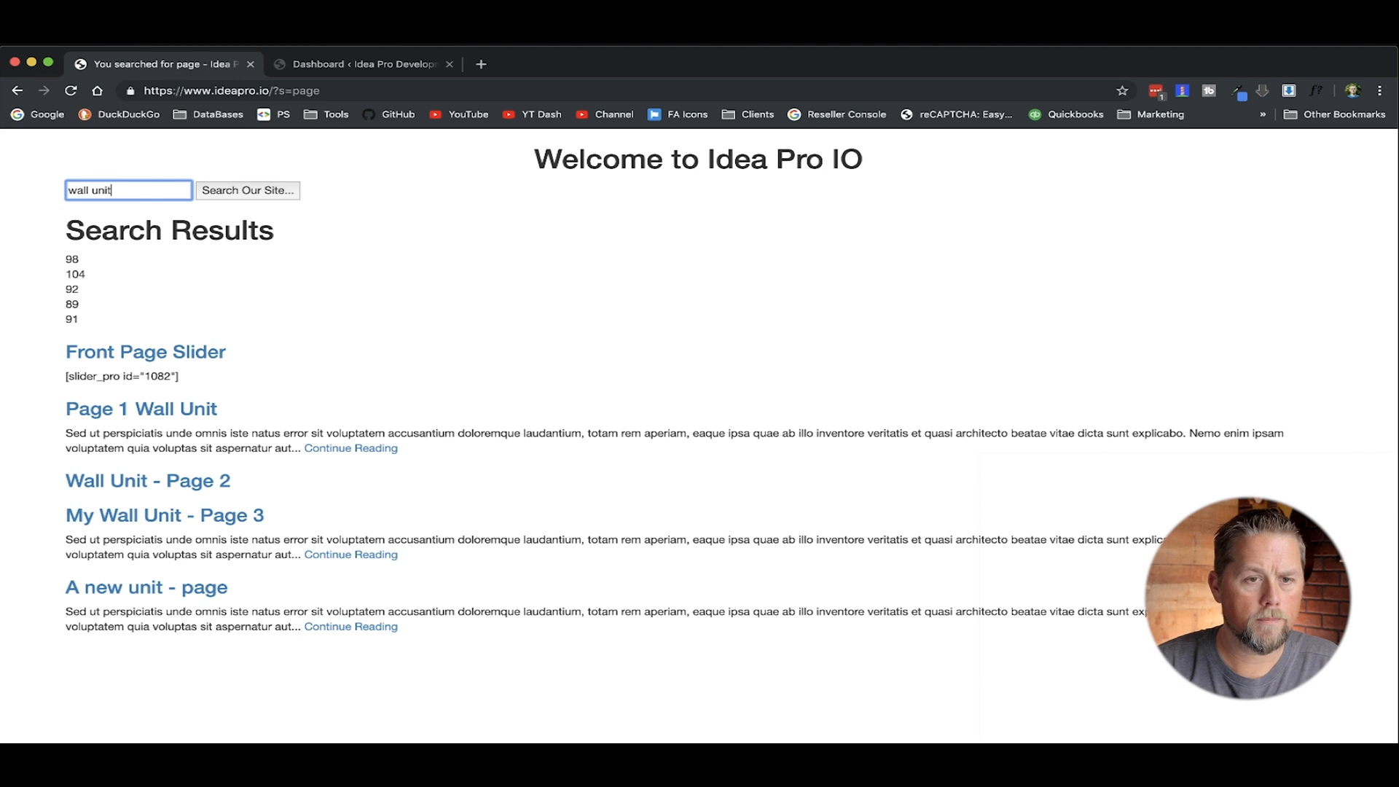
{"action": "left_click", "coordinate": [248, 190]}
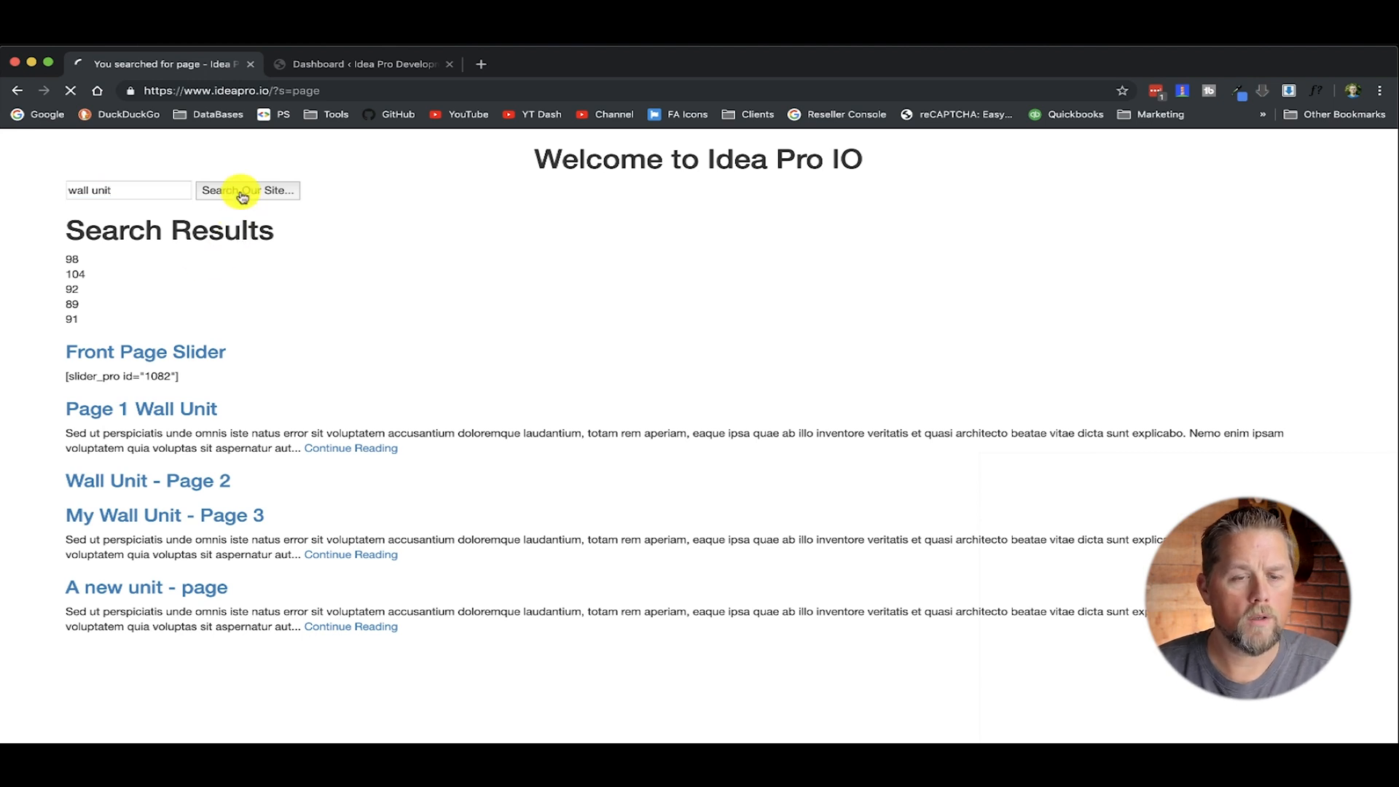
{"action": "left_click", "coordinate": [248, 189]}
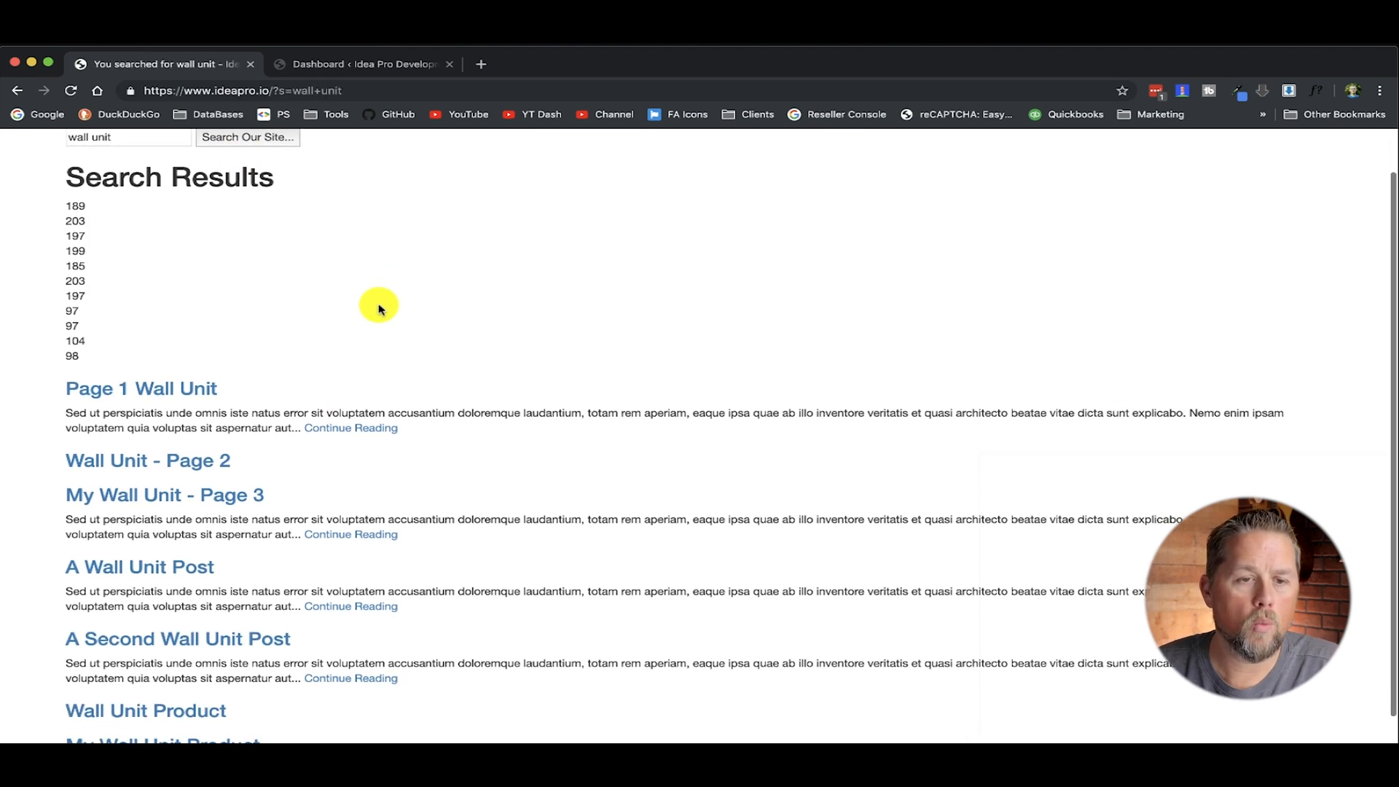
{"action": "scroll", "scroll_direction": "down", "scroll_amount": 3}
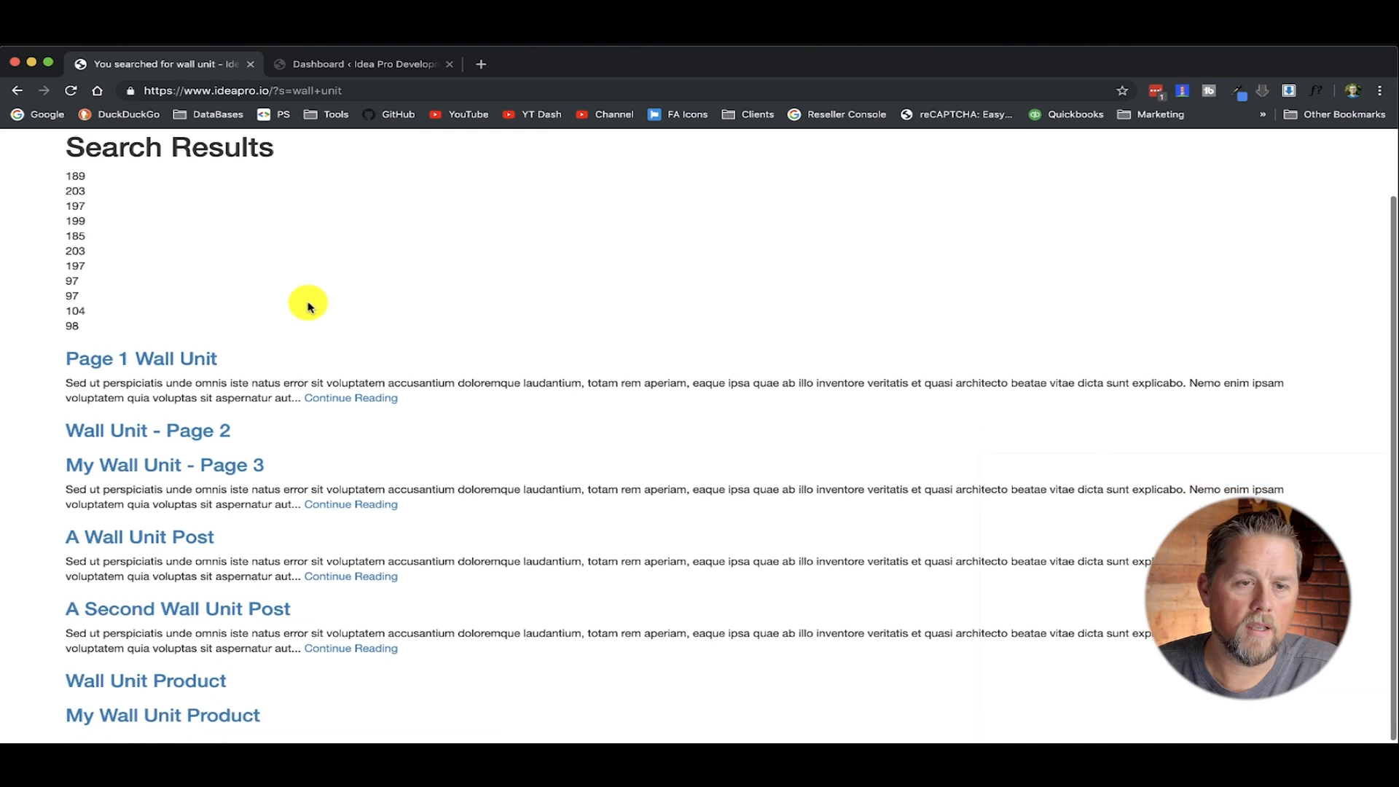
{"action": "mouse_move", "coordinate": [106, 280]}
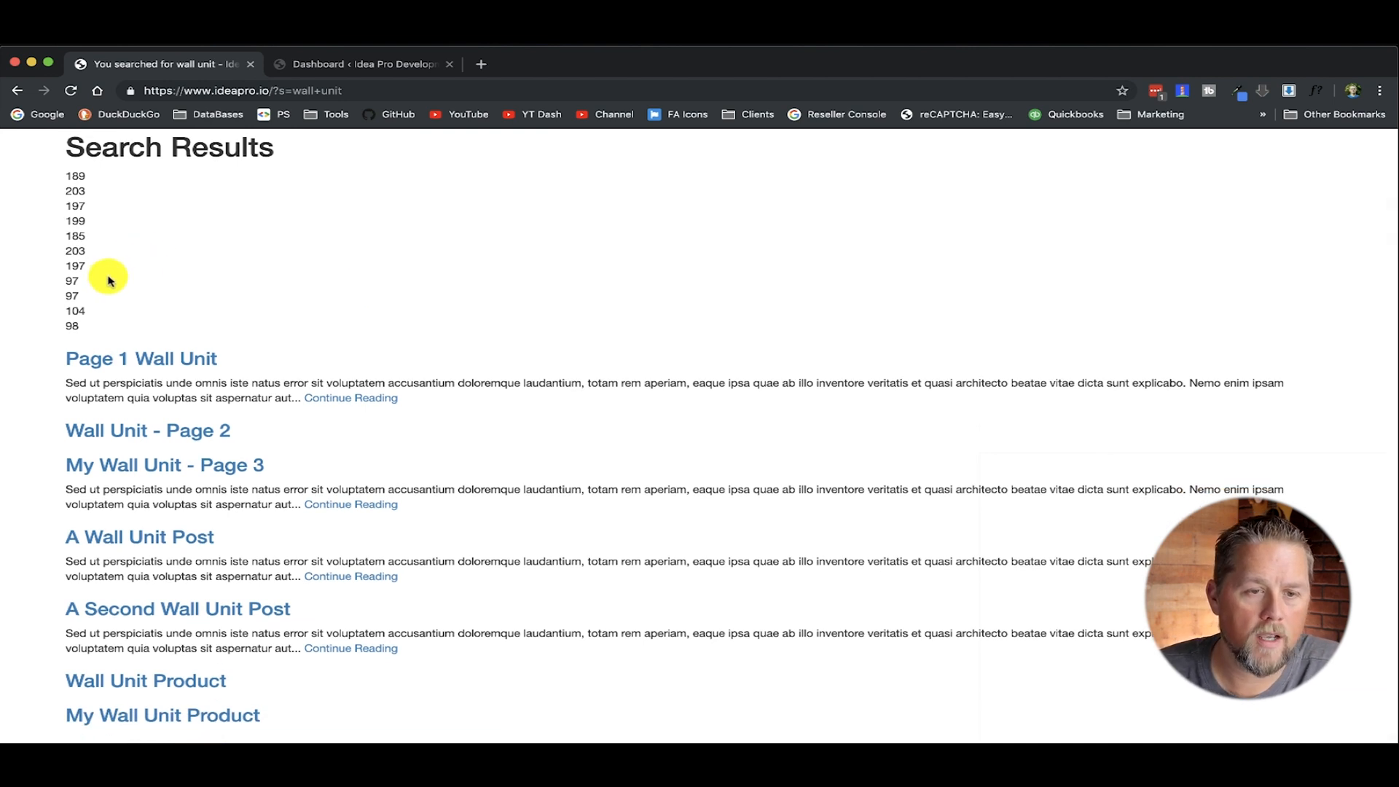
{"action": "scroll", "scroll_direction": "down", "scroll_amount": 3}
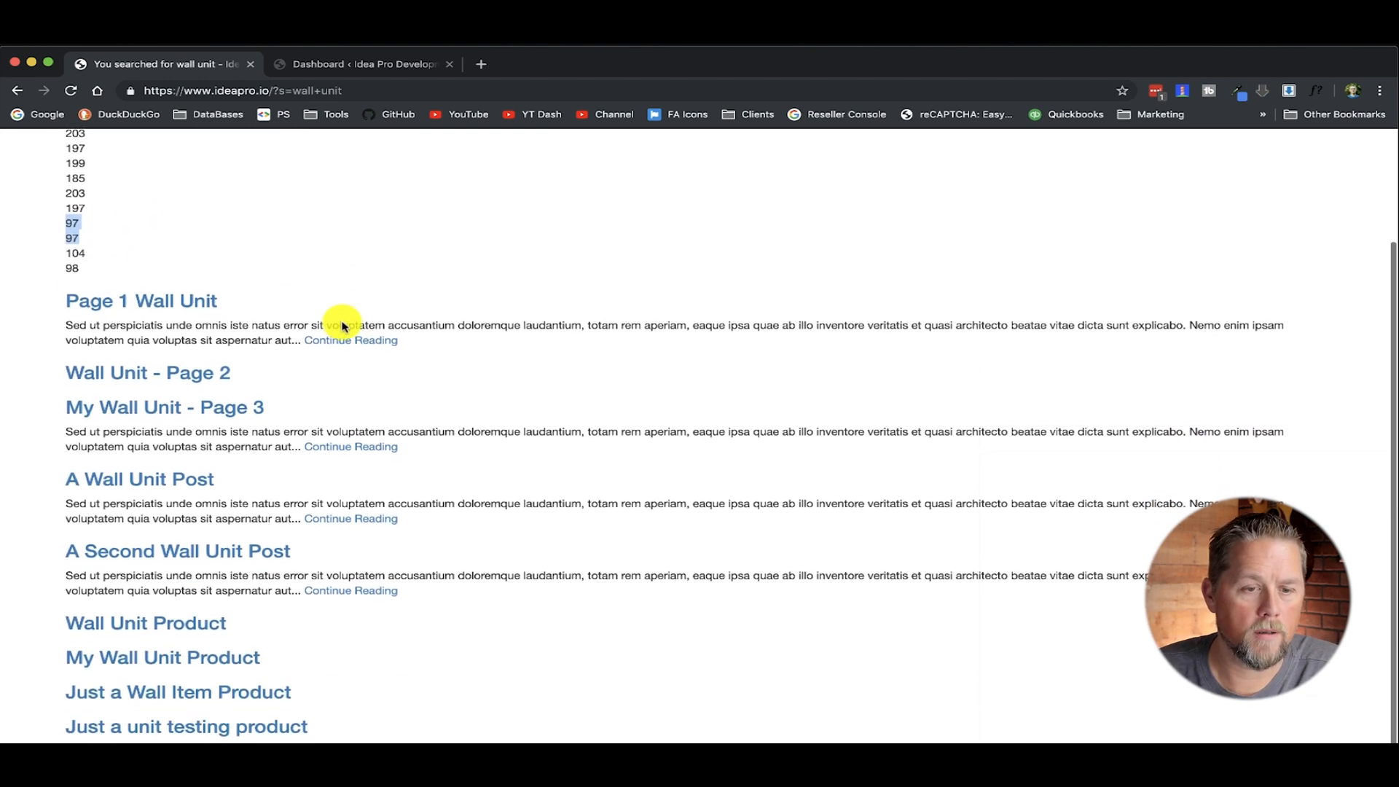
{"action": "scroll", "scroll_direction": "down", "scroll_amount": 3}
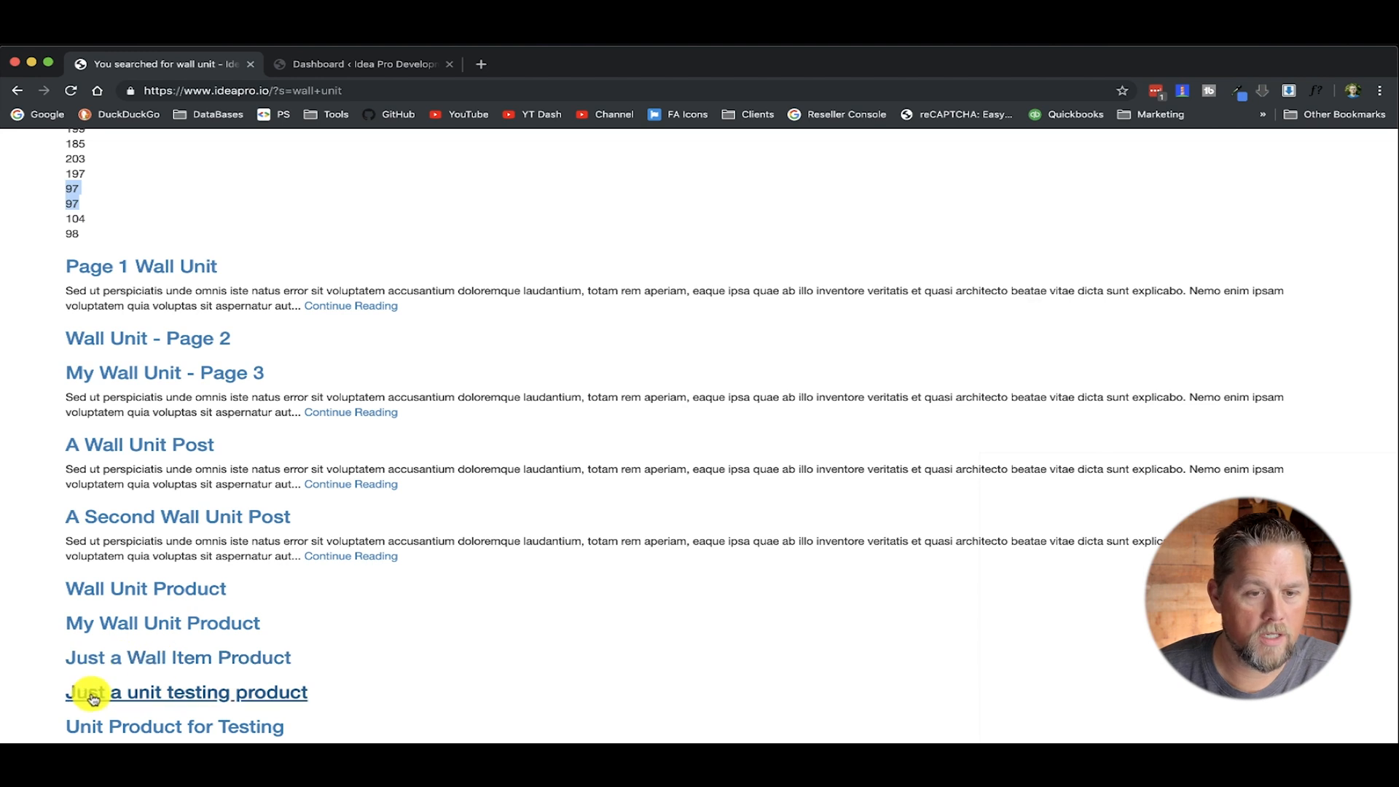
{"action": "mouse_move", "coordinate": [325, 671]}
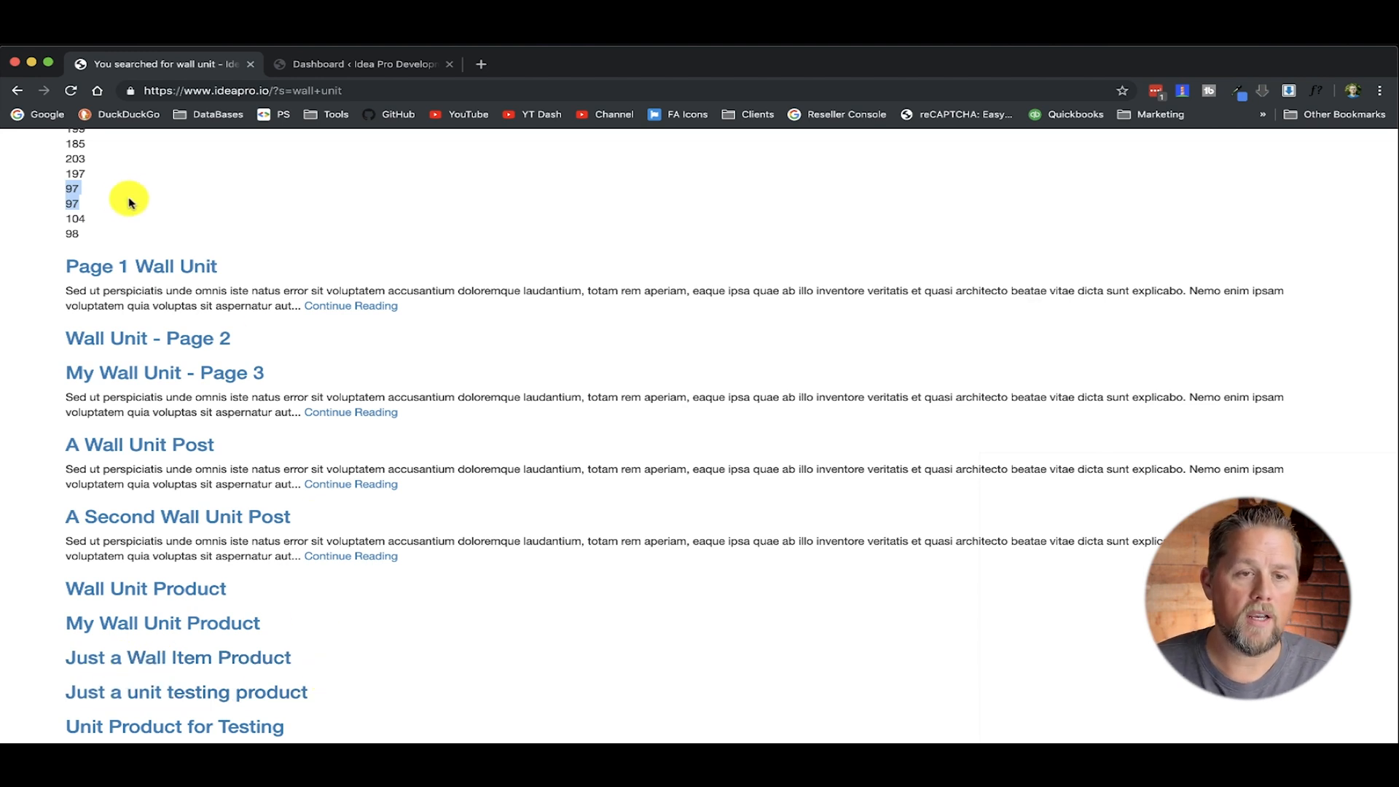
{"action": "scroll", "scroll_direction": "up", "scroll_amount": 3}
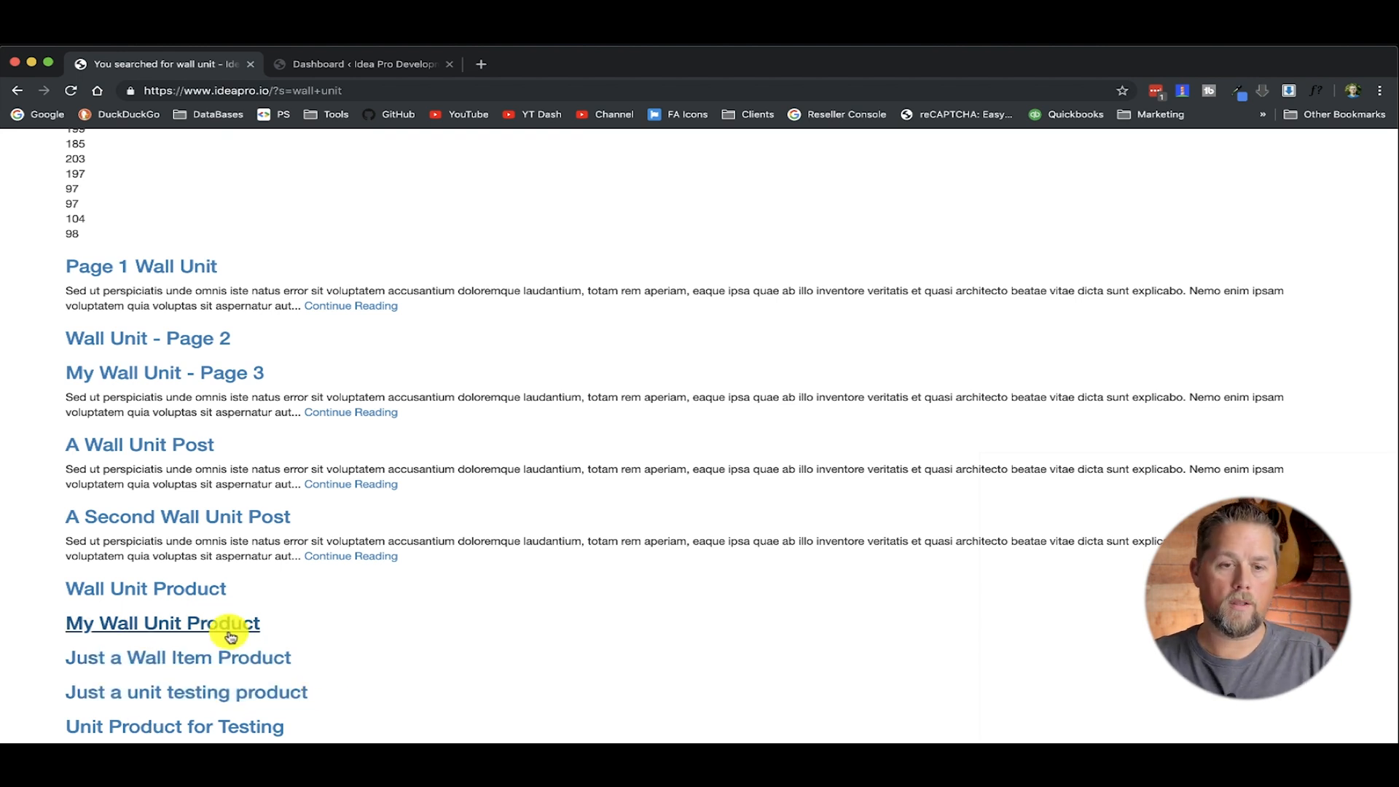
{"action": "mouse_move", "coordinate": [356, 667]}
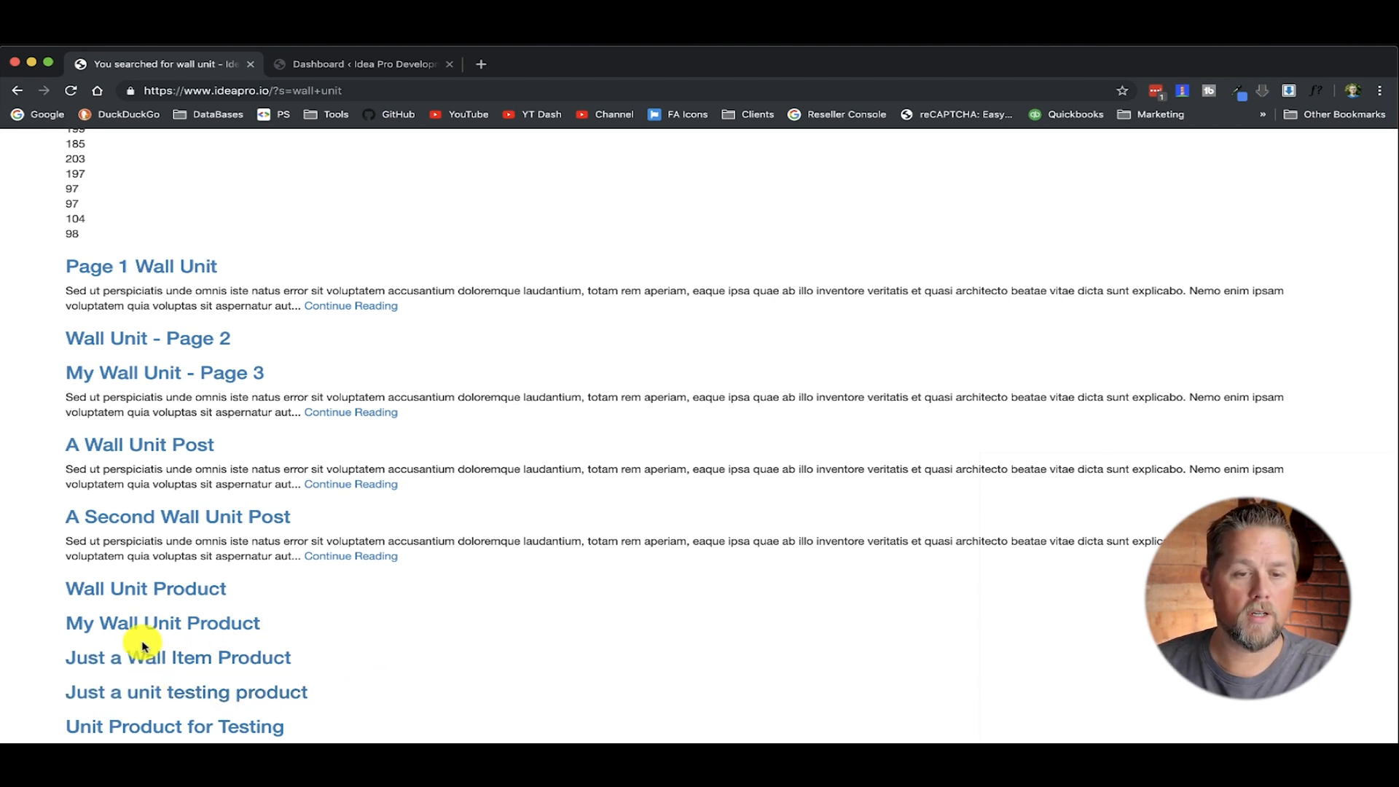
{"action": "scroll", "scroll_direction": "up", "scroll_amount": 3}
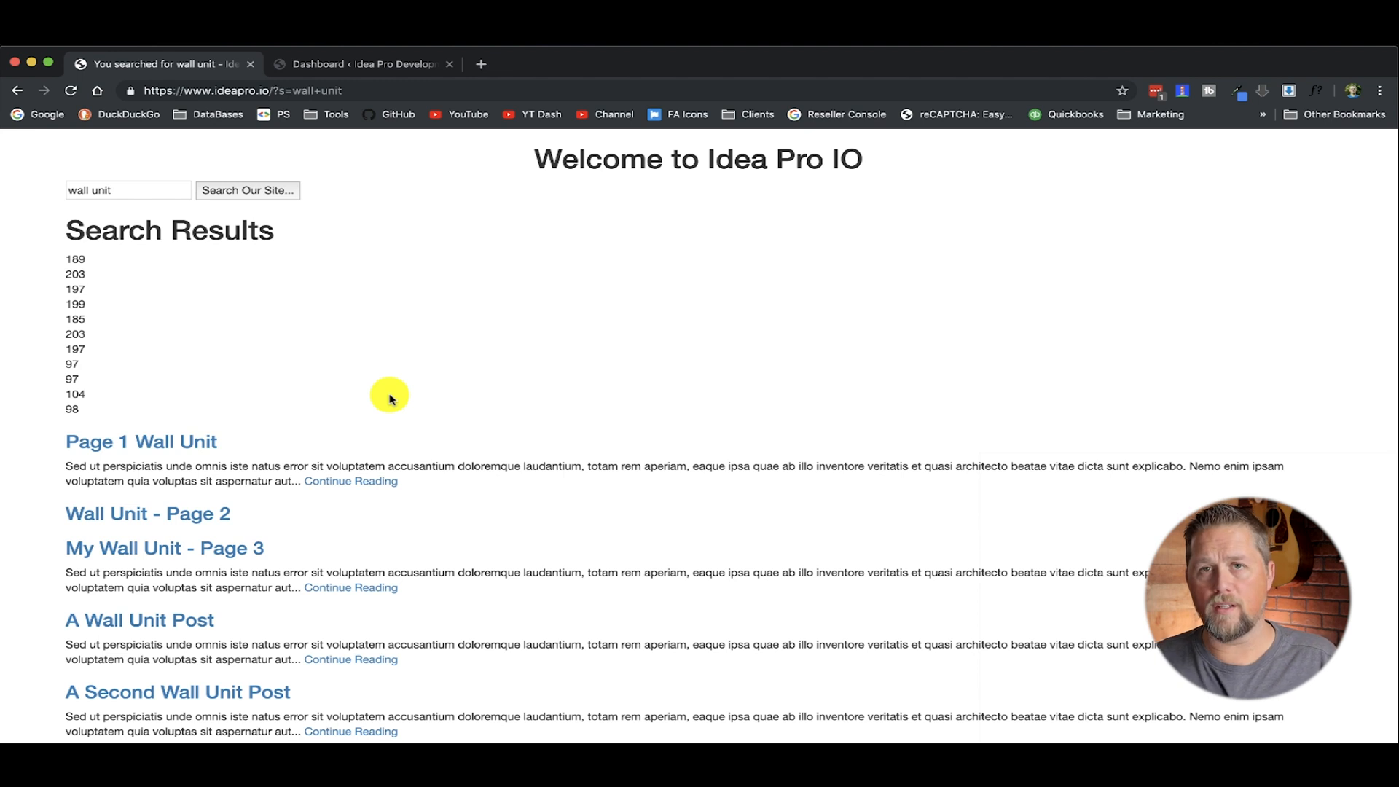
{"action": "scroll", "scroll_direction": "down", "scroll_amount": 3}
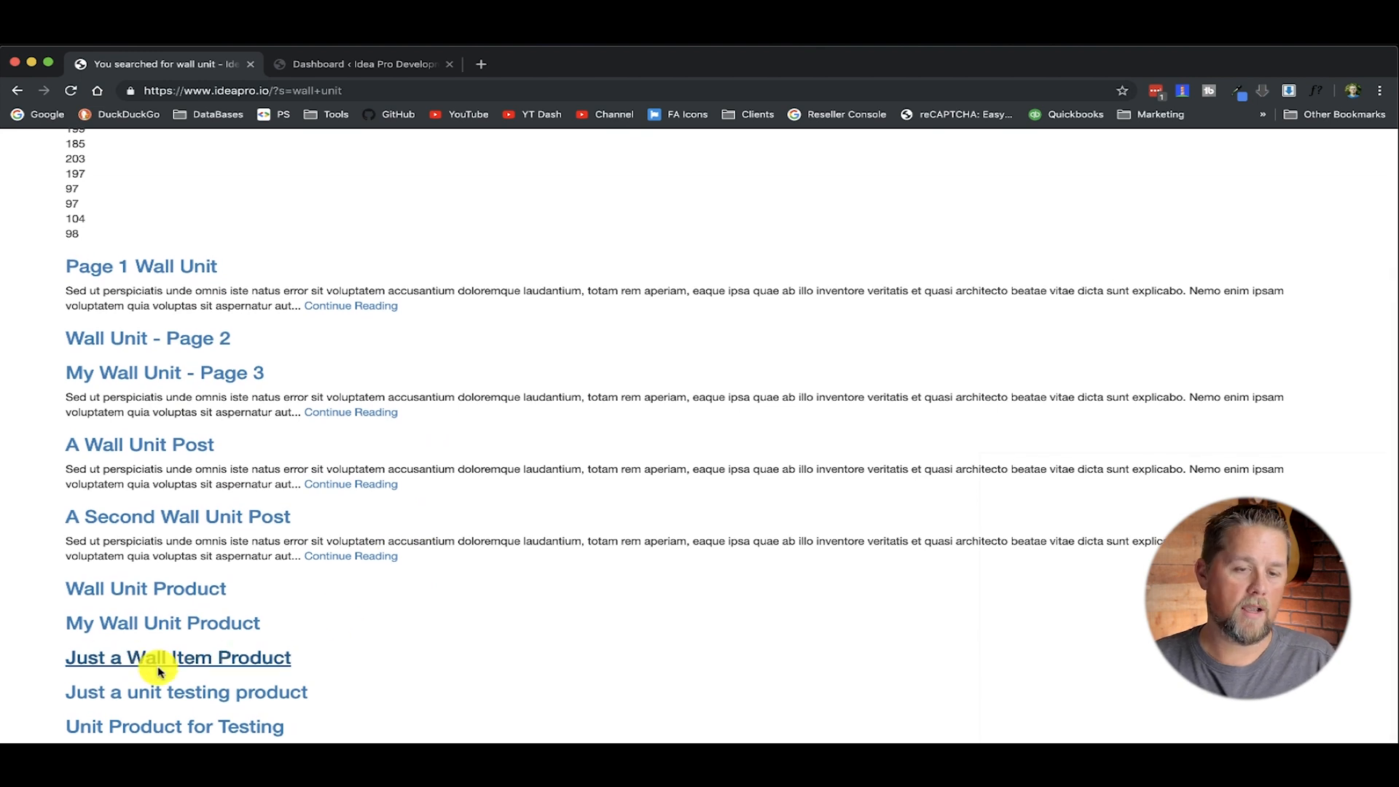
{"action": "mouse_move", "coordinate": [364, 672]}
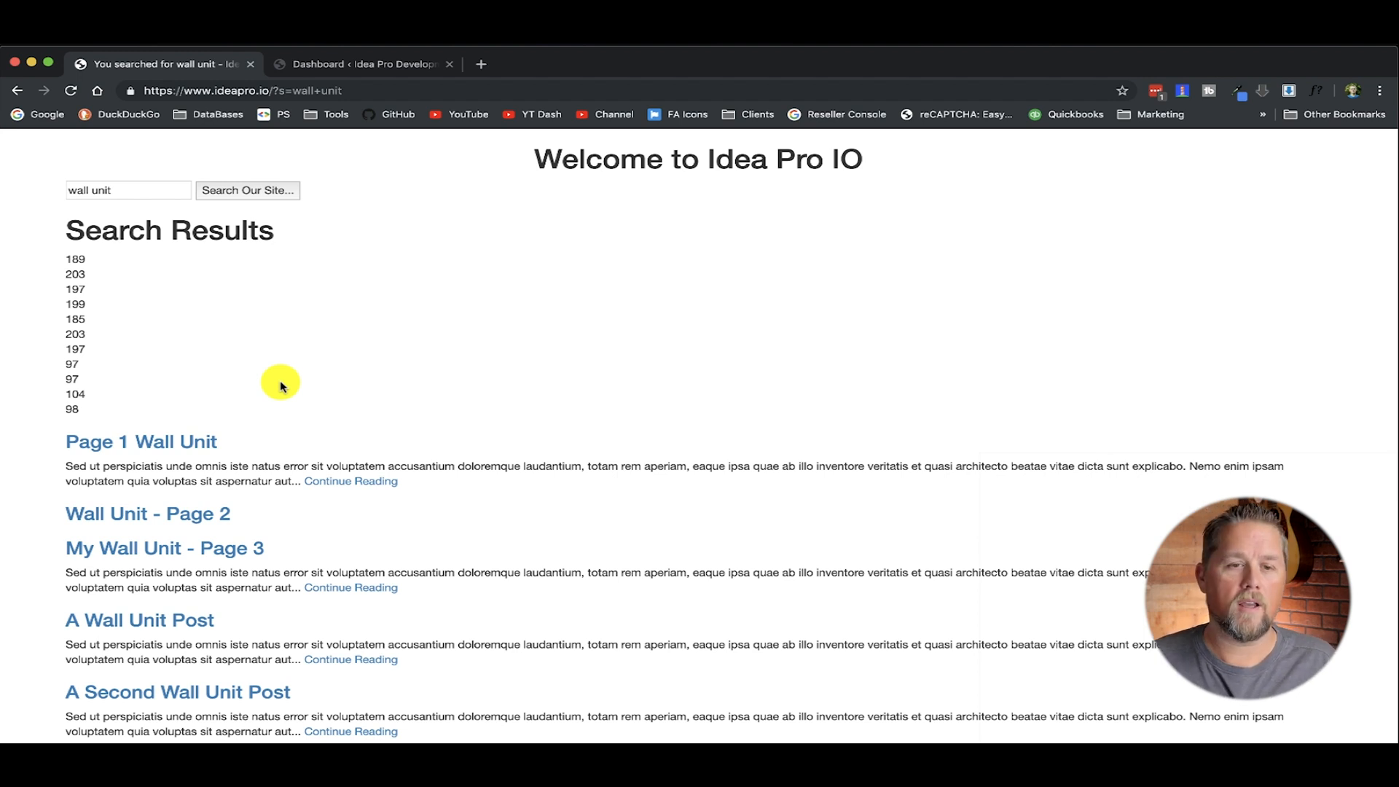
{"action": "mouse_move", "coordinate": [245, 296]}
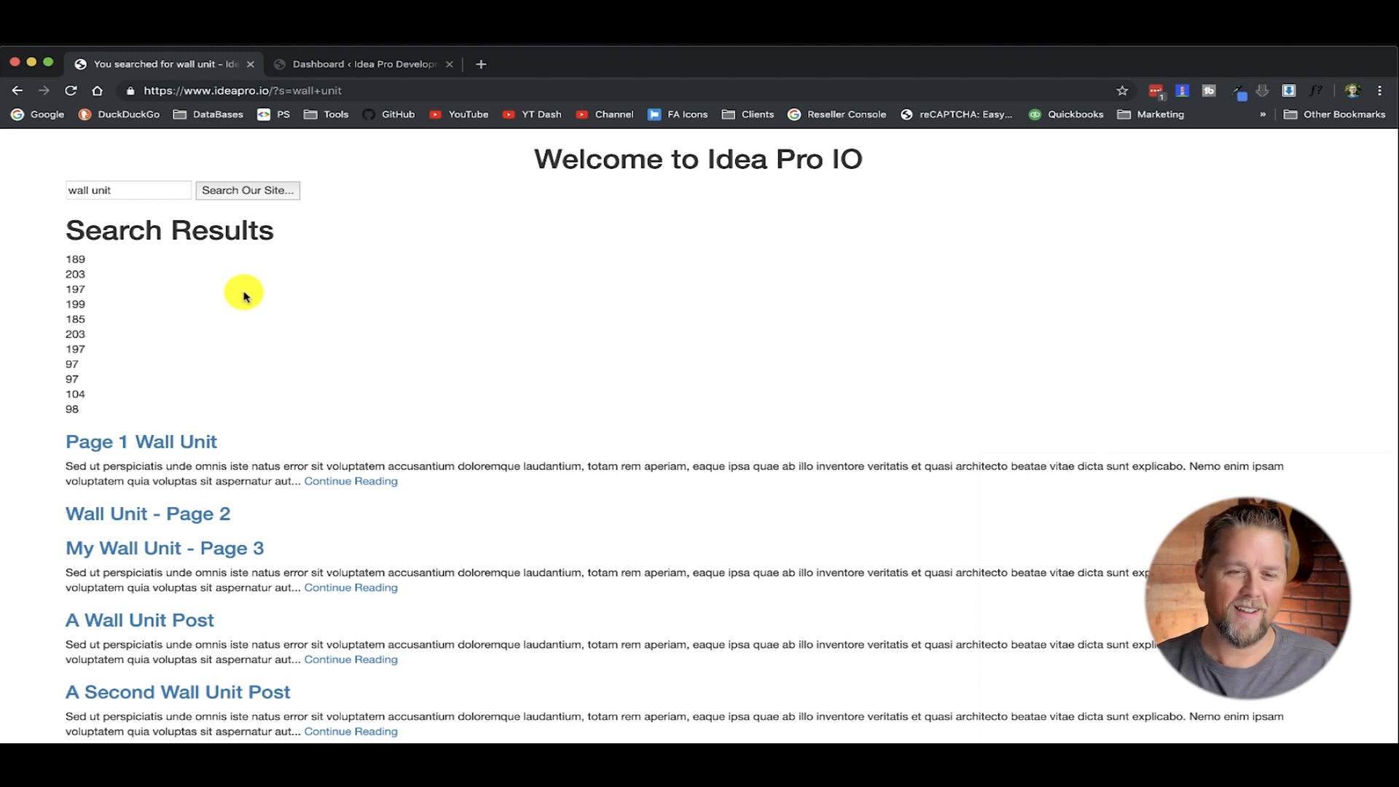
{"action": "scroll", "scroll_direction": "down", "scroll_amount": 3}
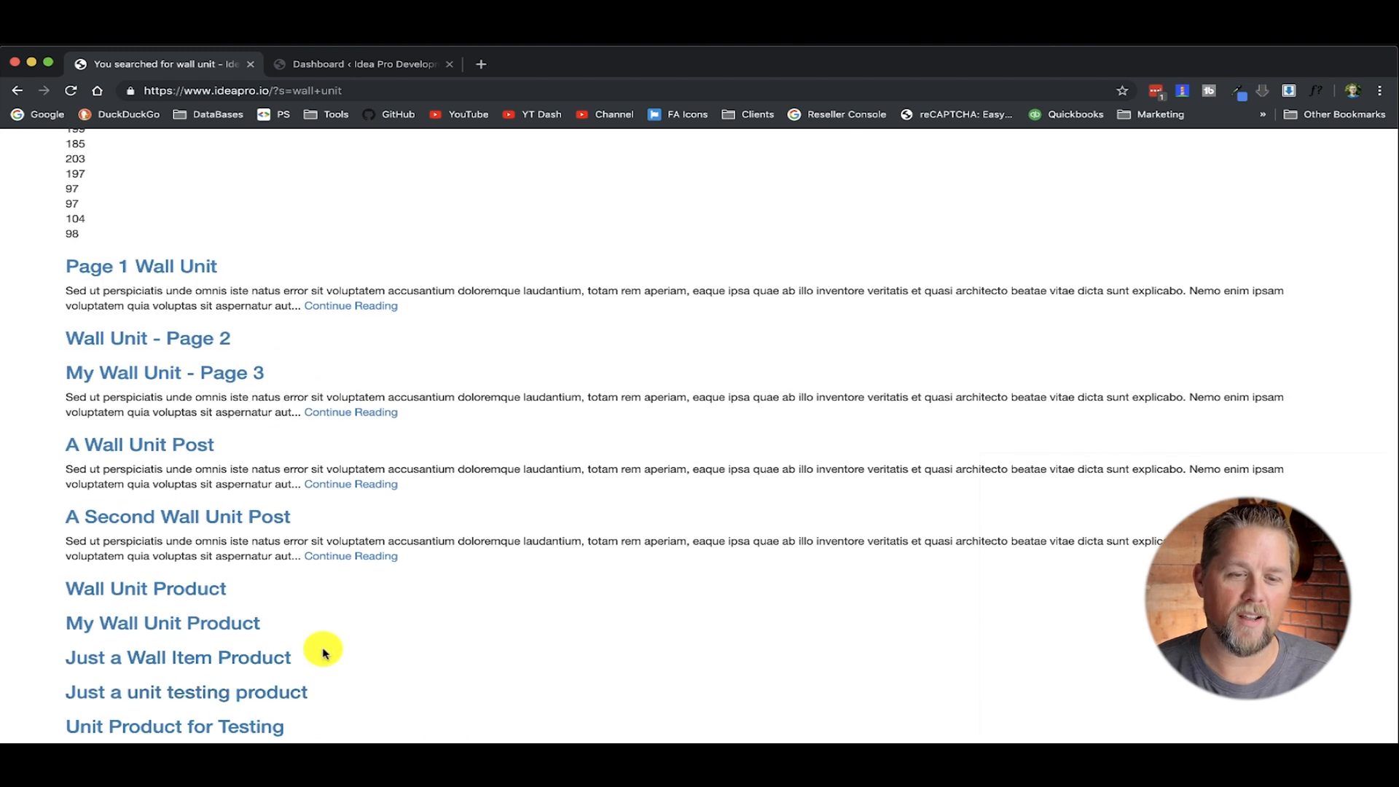
{"action": "scroll", "scroll_direction": "down", "scroll_amount": 3}
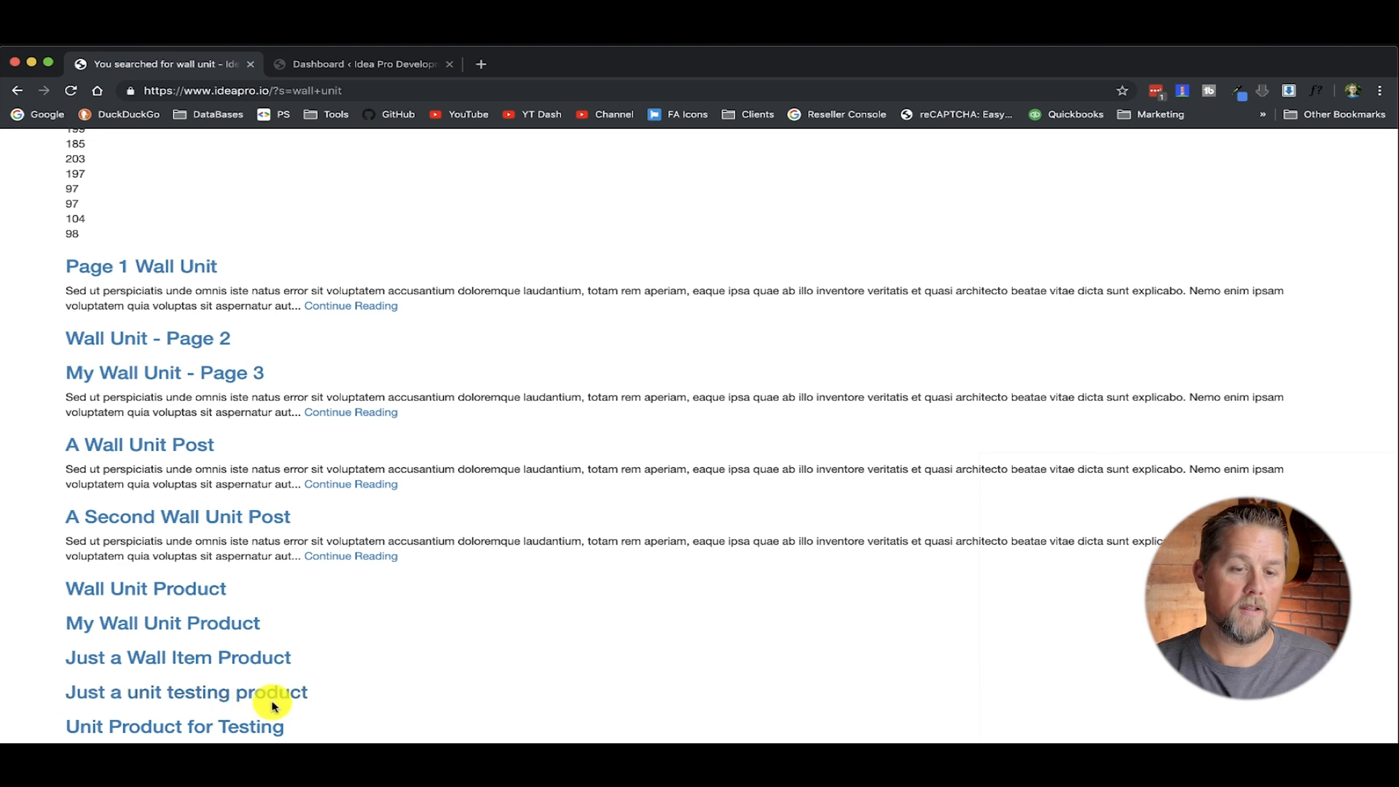
{"action": "scroll", "scroll_direction": "up", "scroll_amount": 3}
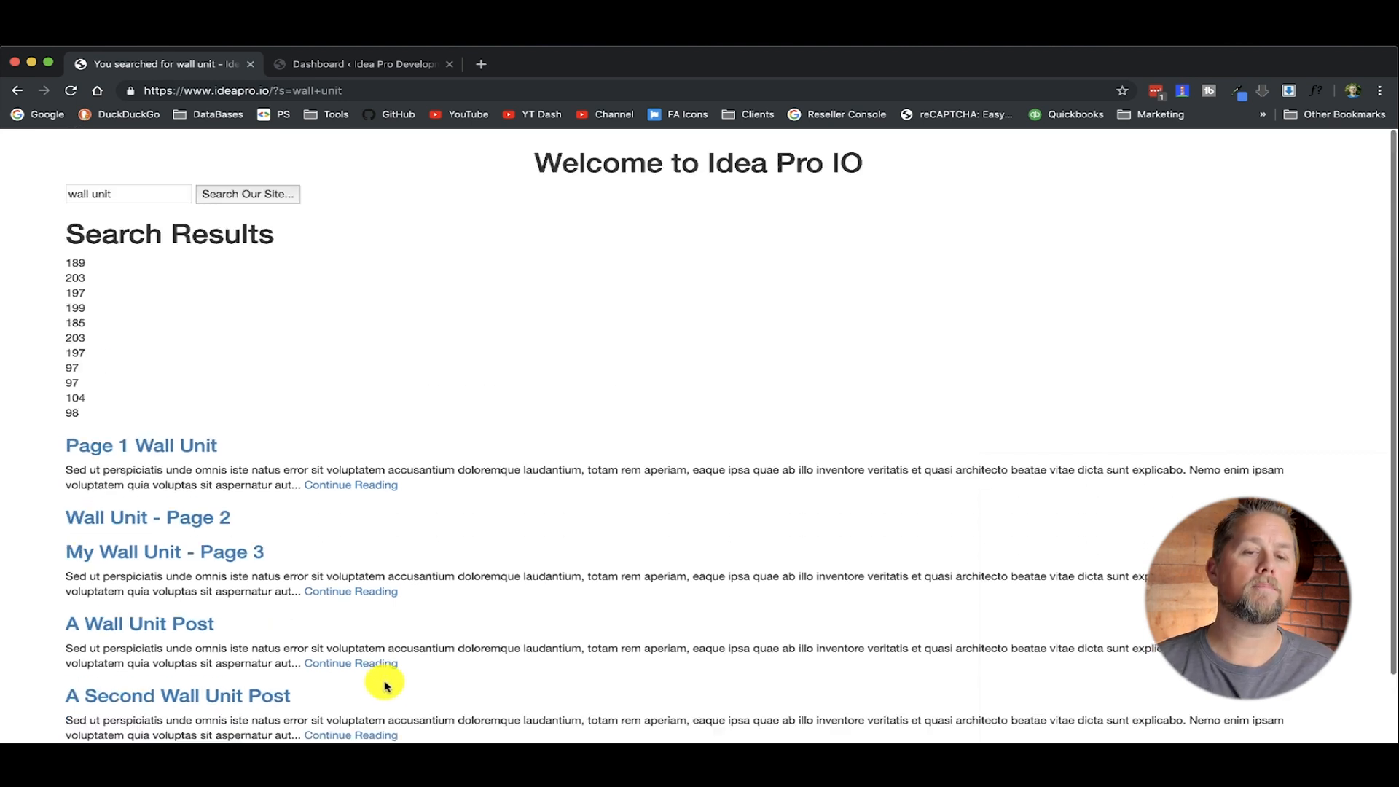
{"action": "scroll", "scroll_direction": "down", "scroll_amount": 3}
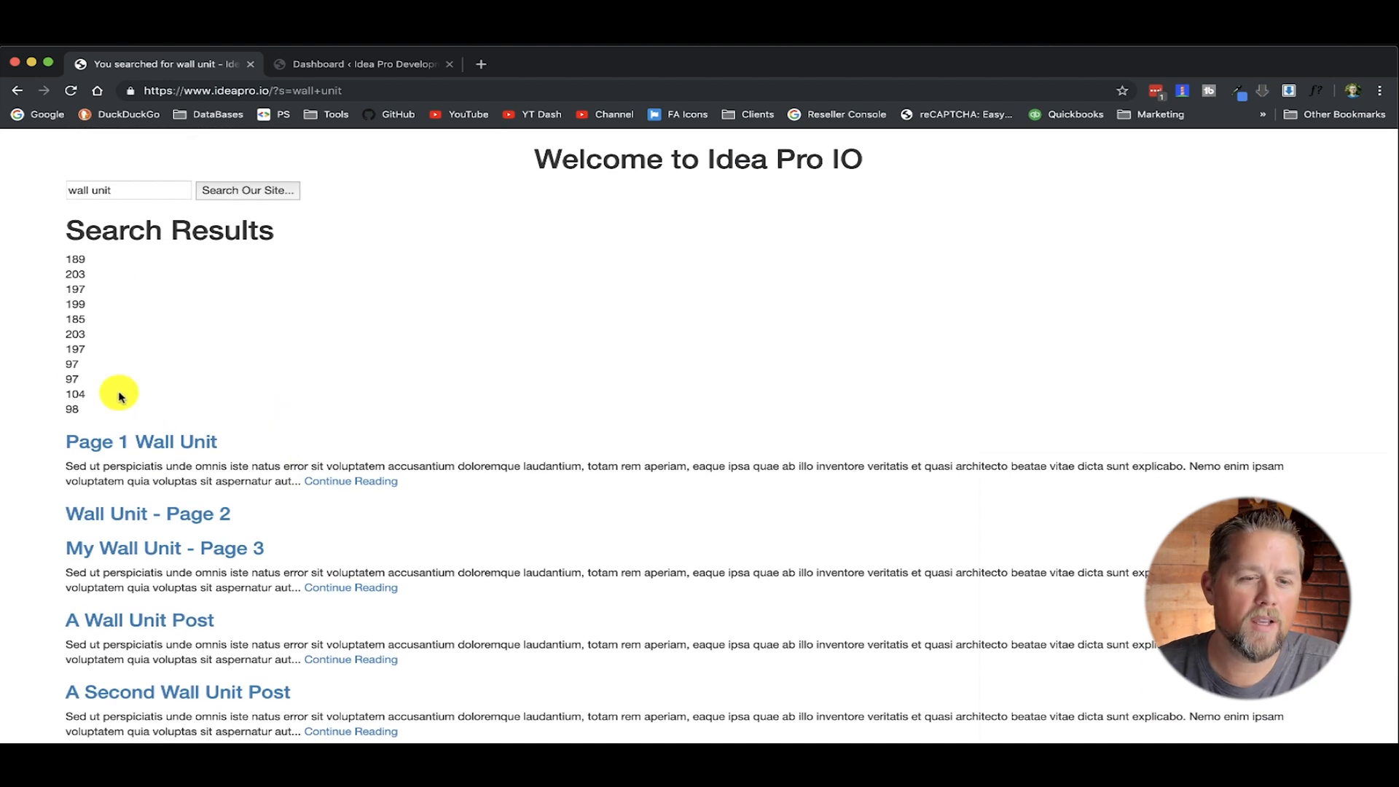
{"action": "left_click_drag", "start_coordinate": [73, 365], "coordinate": [72, 379]}
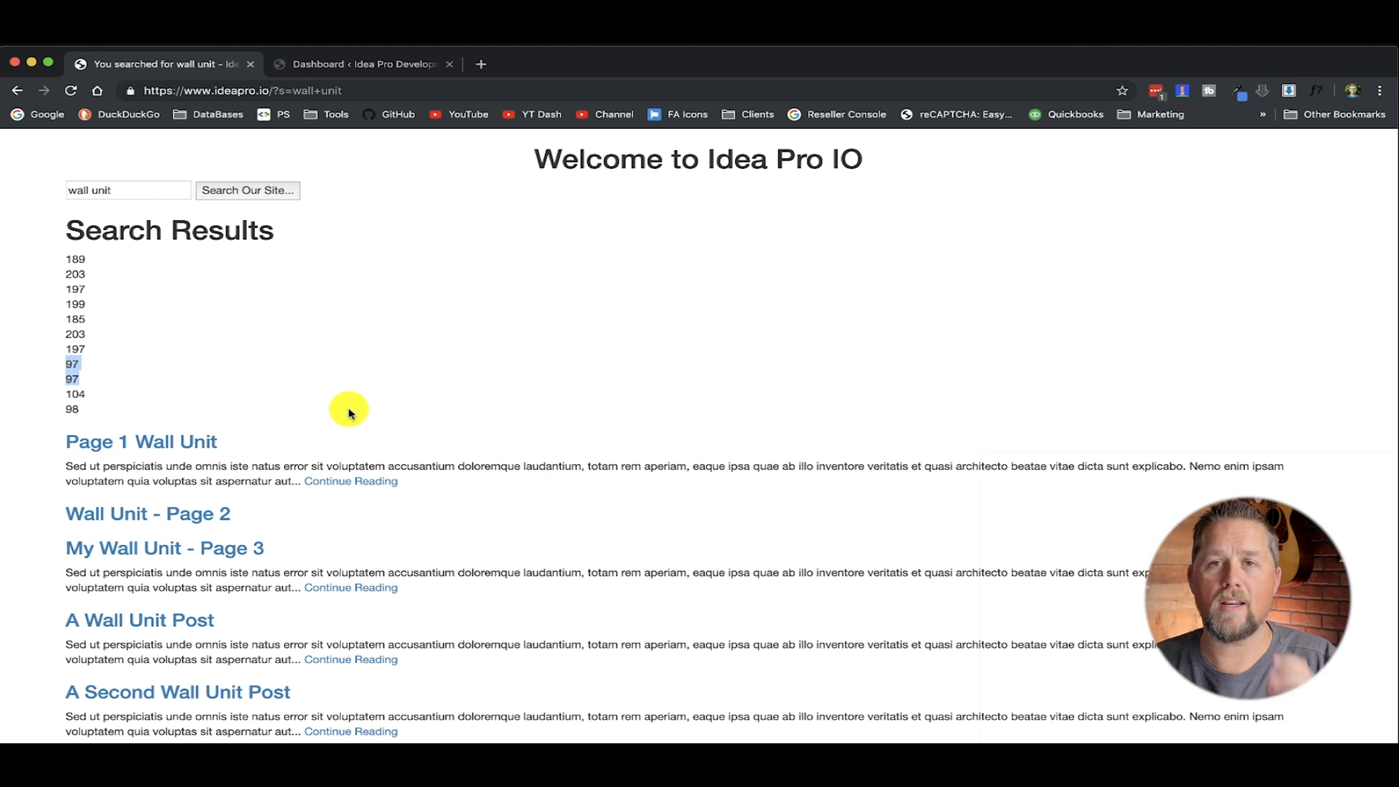
{"action": "scroll", "scroll_direction": "down", "scroll_amount": 3}
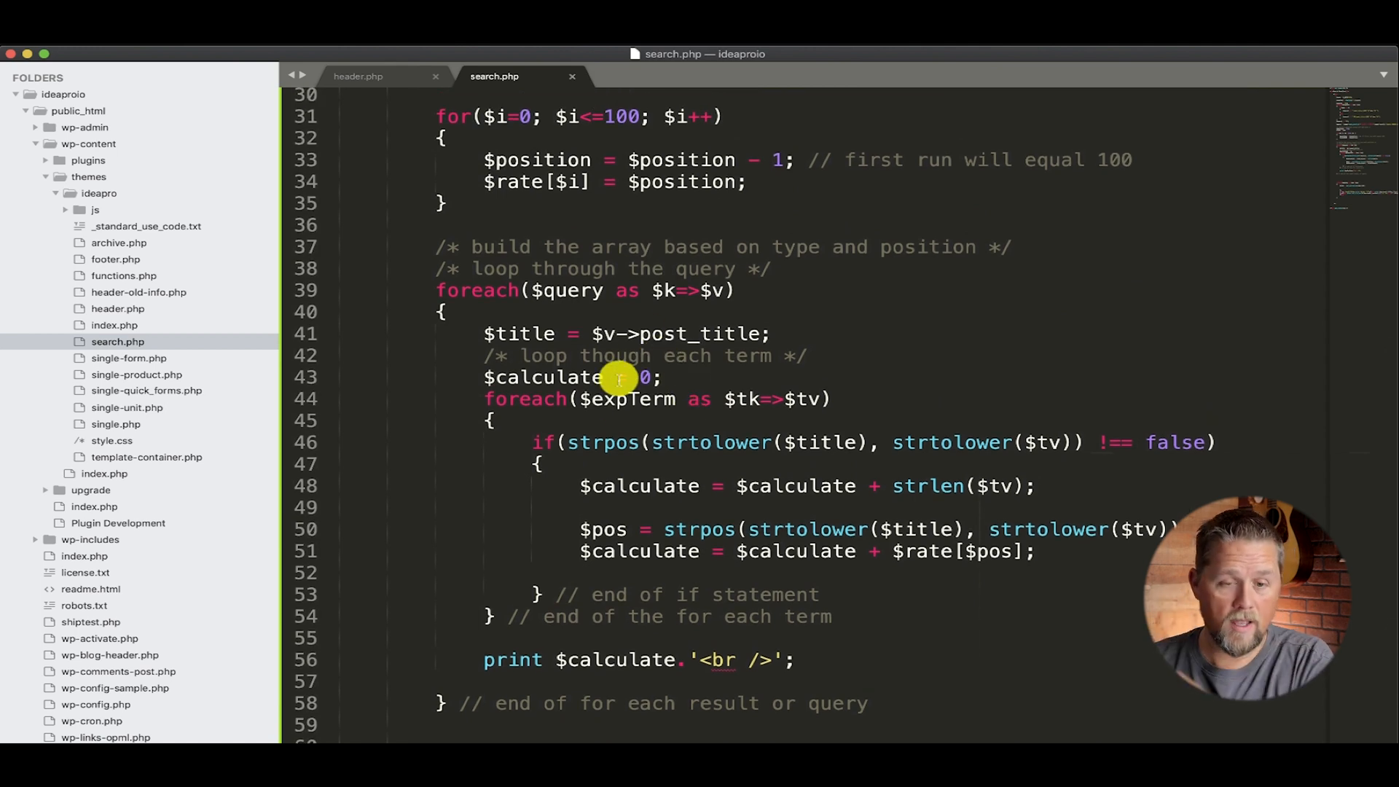
{"action": "mouse_move", "coordinate": [687, 490]}
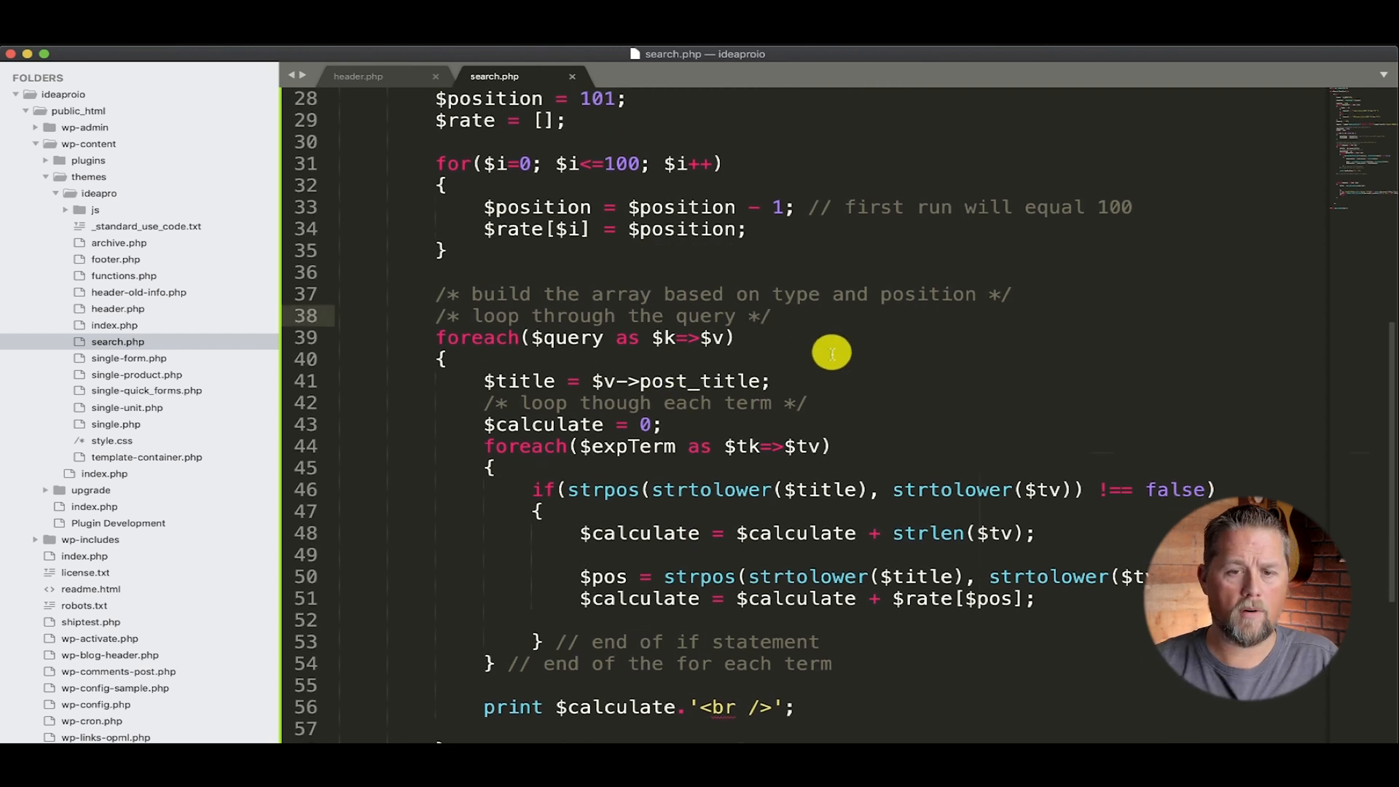
- Add $newArray = []; above the foreach query loop in search.php
{"action": "type", "text": "$new"}
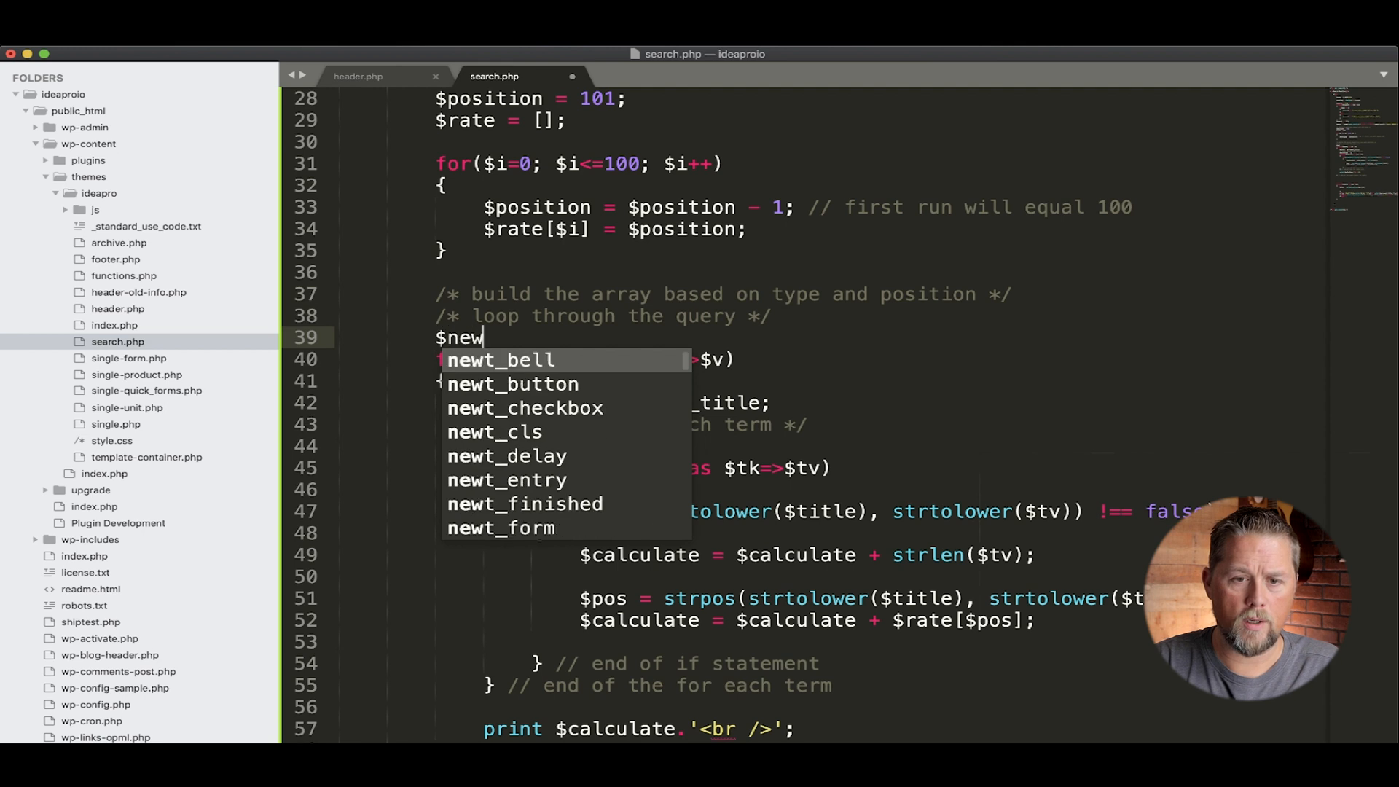
{"action": "type", "text": "Array ="}
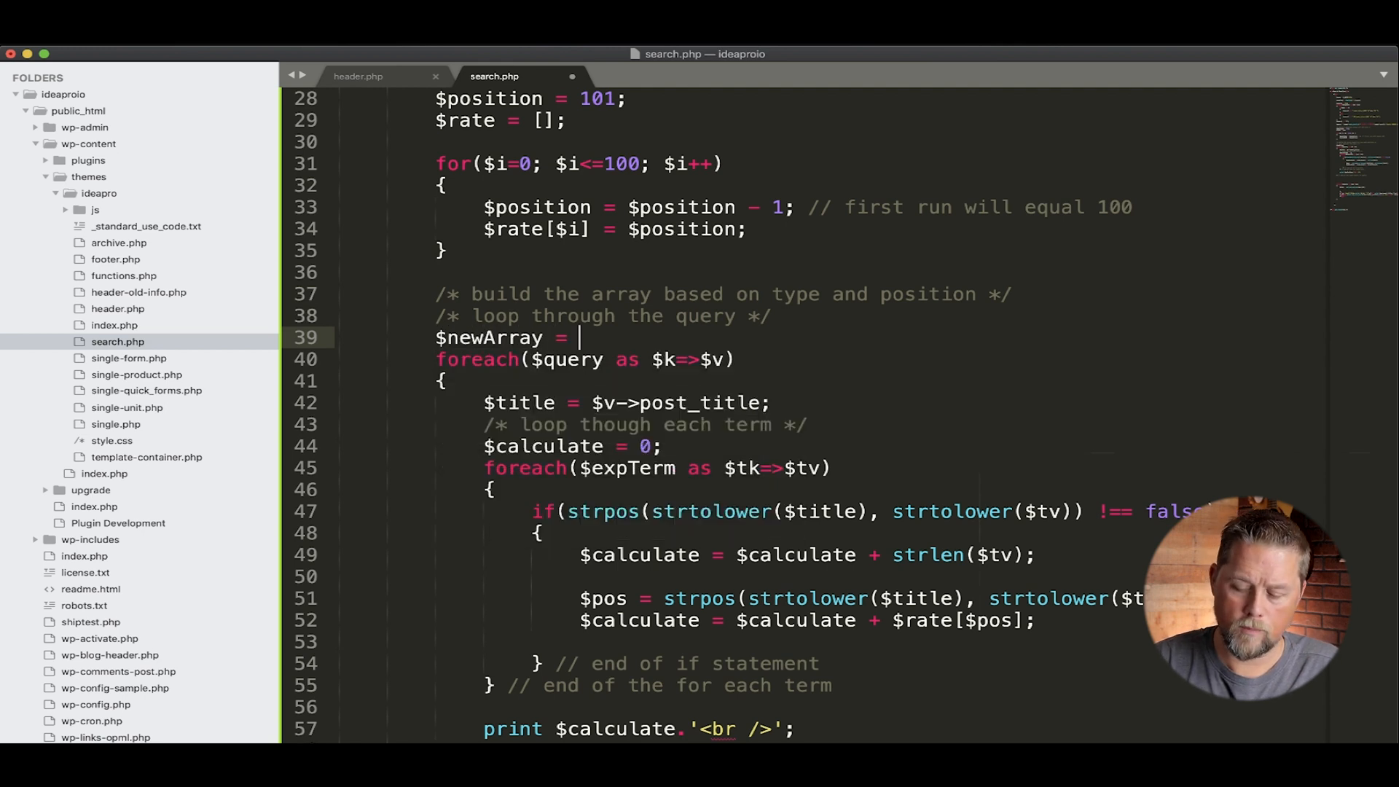
{"action": "type", "text": "[];"}
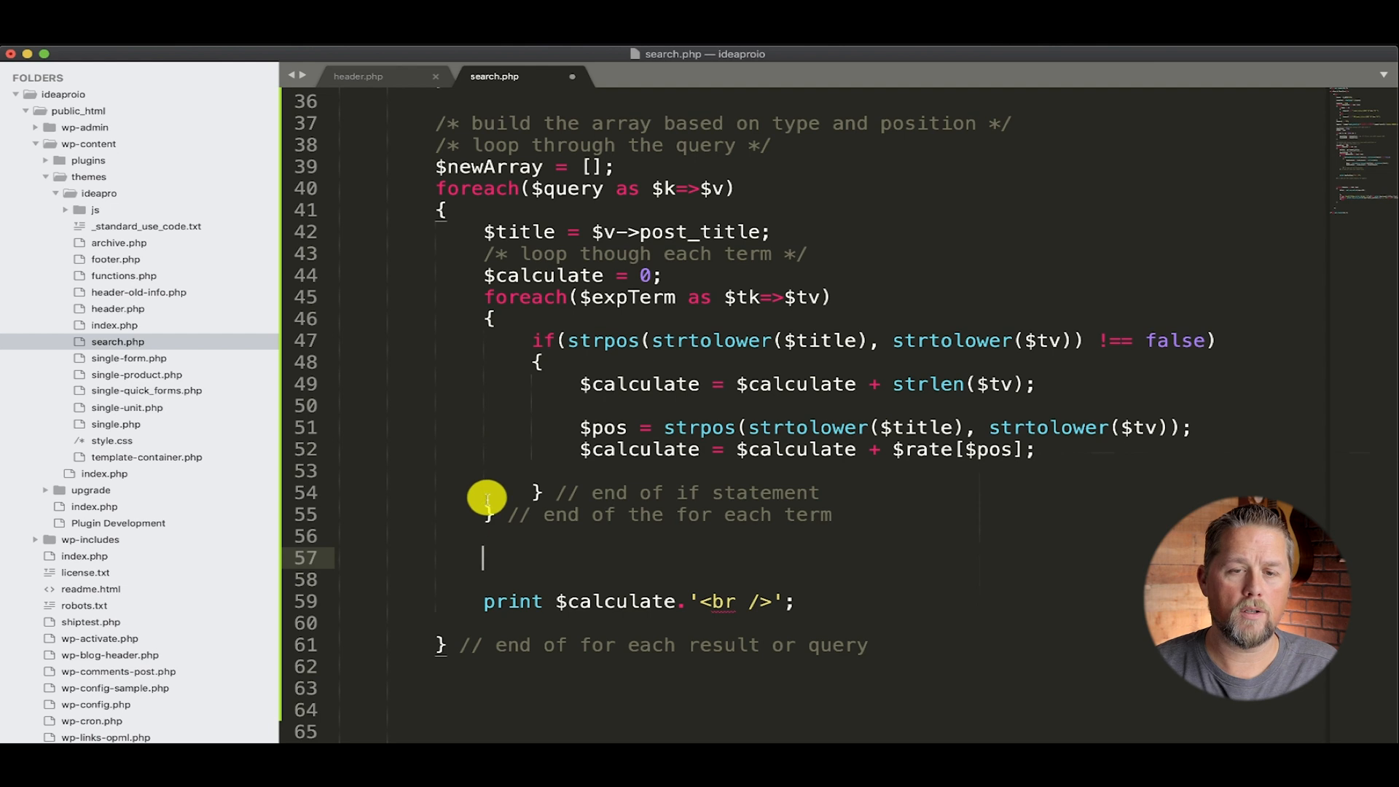
- Add $newArray[] = $v; after the term loop and begin typing the $calculate key
{"action": "type", "text": "$"}
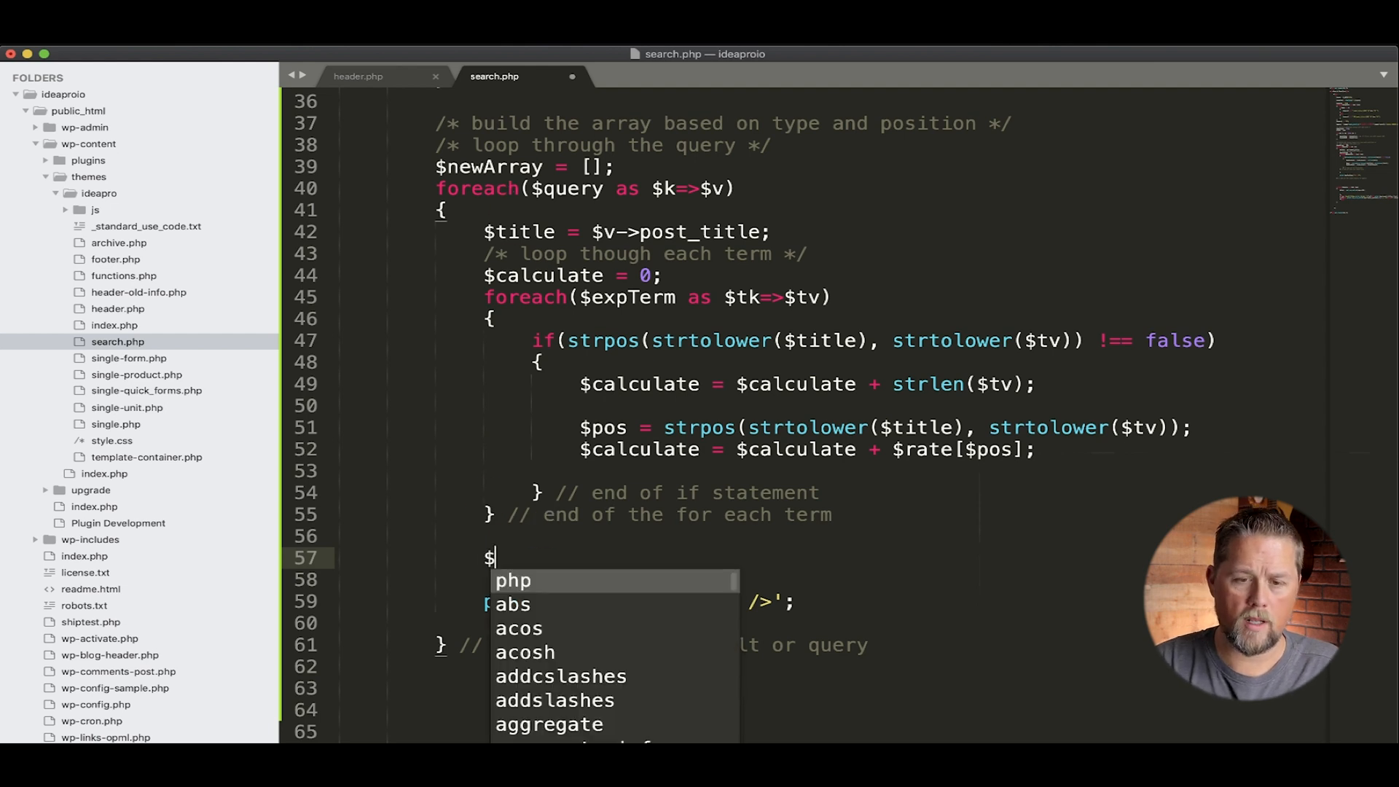
{"action": "type", "text": "newArray"}
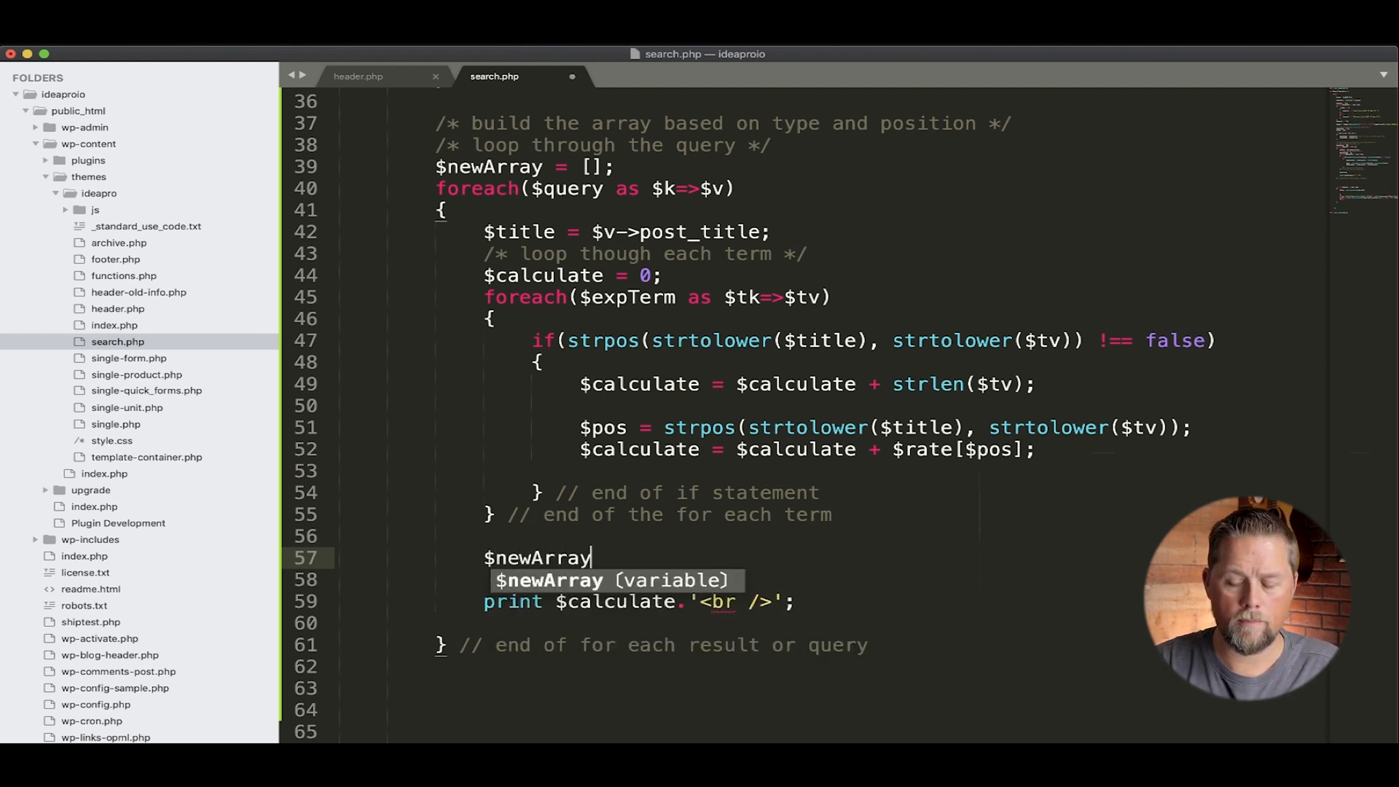
{"action": "type", "text": "[] ="}
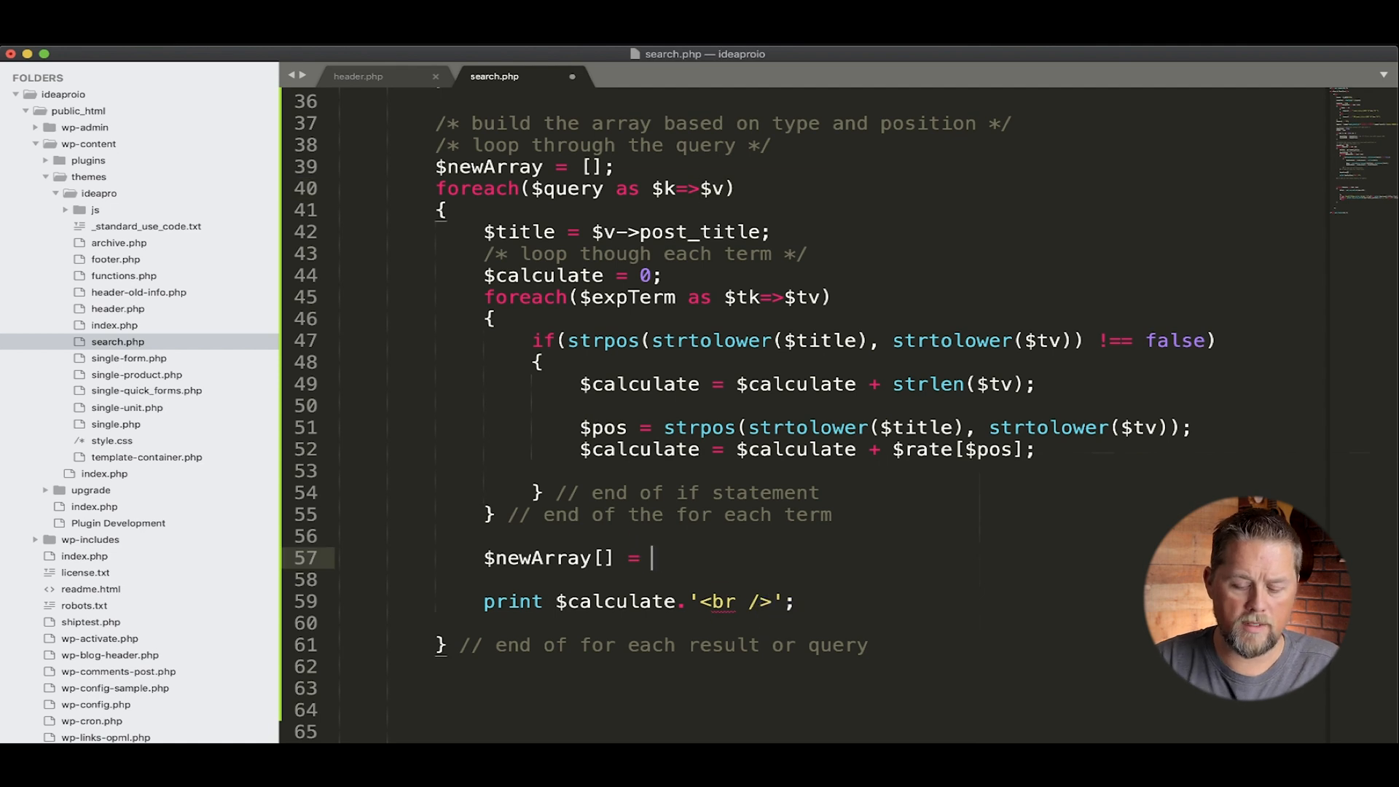
{"action": "type", "text": "$v;"}
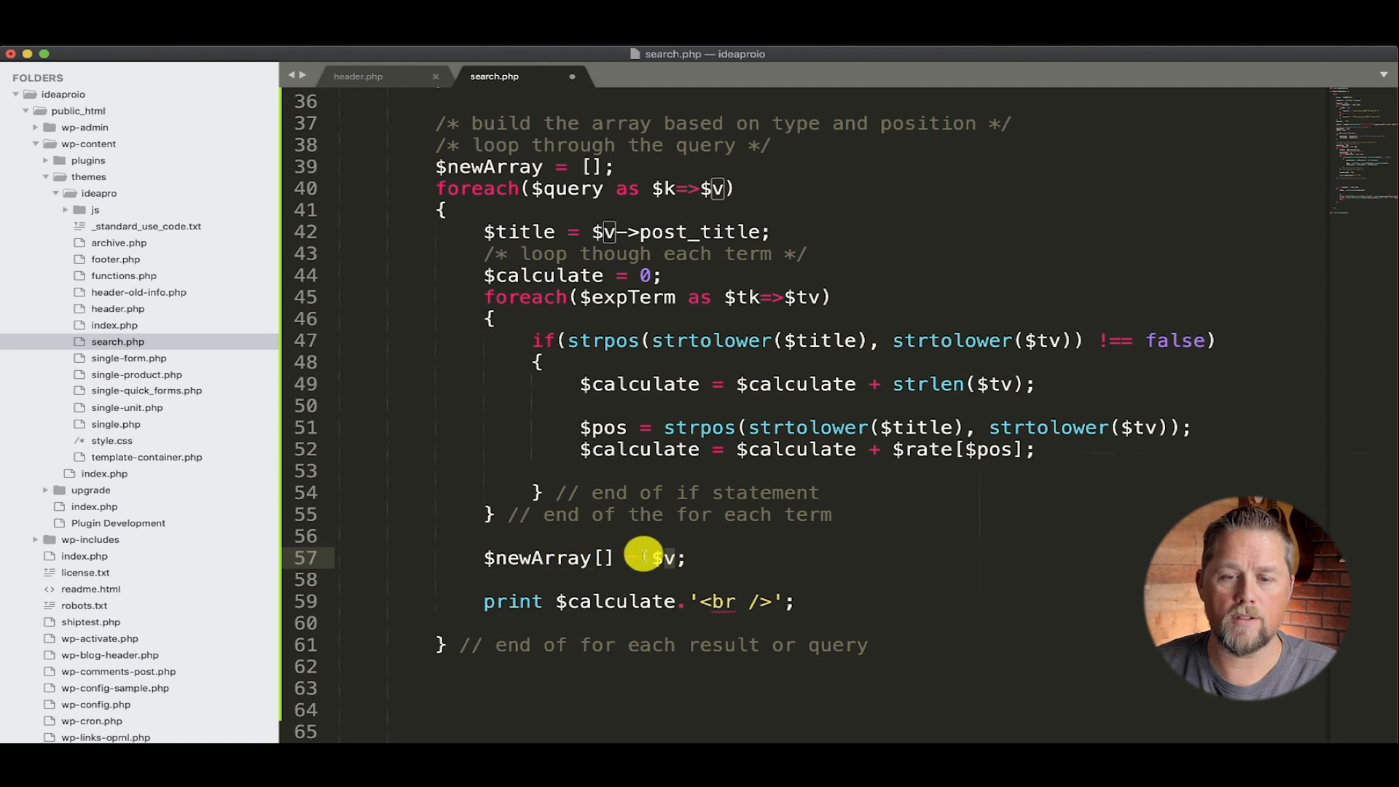
{"action": "scroll", "scroll_direction": "down", "scroll_amount": 3}
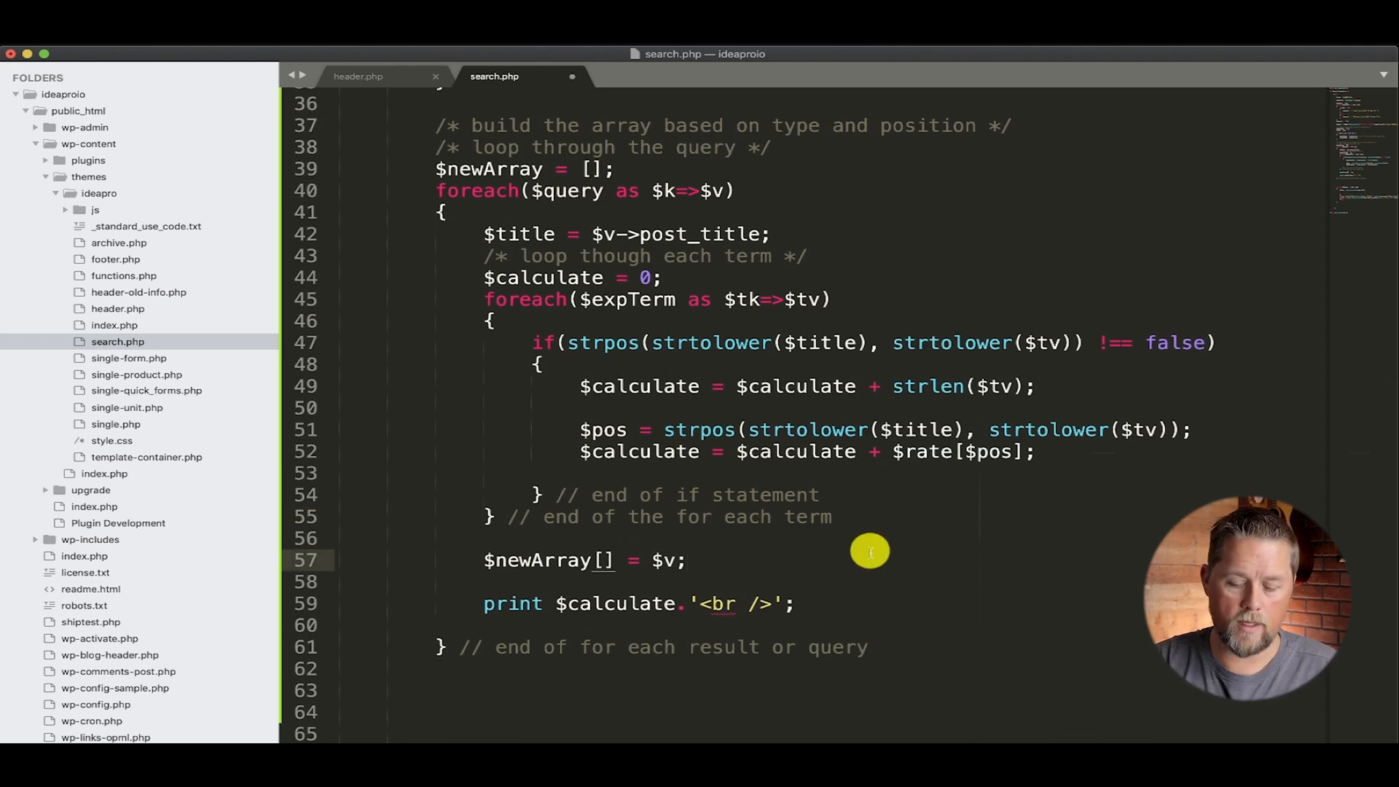
{"action": "type", "text": "$calcu"}
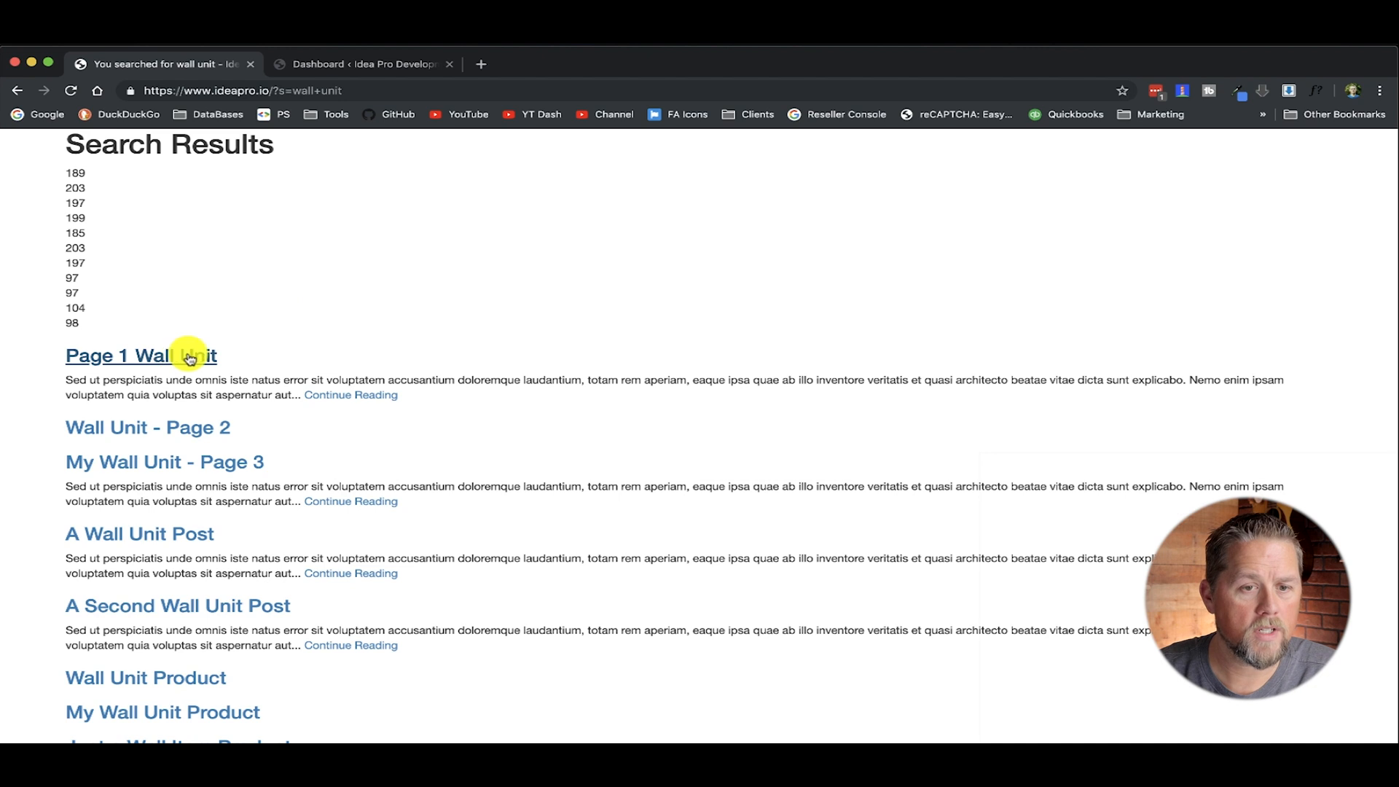
{"action": "mouse_move", "coordinate": [188, 365]}
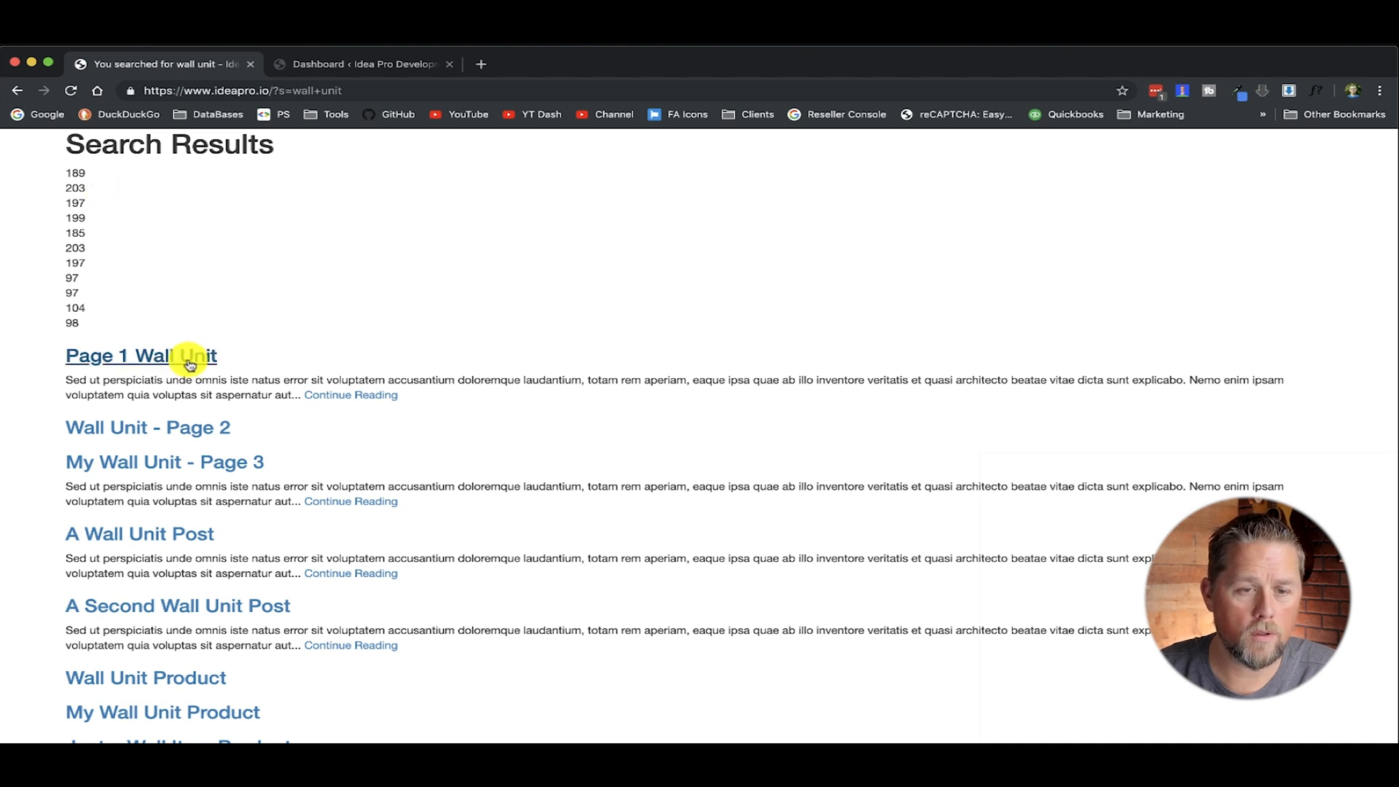
{"action": "scroll", "scroll_direction": "up", "scroll_amount": 3}
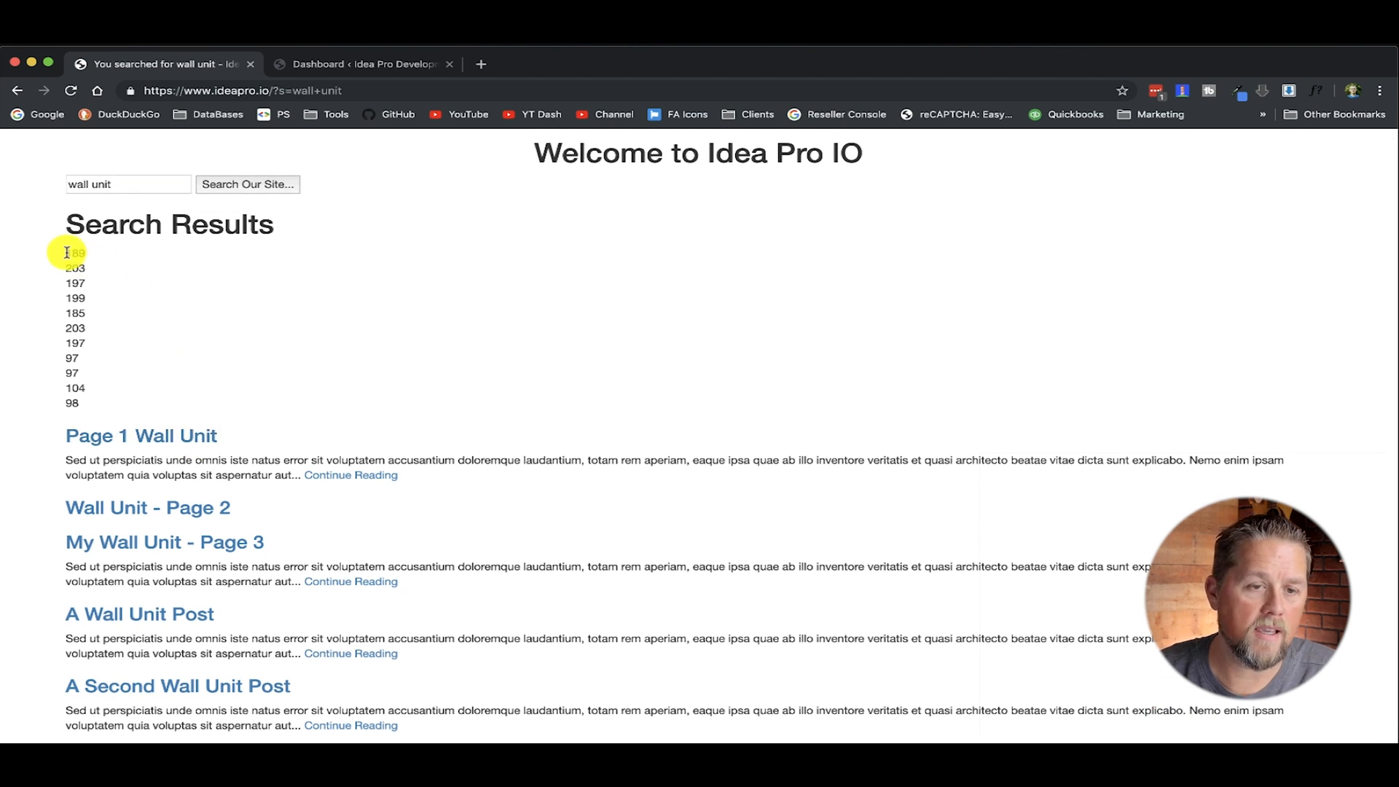
{"action": "mouse_move", "coordinate": [87, 270]}
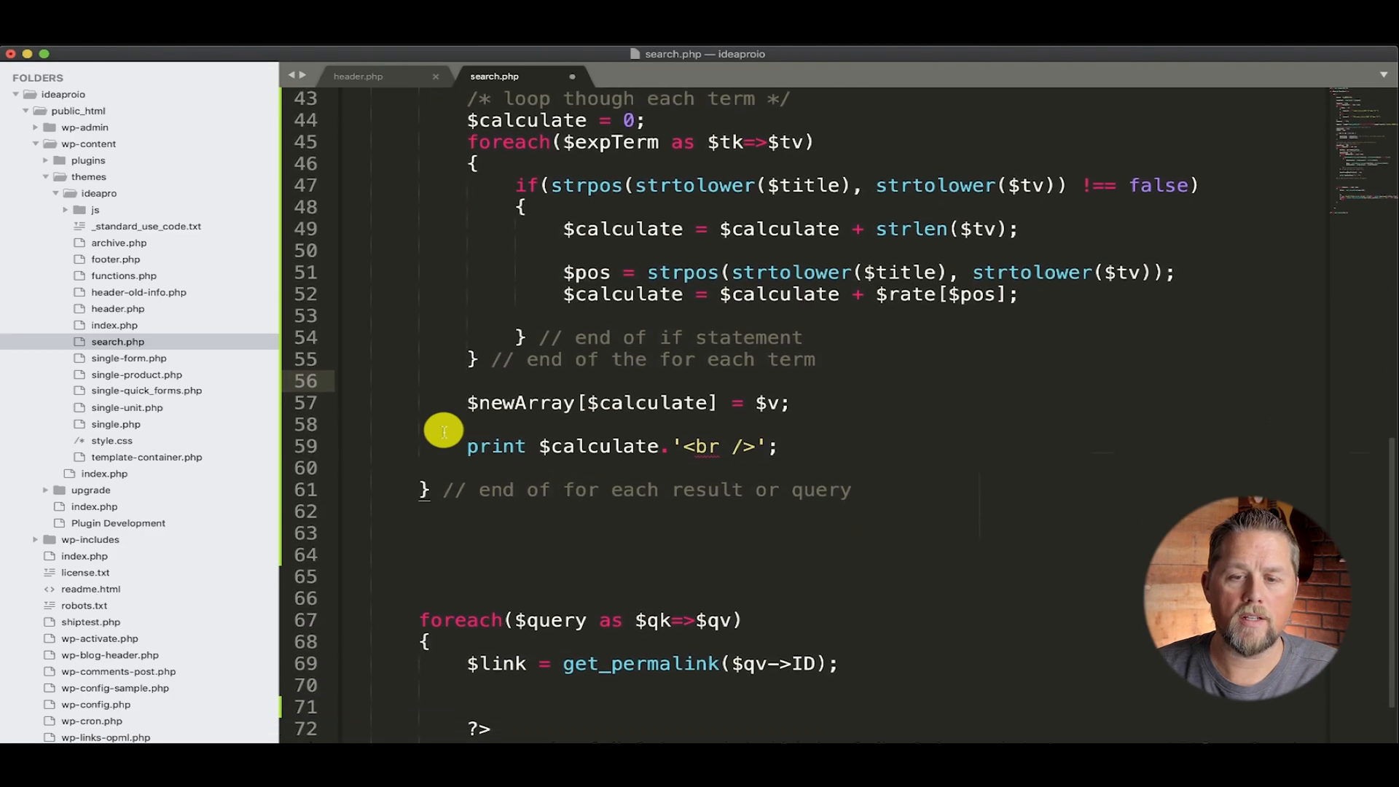
- Change the lower display loop to foreach($newArray as $qk=>$qv)
{"action": "scroll", "scroll_direction": "down", "scroll_amount": 3}
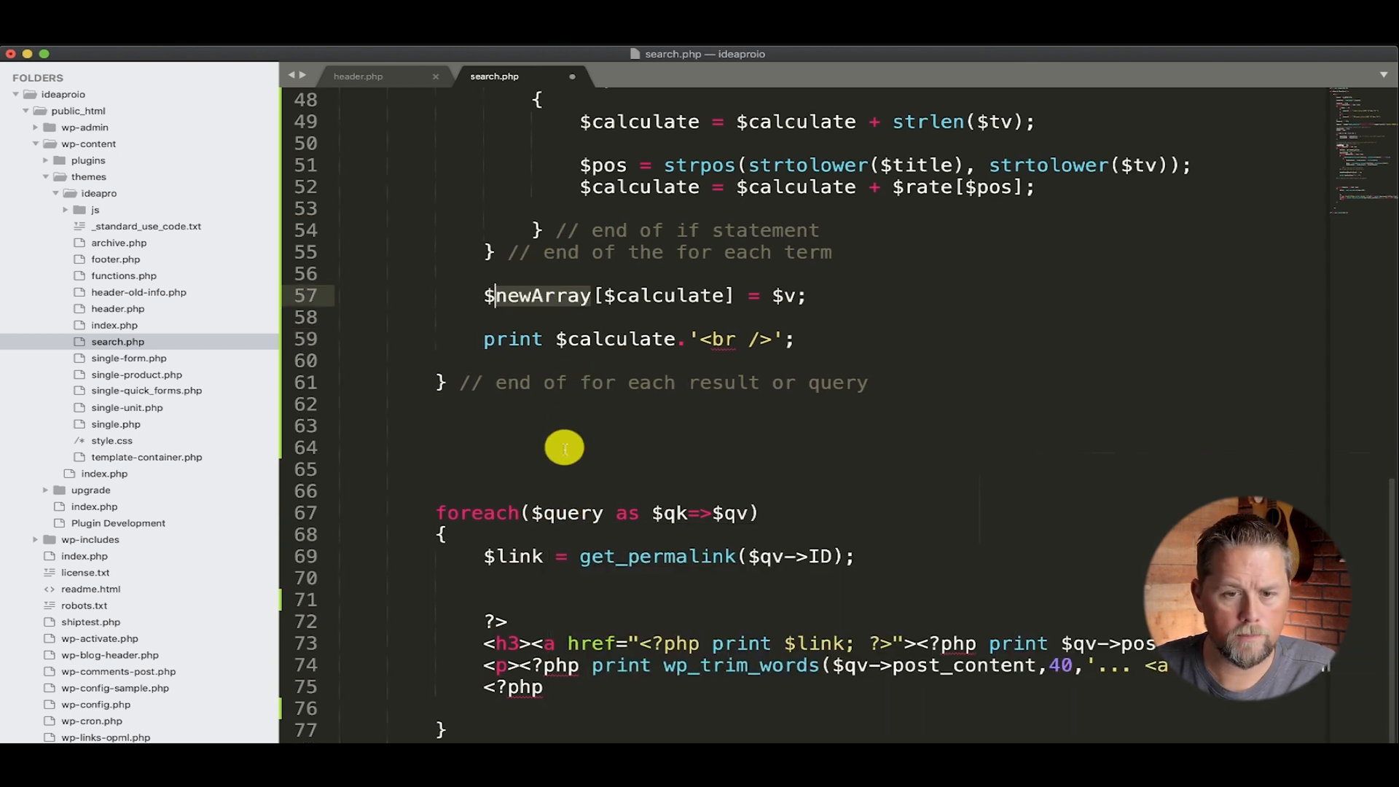
{"action": "type", "text": "newArray"}
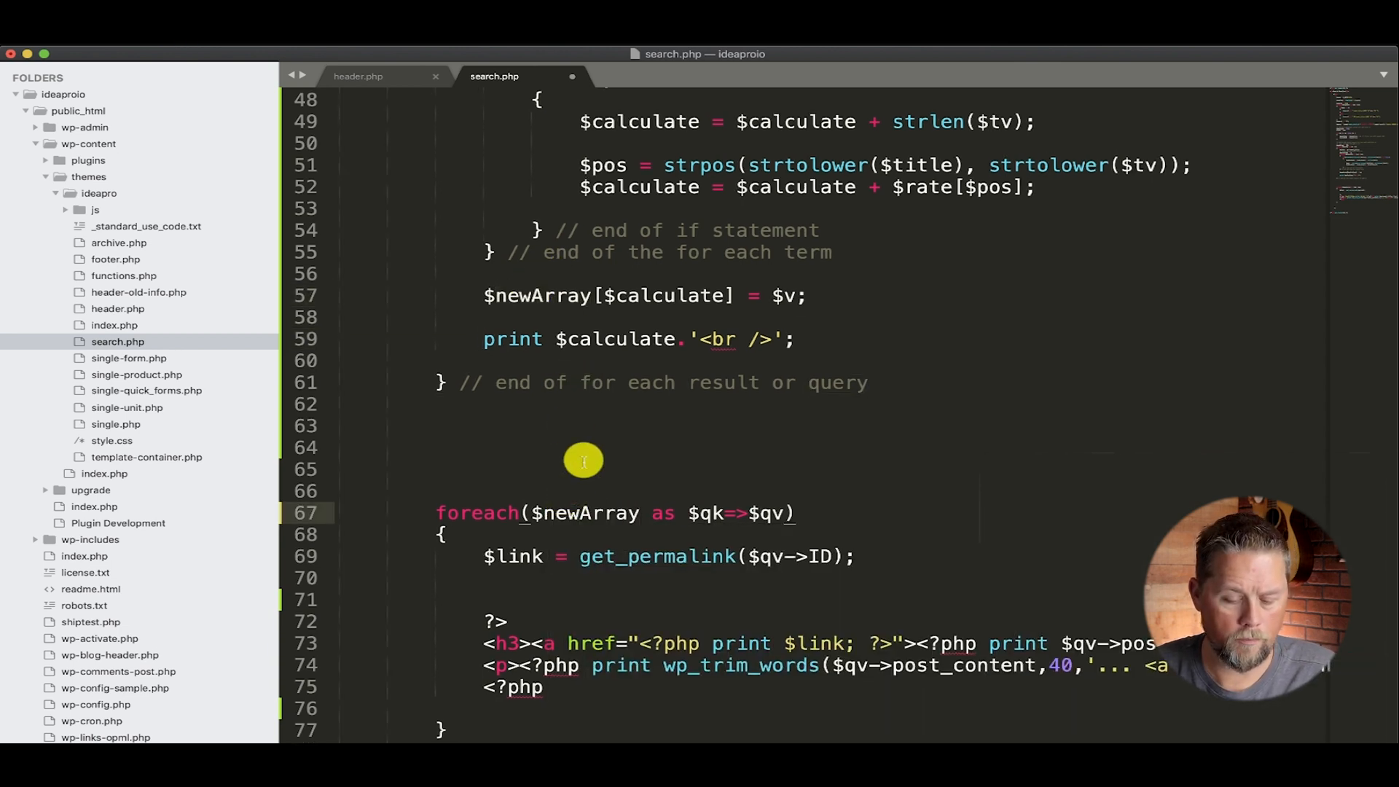
{"action": "mouse_move", "coordinate": [623, 448]}
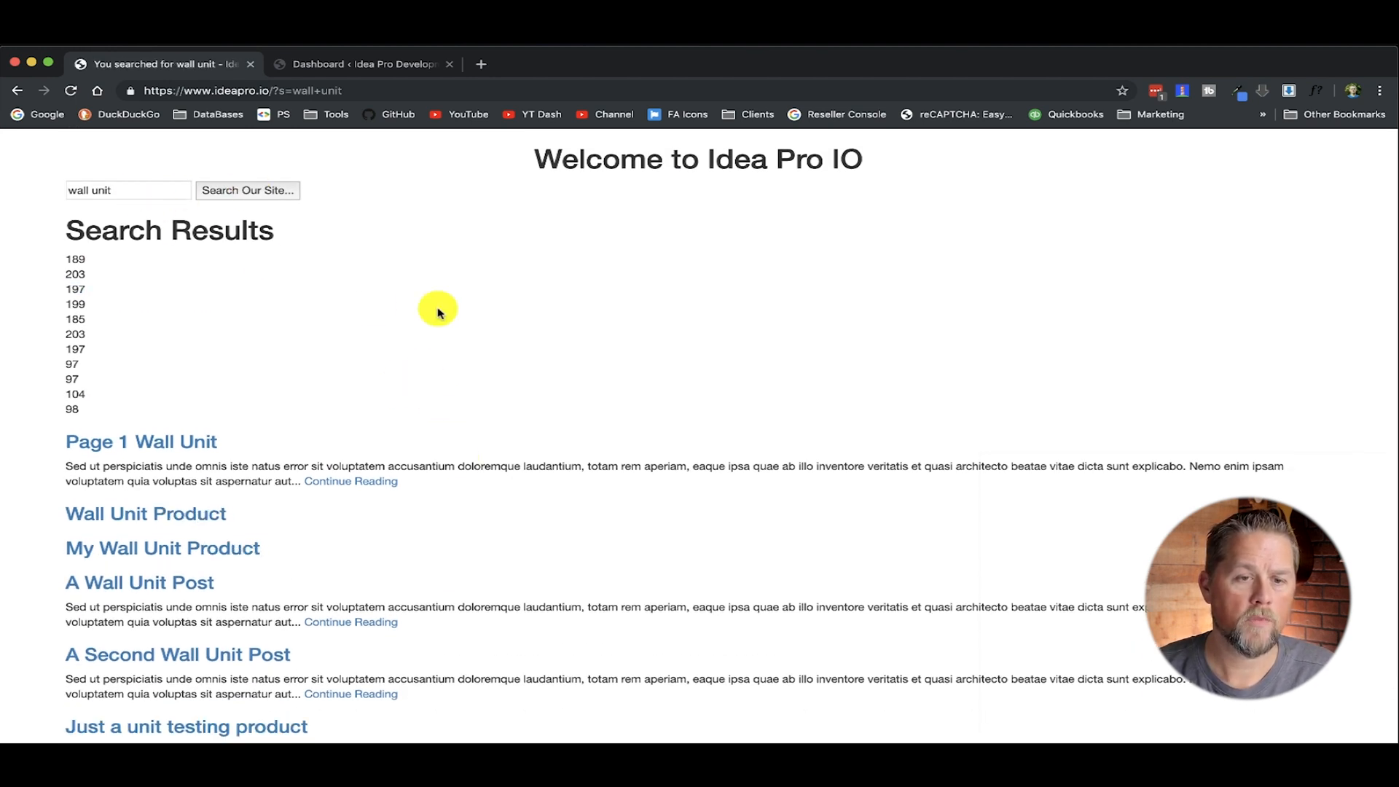
- Review the reloaded wall unit results and mark the duplicate 97 scores in the list
{"action": "scroll", "scroll_direction": "down", "scroll_amount": 3}
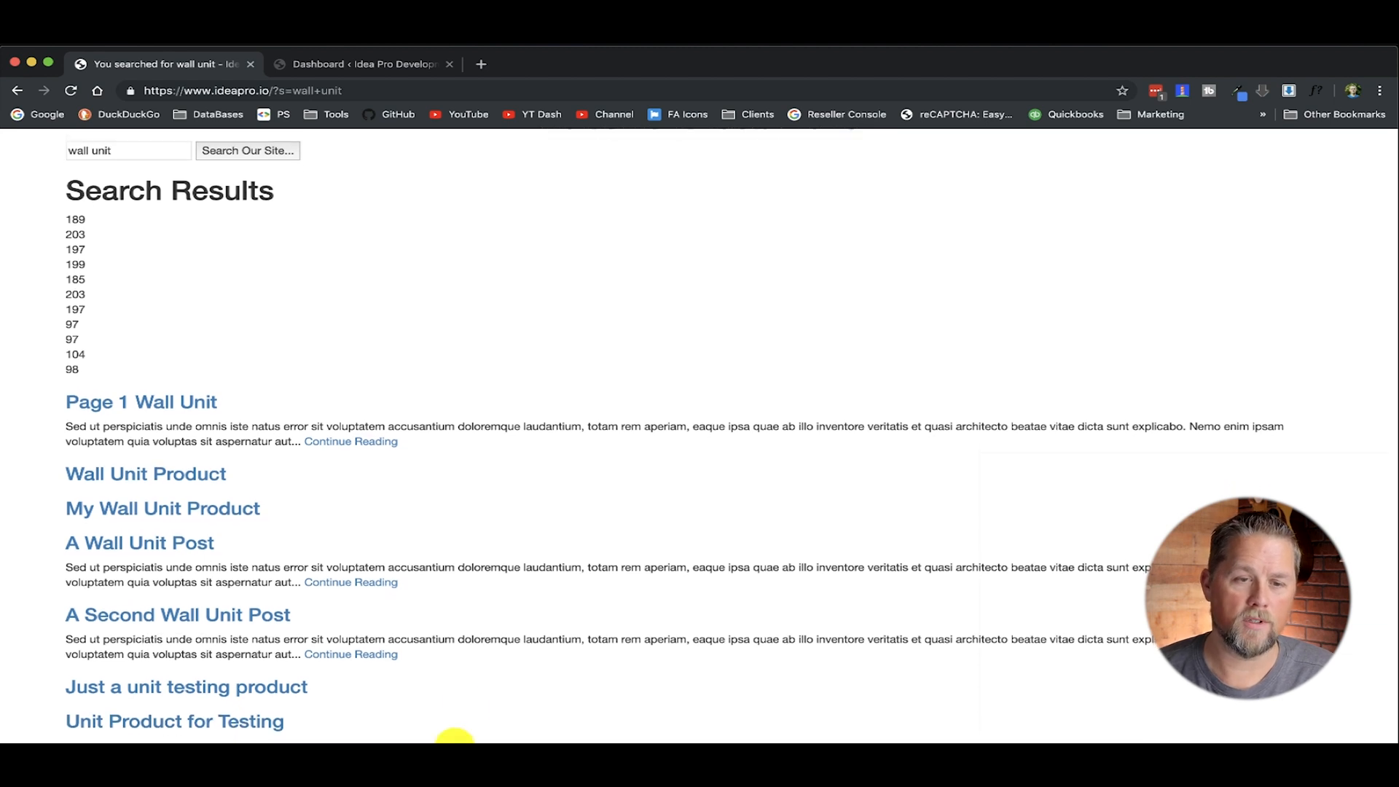
{"action": "scroll", "scroll_direction": "up", "scroll_amount": 3}
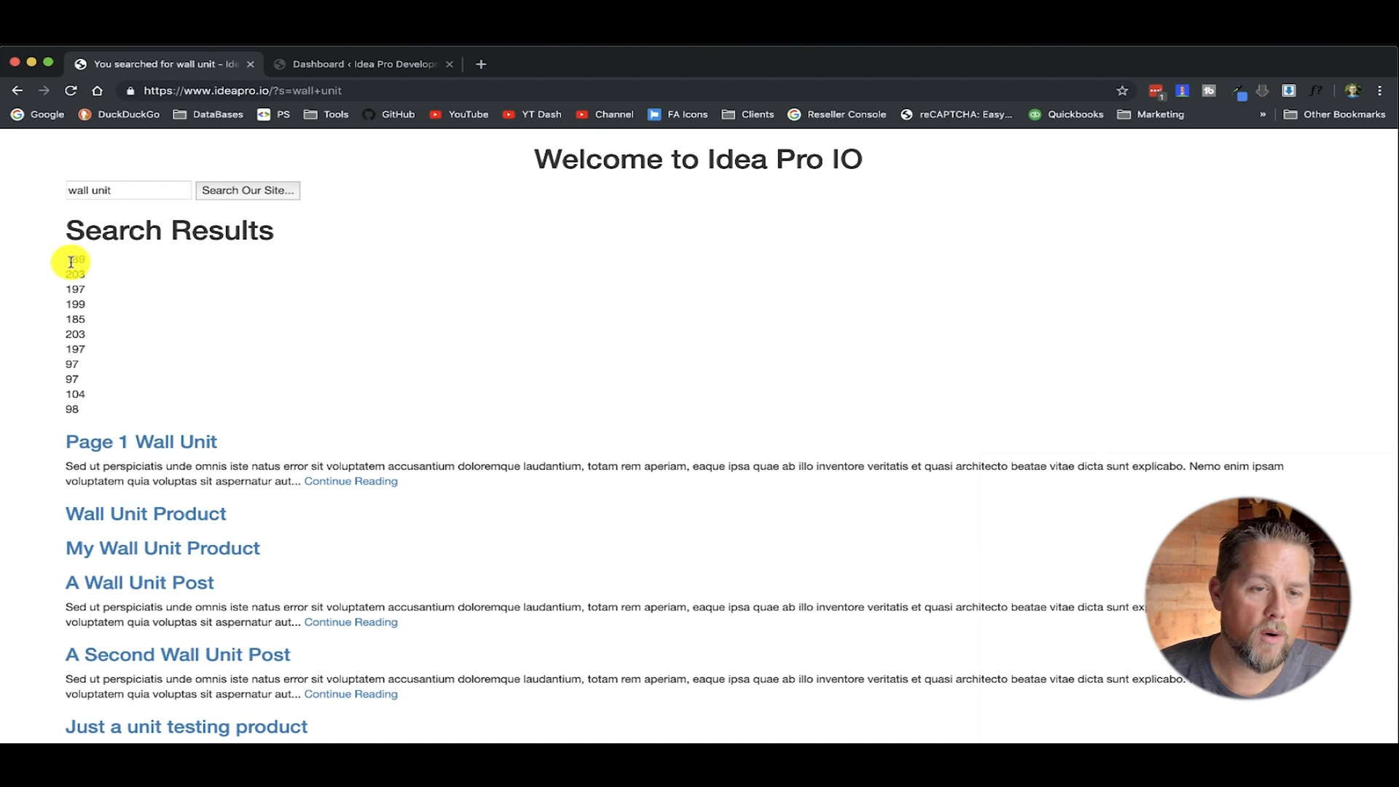
{"action": "left_click_drag", "start_coordinate": [70, 261], "coordinate": [101, 411]}
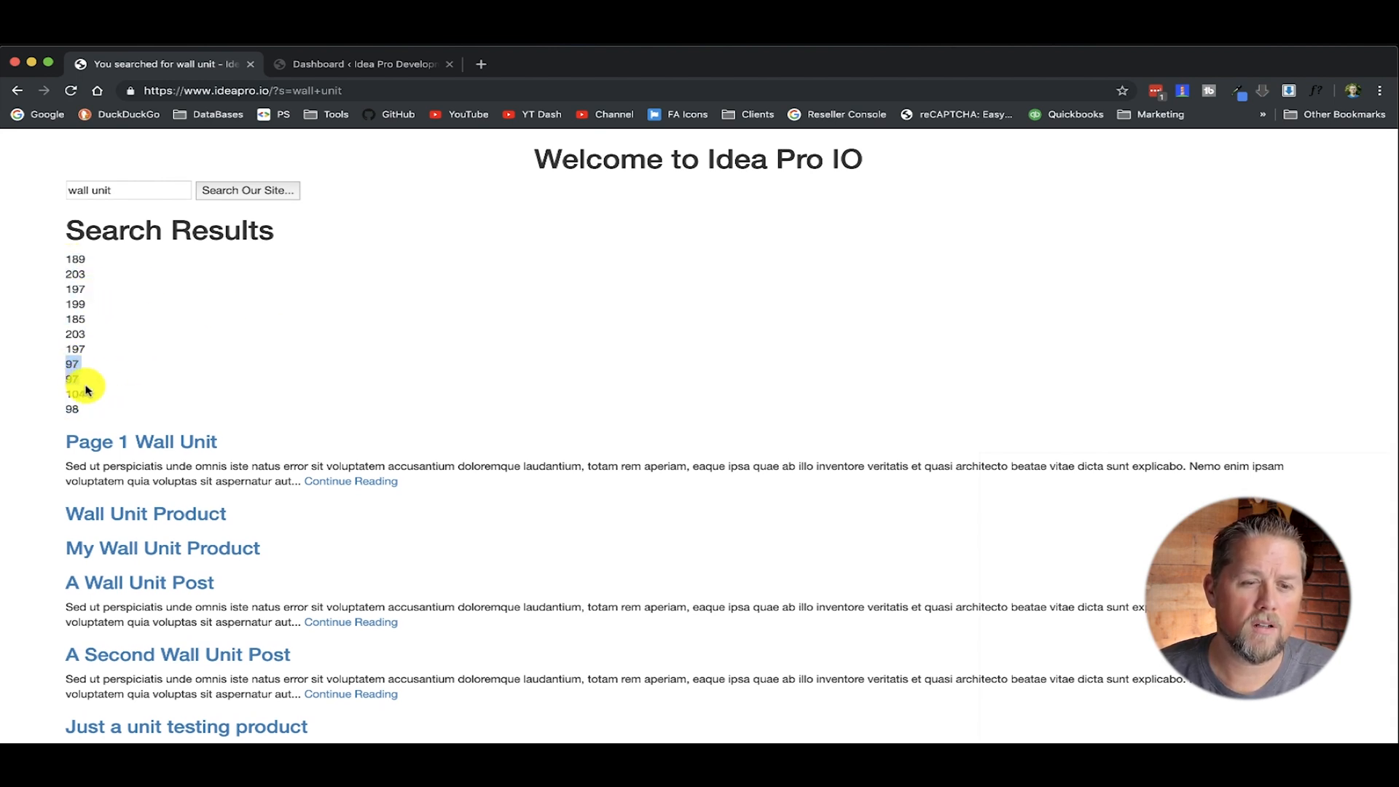
{"action": "scroll", "scroll_direction": "down", "scroll_amount": 3}
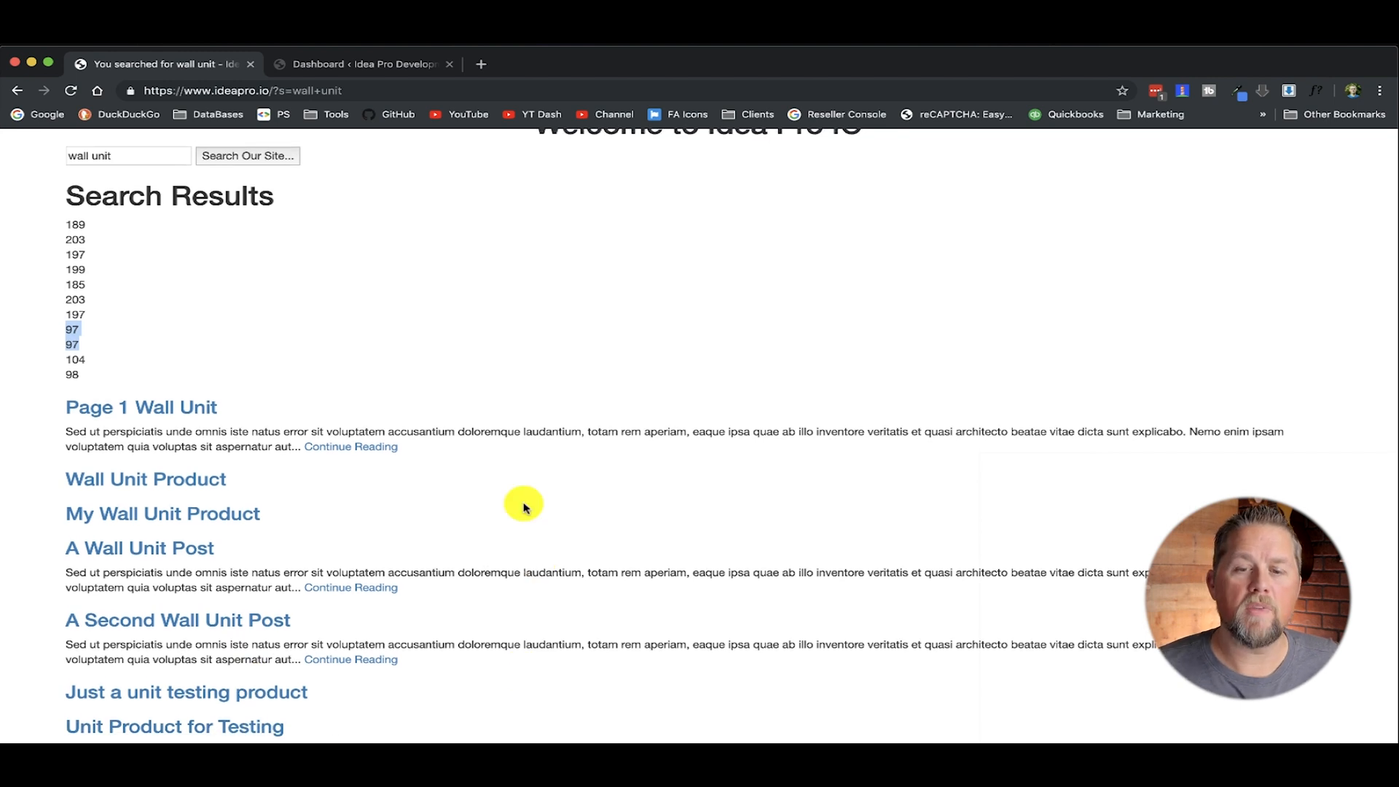
{"action": "mouse_move", "coordinate": [500, 494]}
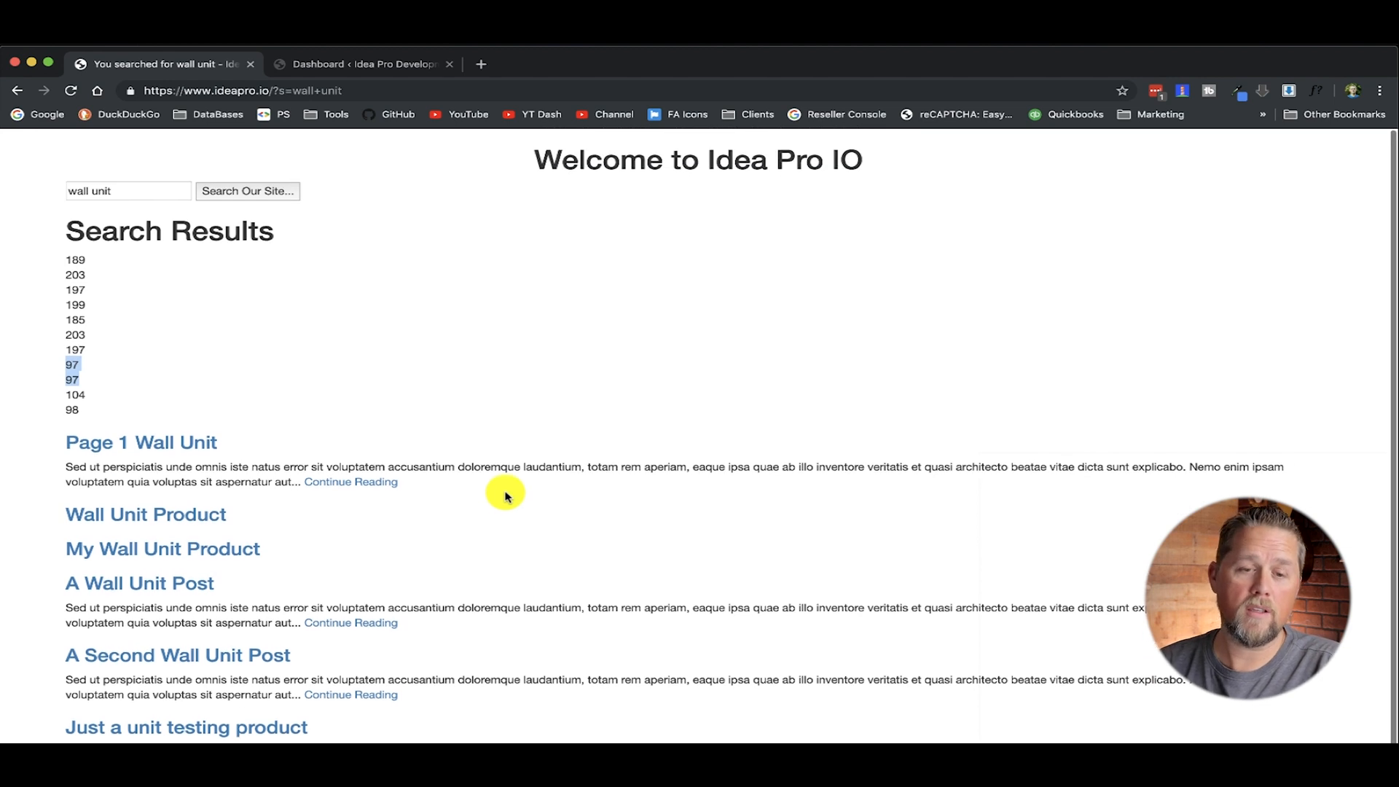
{"action": "scroll", "scroll_direction": "down", "scroll_amount": 3}
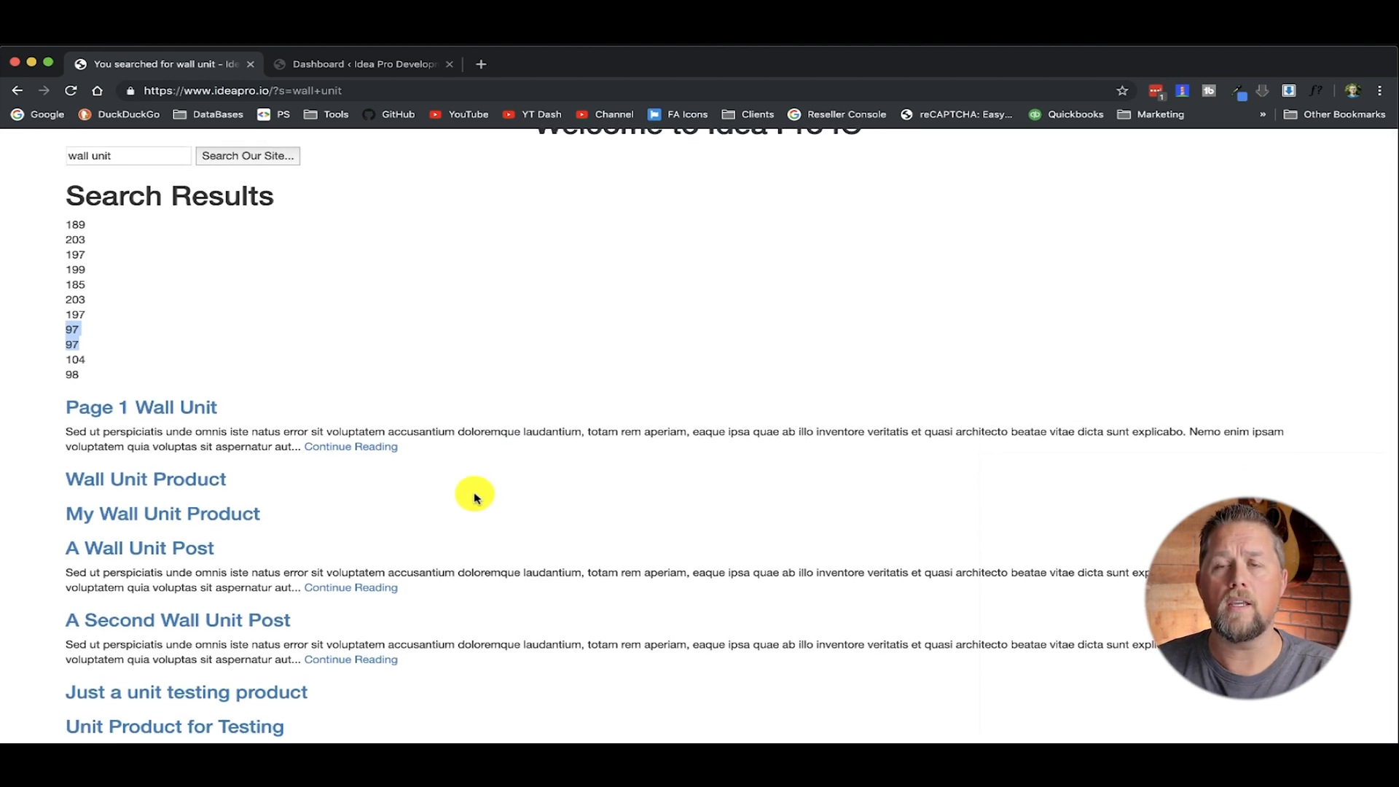
{"action": "mouse_move", "coordinate": [239, 365]}
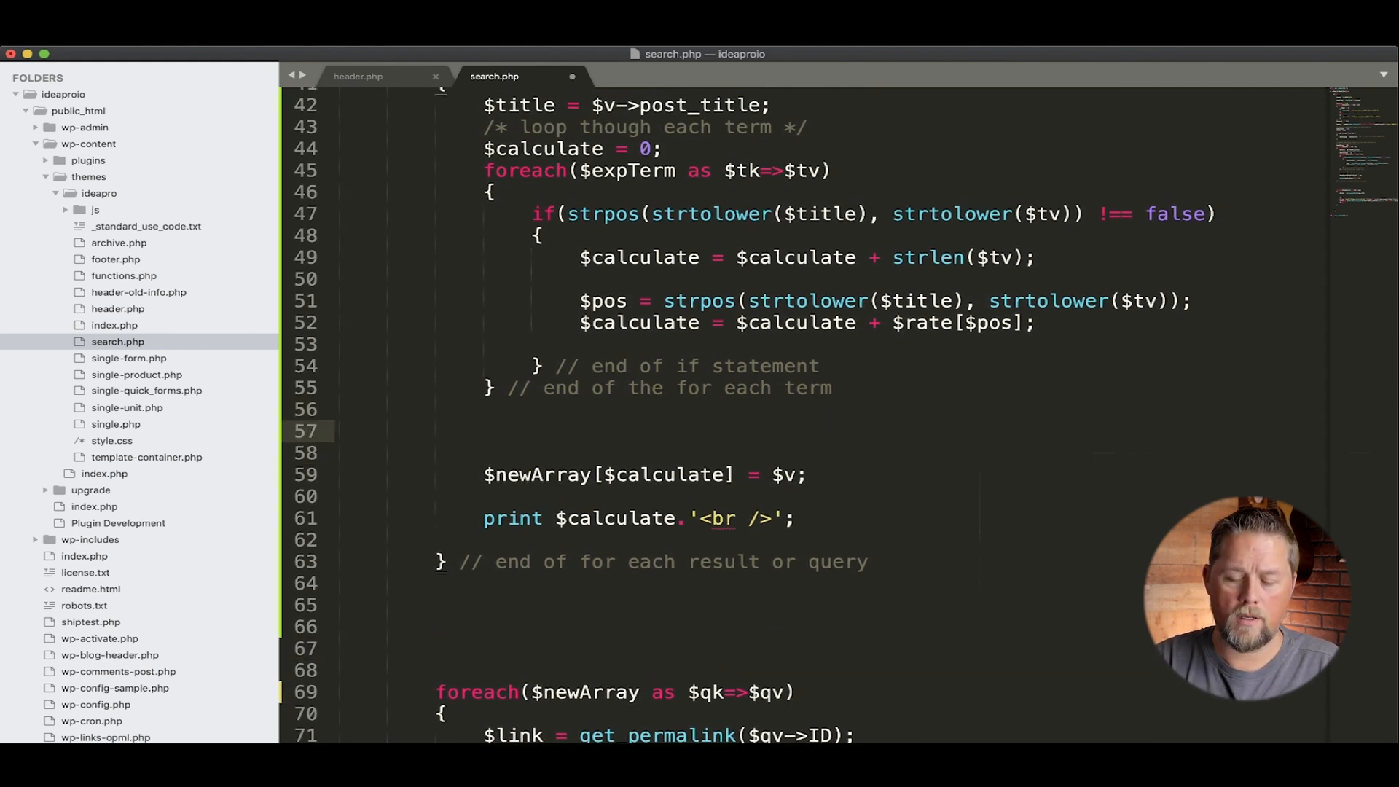
- Write $newKey = $calculate.'.'.$v->ID; on line 57 after the inner foreach loop
{"action": "type", "text": "$"}
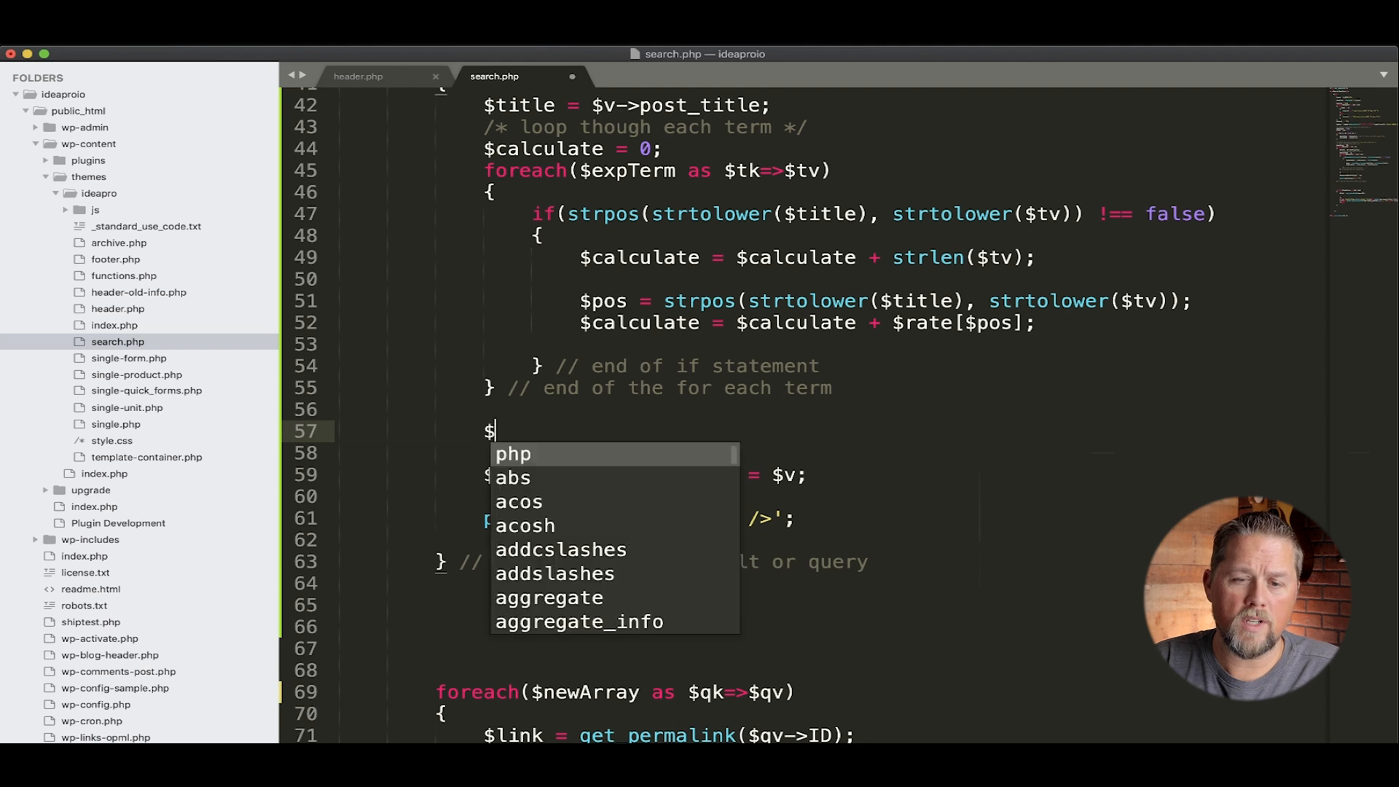
{"action": "type", "text": "newKey"}
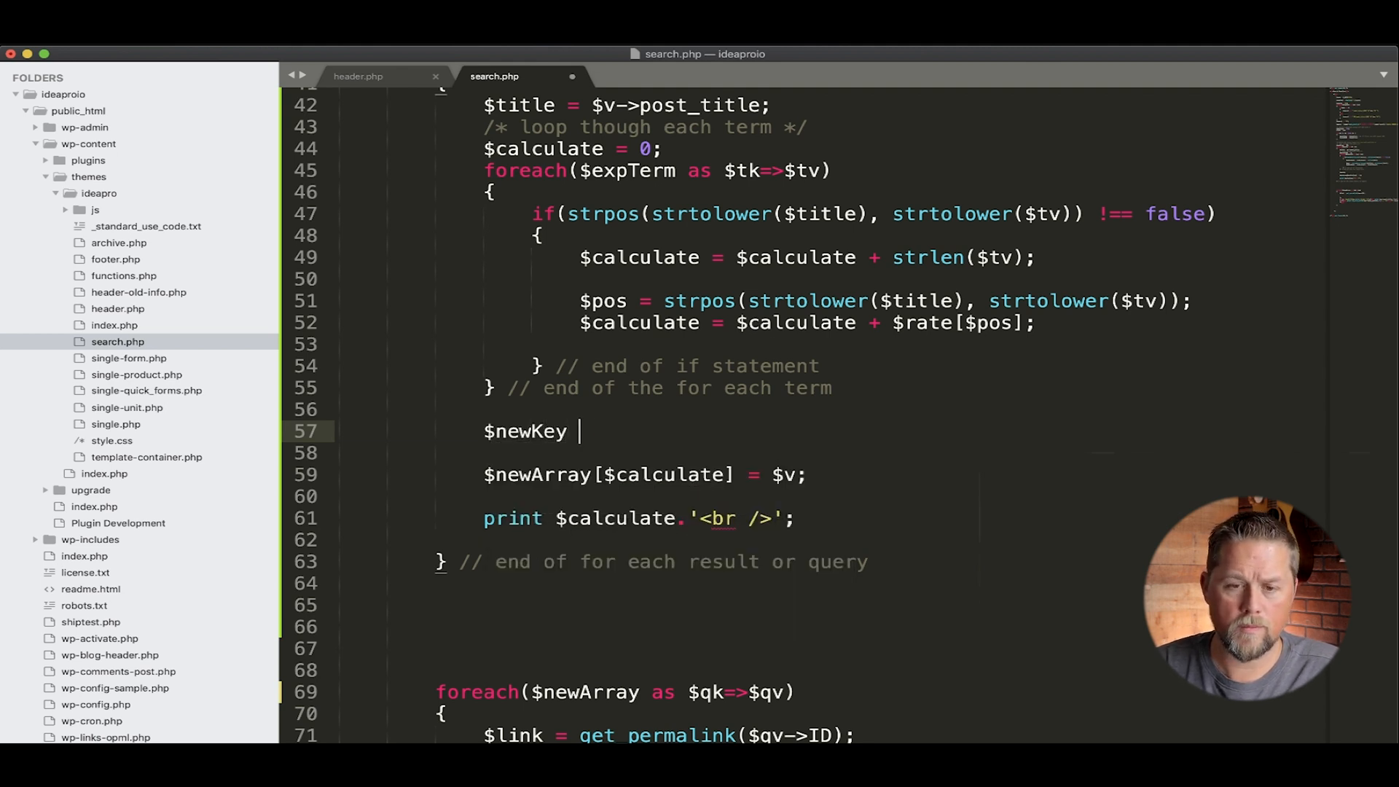
{"action": "type", "text": "= $calculate"}
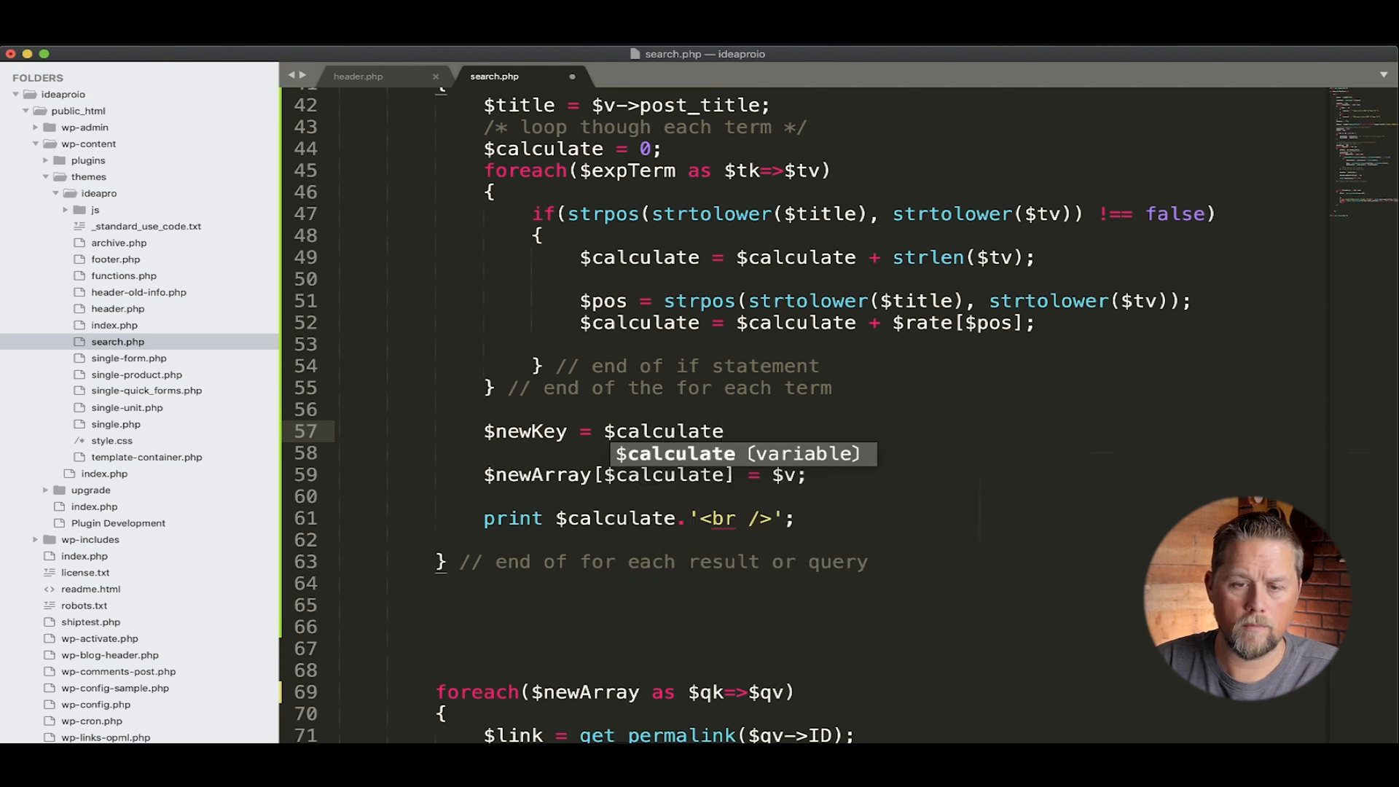
{"action": "type", "text": ".''"}
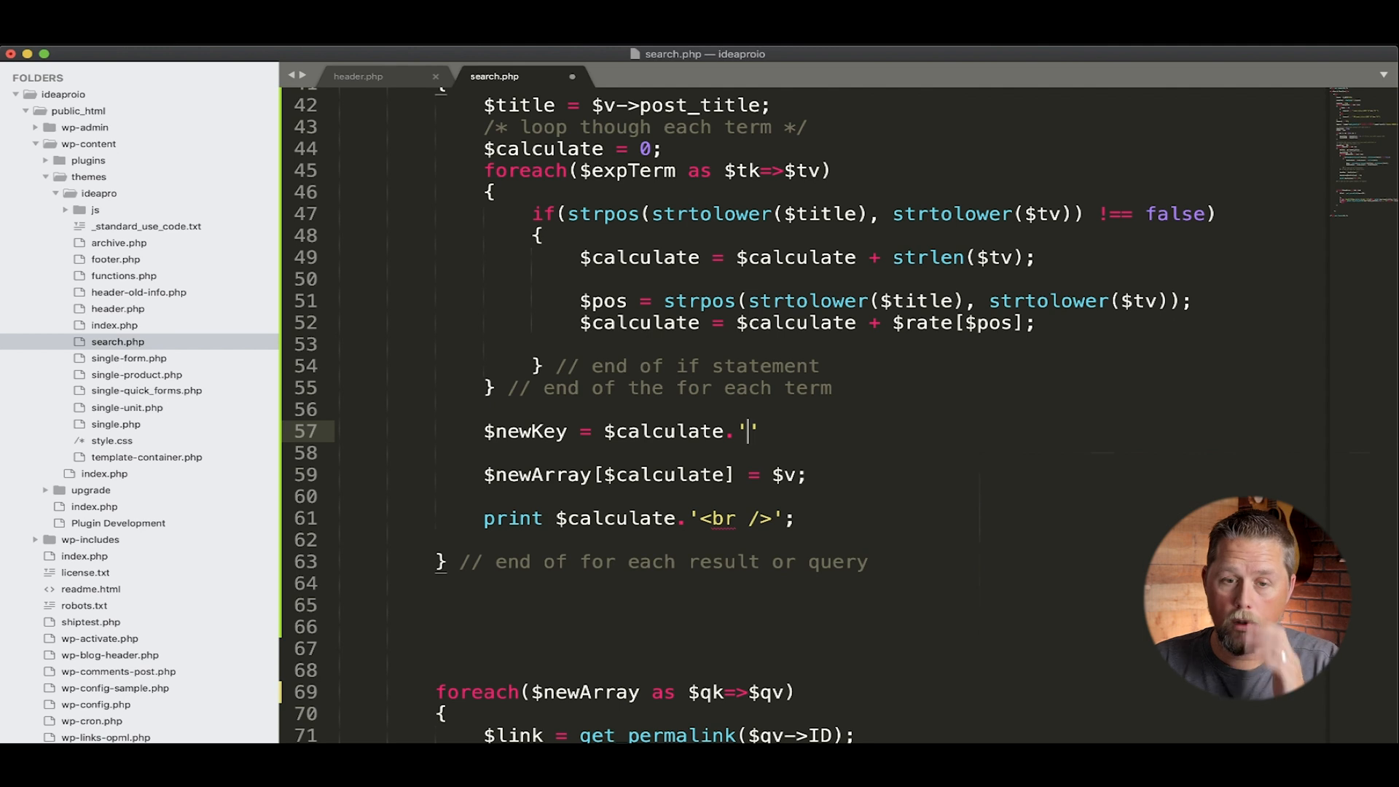
{"action": "type", "text": "."}
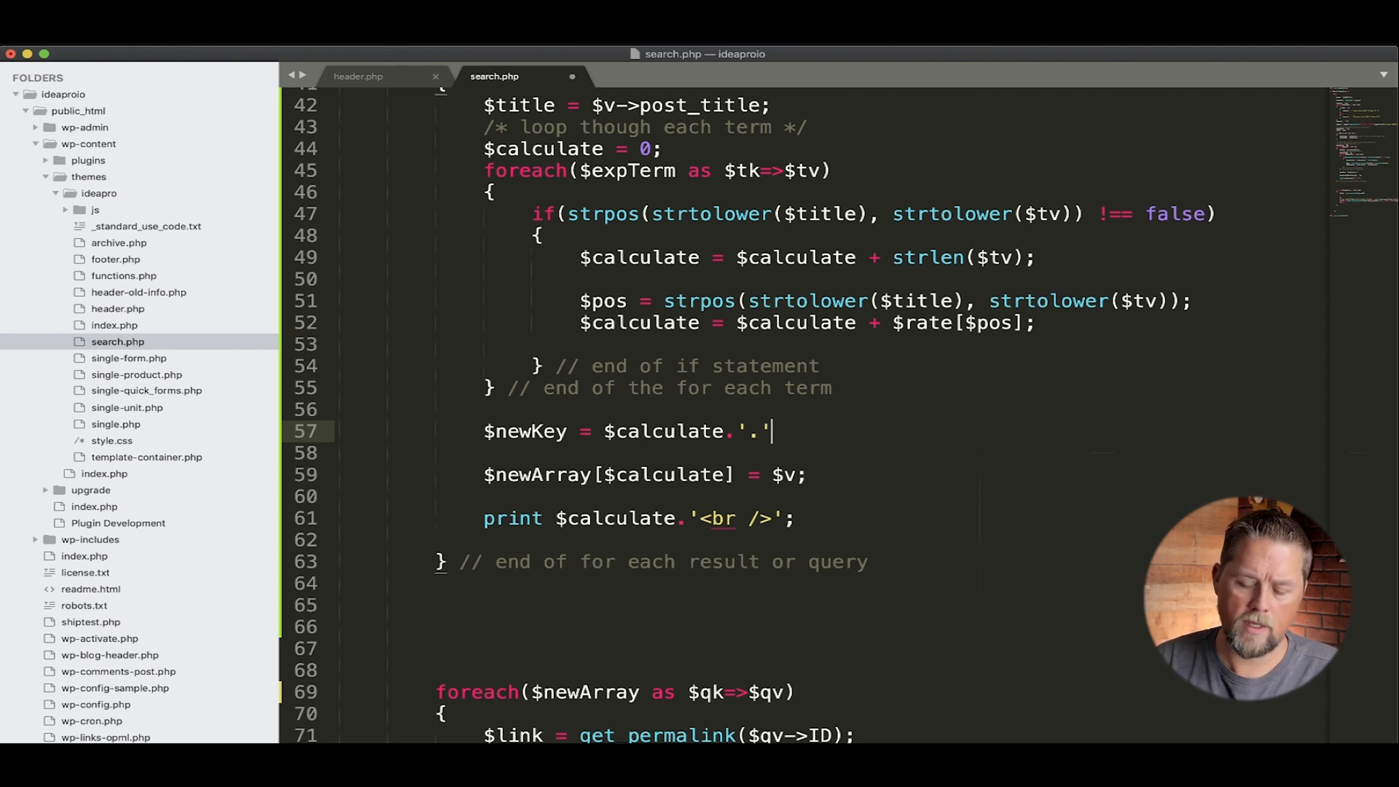
{"action": "type", "text": "."}
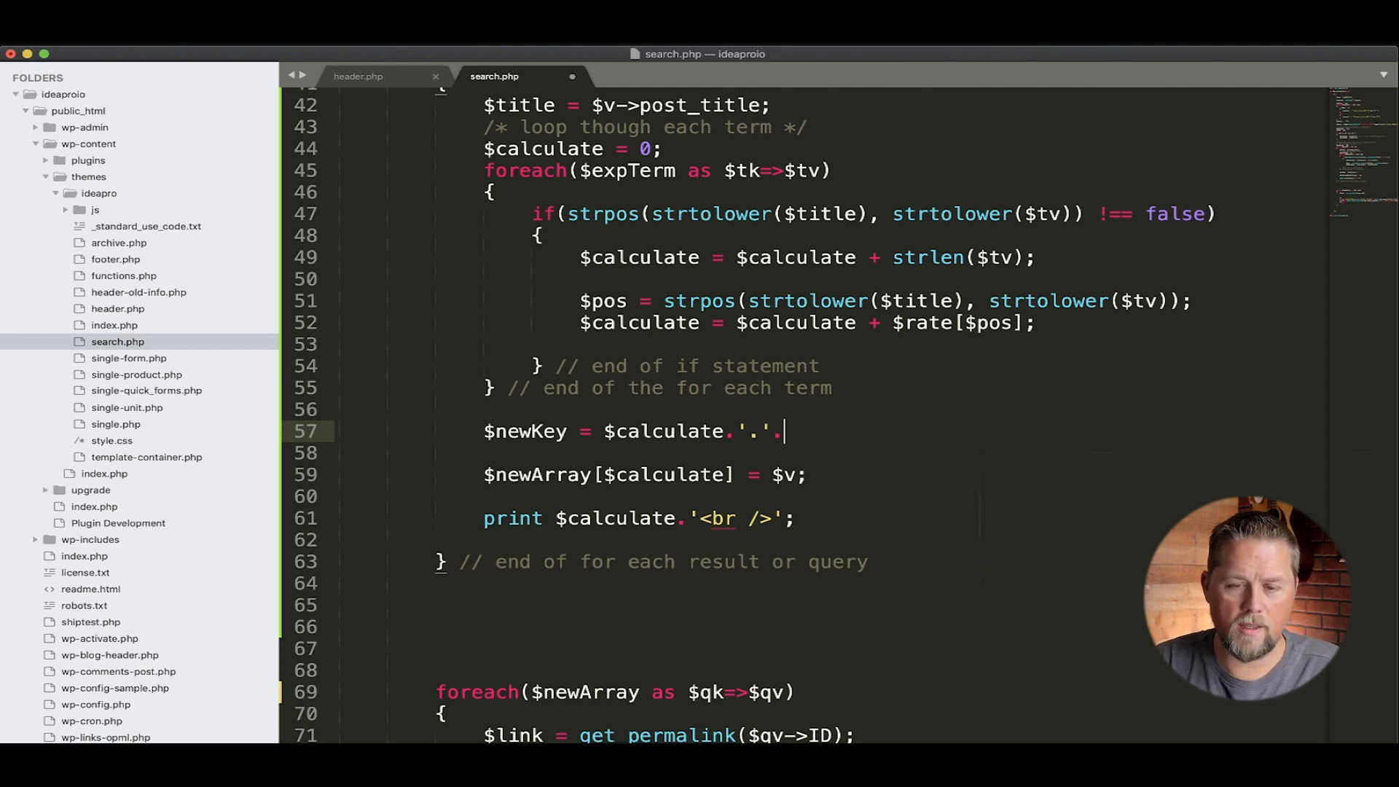
{"action": "type", "text": "$"}
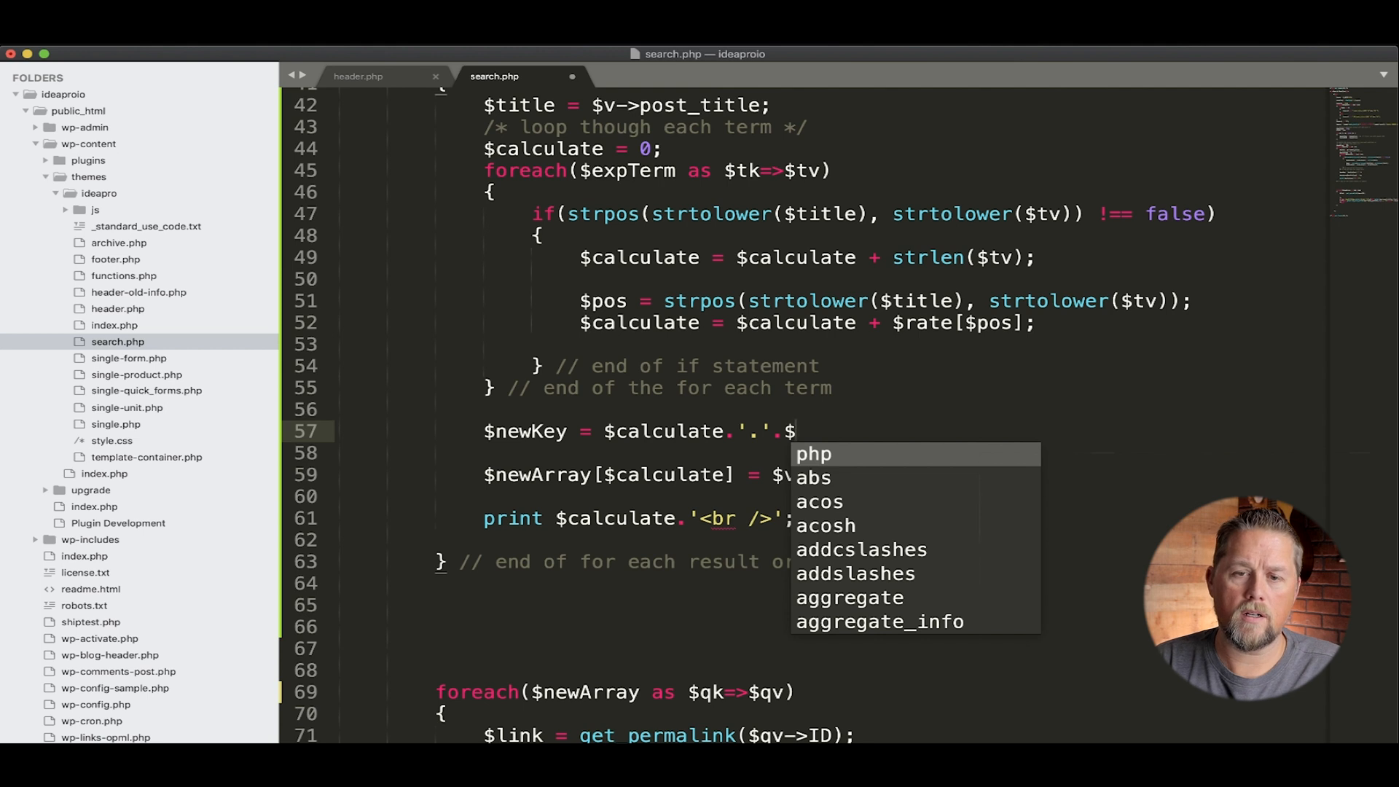
{"action": "scroll", "scroll_direction": "up", "scroll_amount": 3}
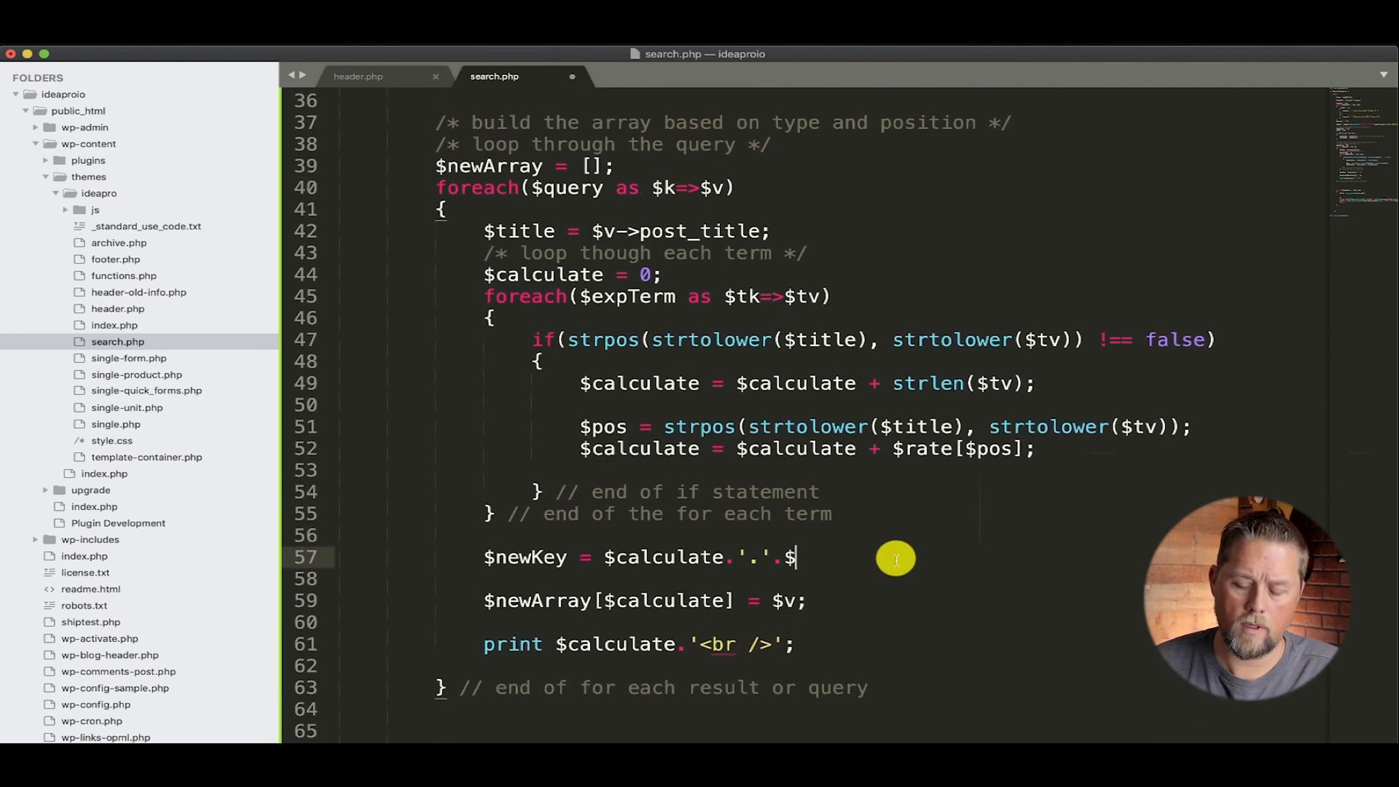
{"action": "type", "text": "k;"}
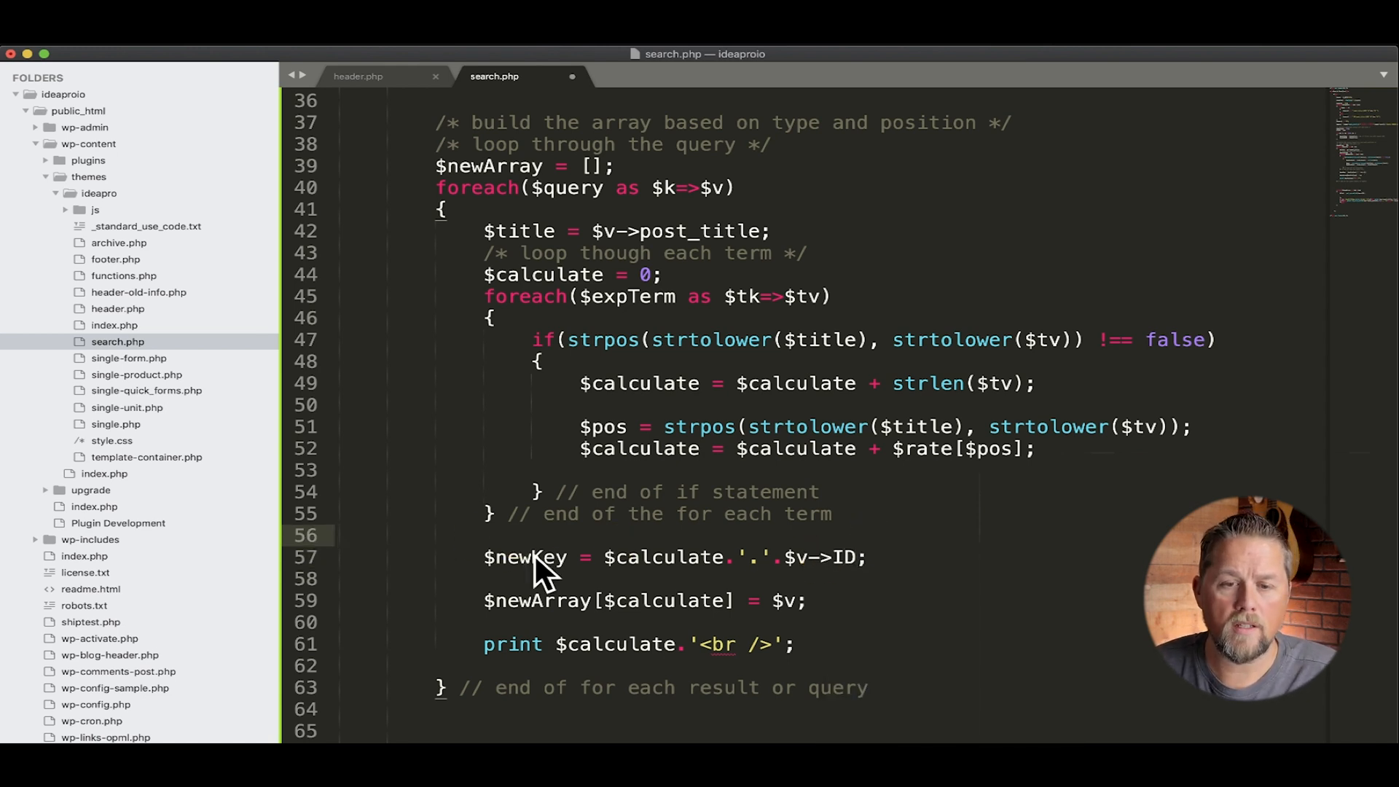
{"action": "double_click", "coordinate": [662, 557]}
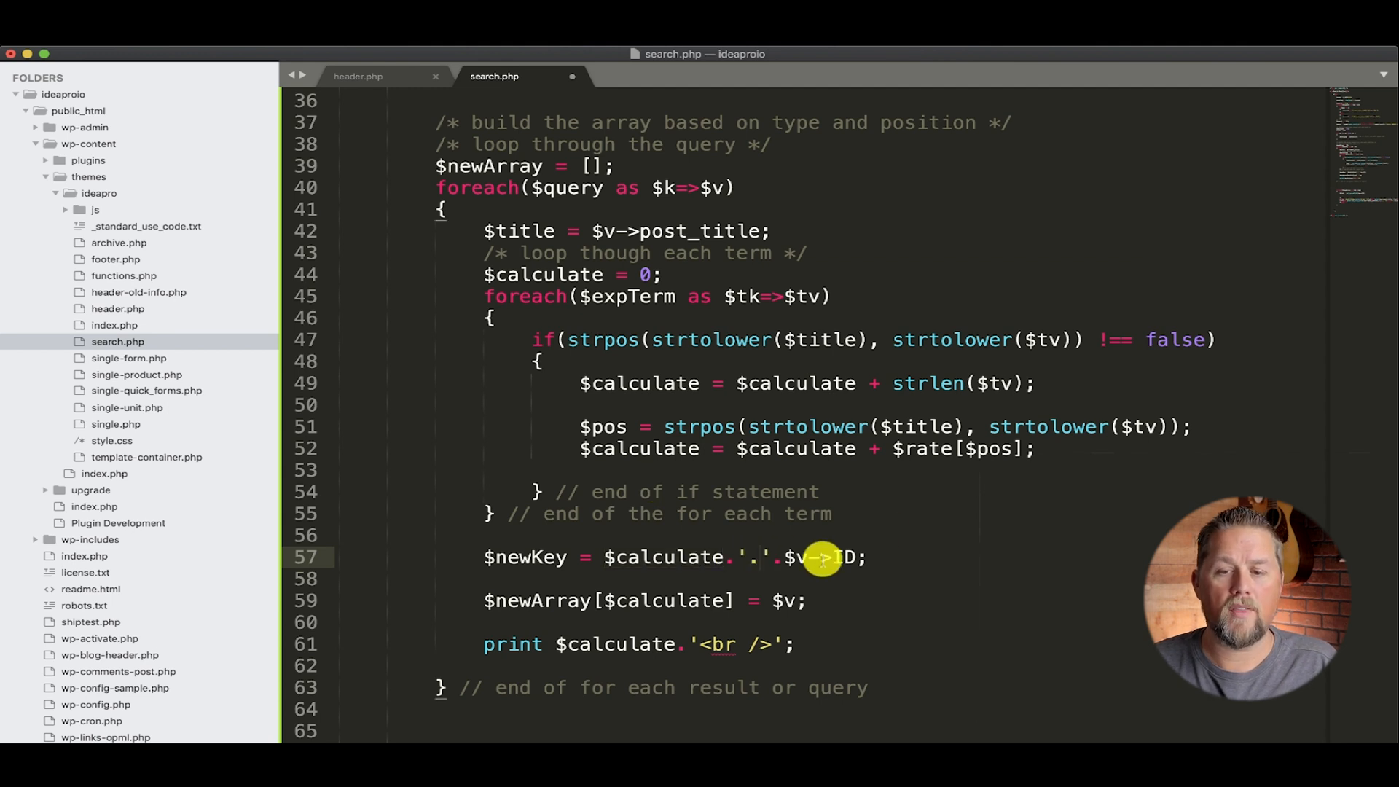
{"action": "mouse_move", "coordinate": [845, 543]}
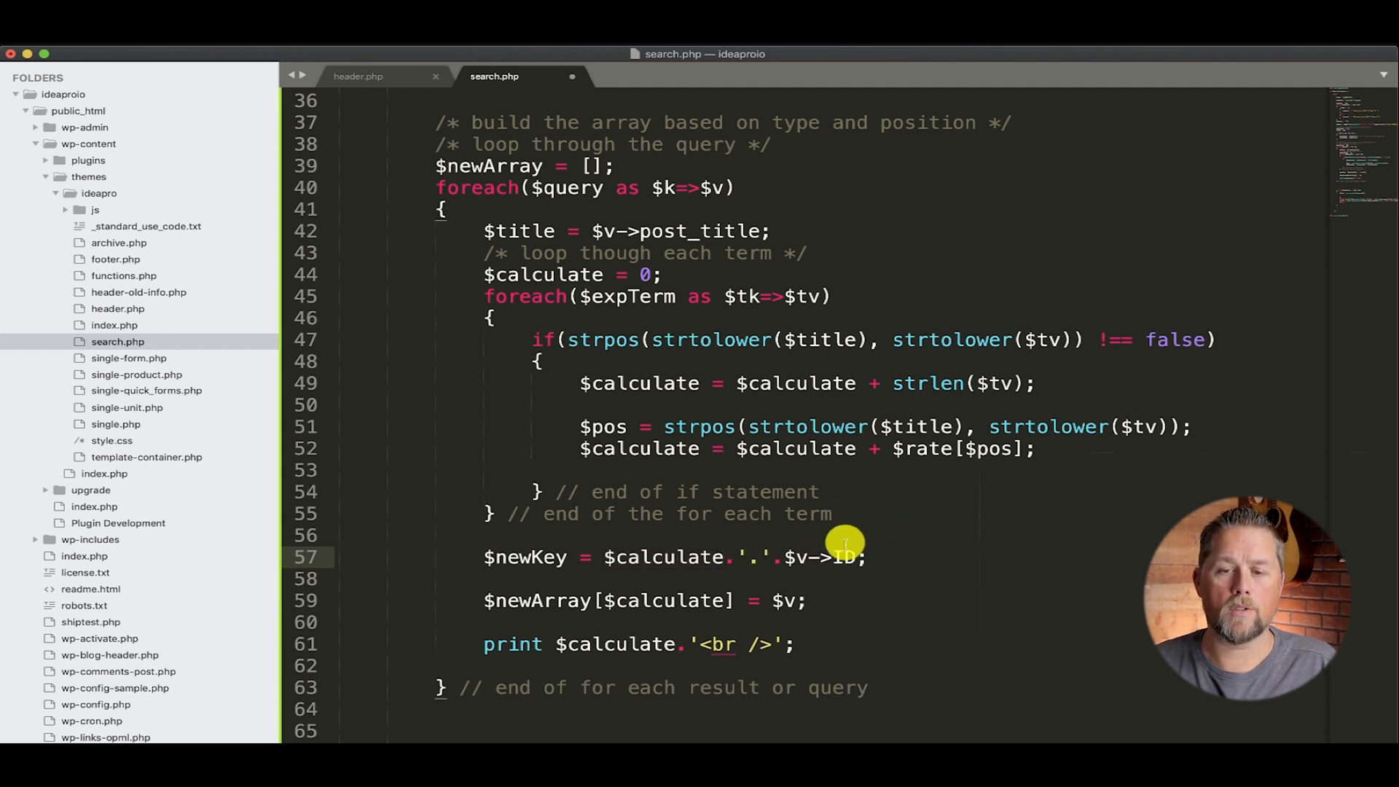
{"action": "mouse_move", "coordinate": [538, 557]}
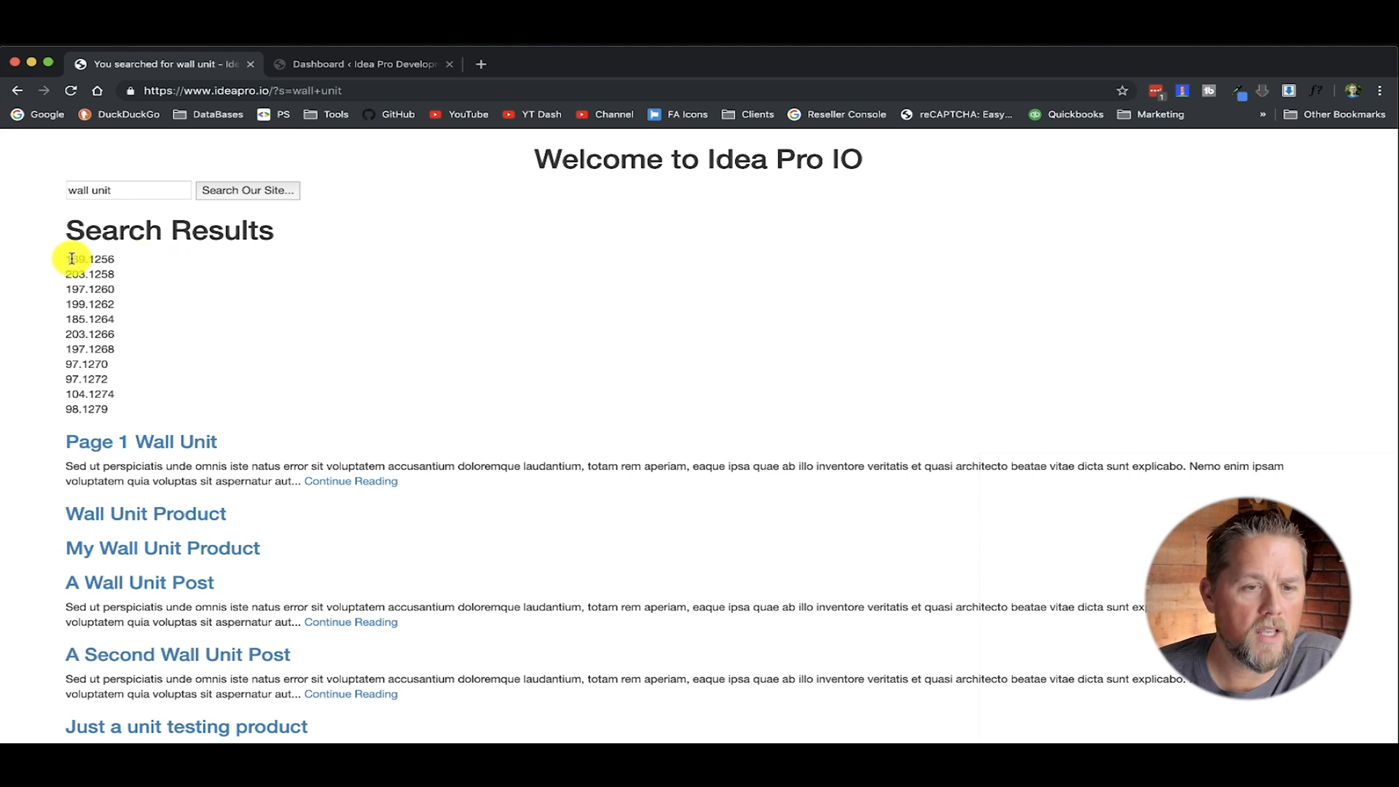
- Inspect the first printed score.ID key, like 189.1256, in the reloaded results
{"action": "double_click", "coordinate": [89, 260]}
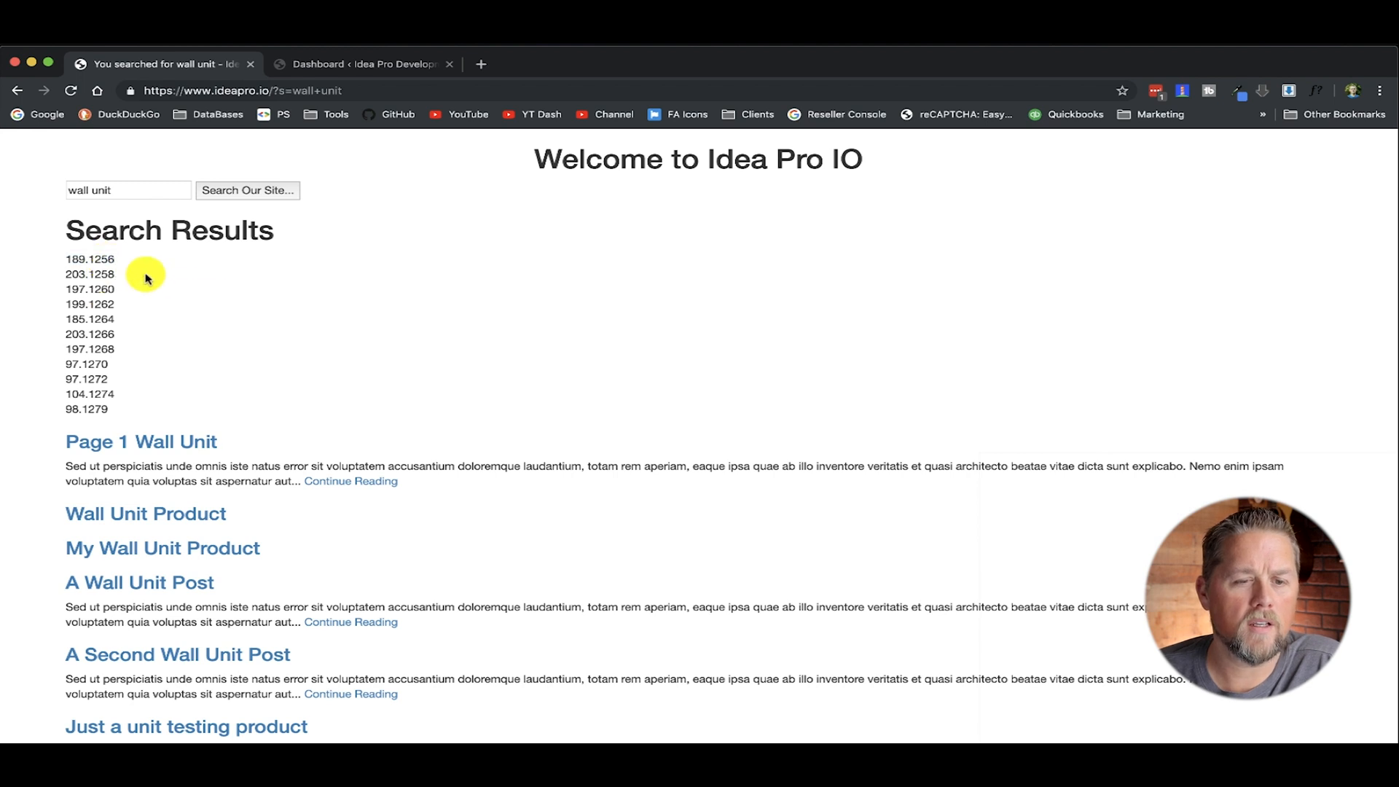
{"action": "mouse_move", "coordinate": [136, 316]}
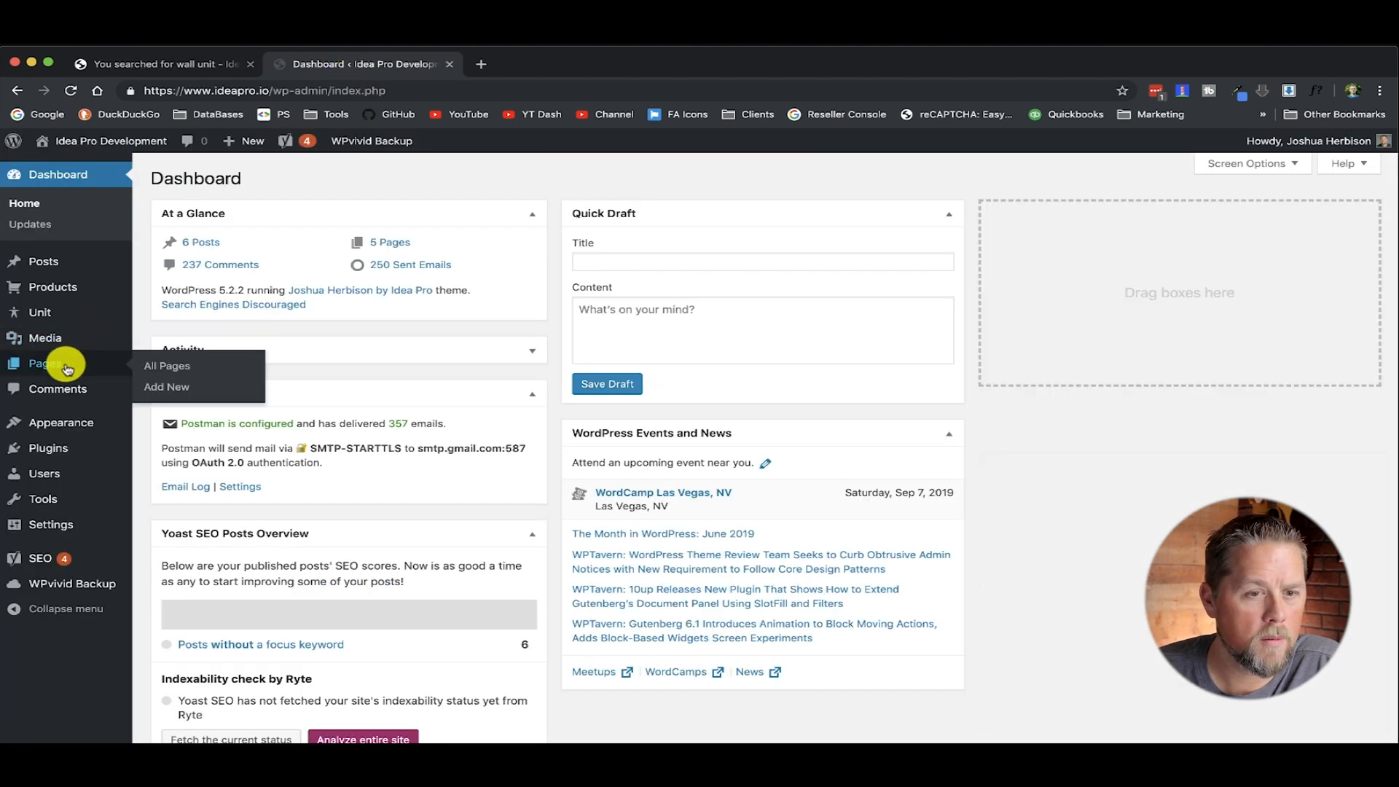
- Open Page 1 Wall Unit from Pages > All Pages and read its post ID in the address bar
{"action": "left_click", "coordinate": [166, 364]}
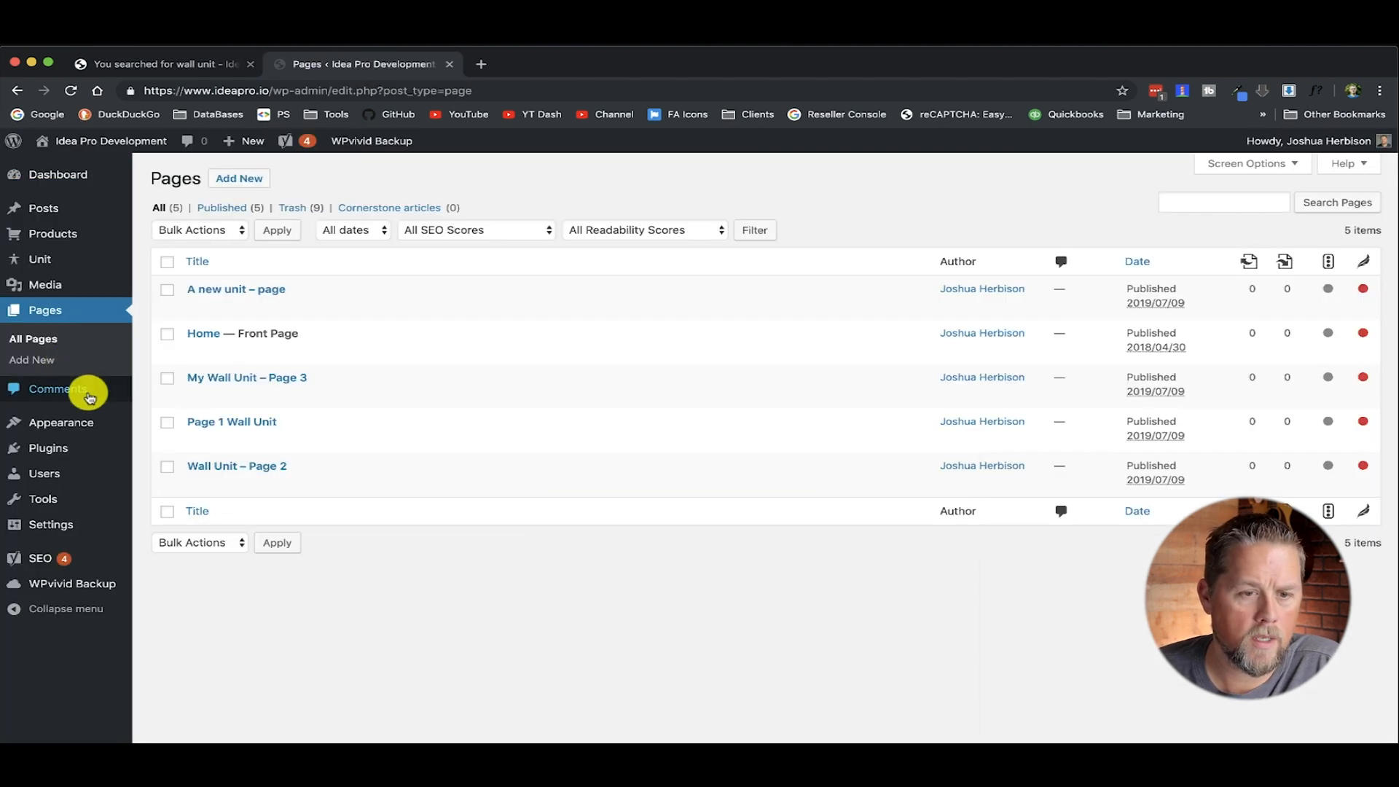
{"action": "left_click", "coordinate": [232, 422]}
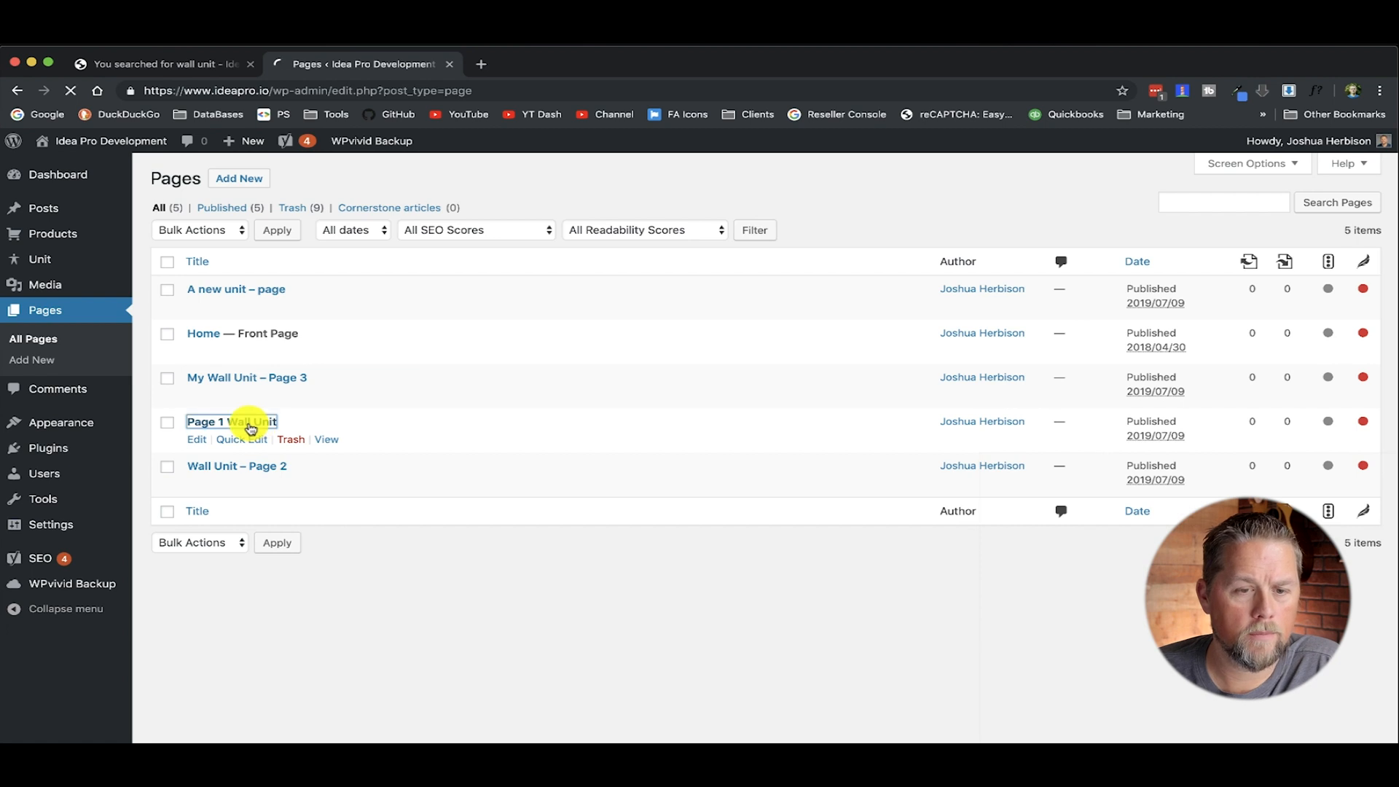
{"action": "left_click", "coordinate": [232, 422]}
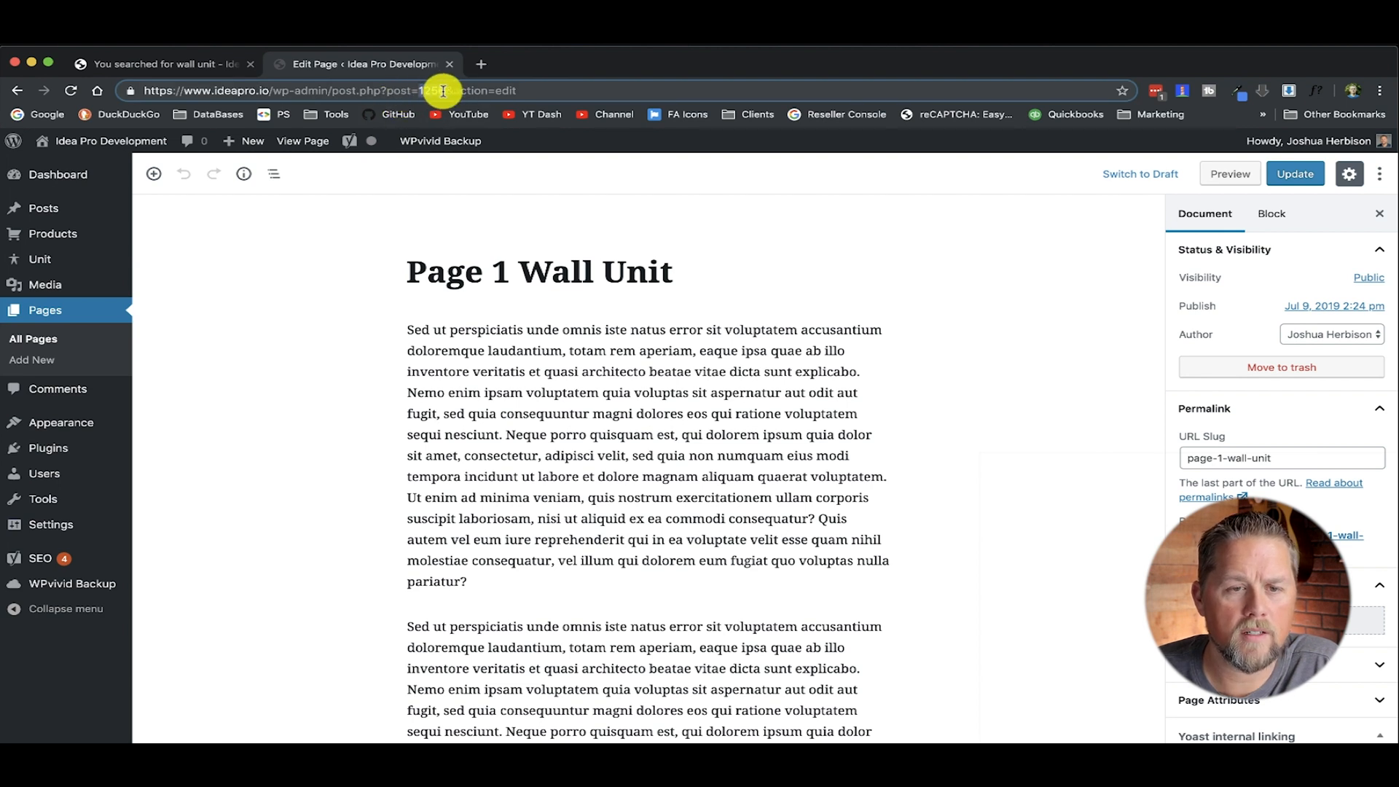
{"action": "left_click", "coordinate": [160, 63]}
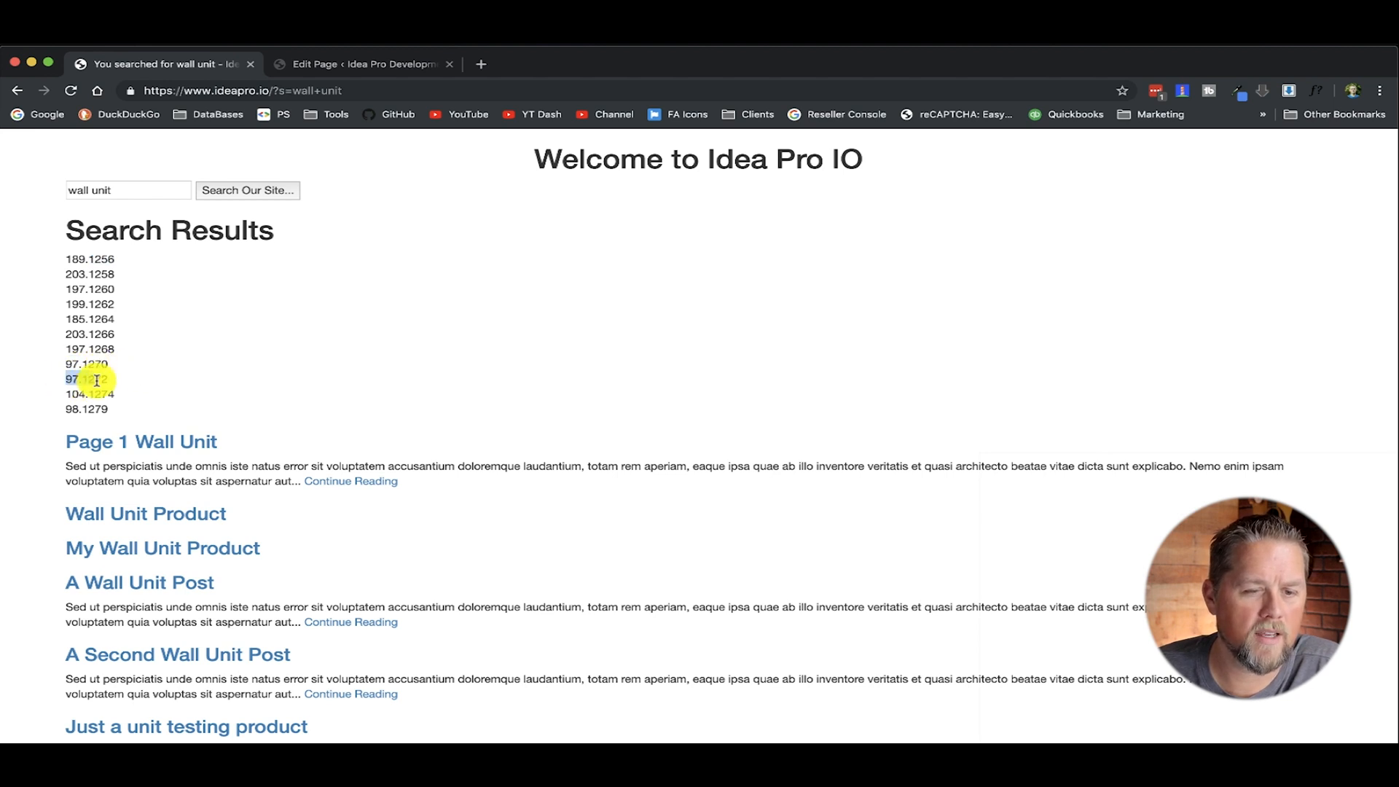
- Change $newArray[$calculate] to $newArray[$newKey] on line 59 of search.php
{"action": "scroll", "scroll_direction": "down", "scroll_amount": 3}
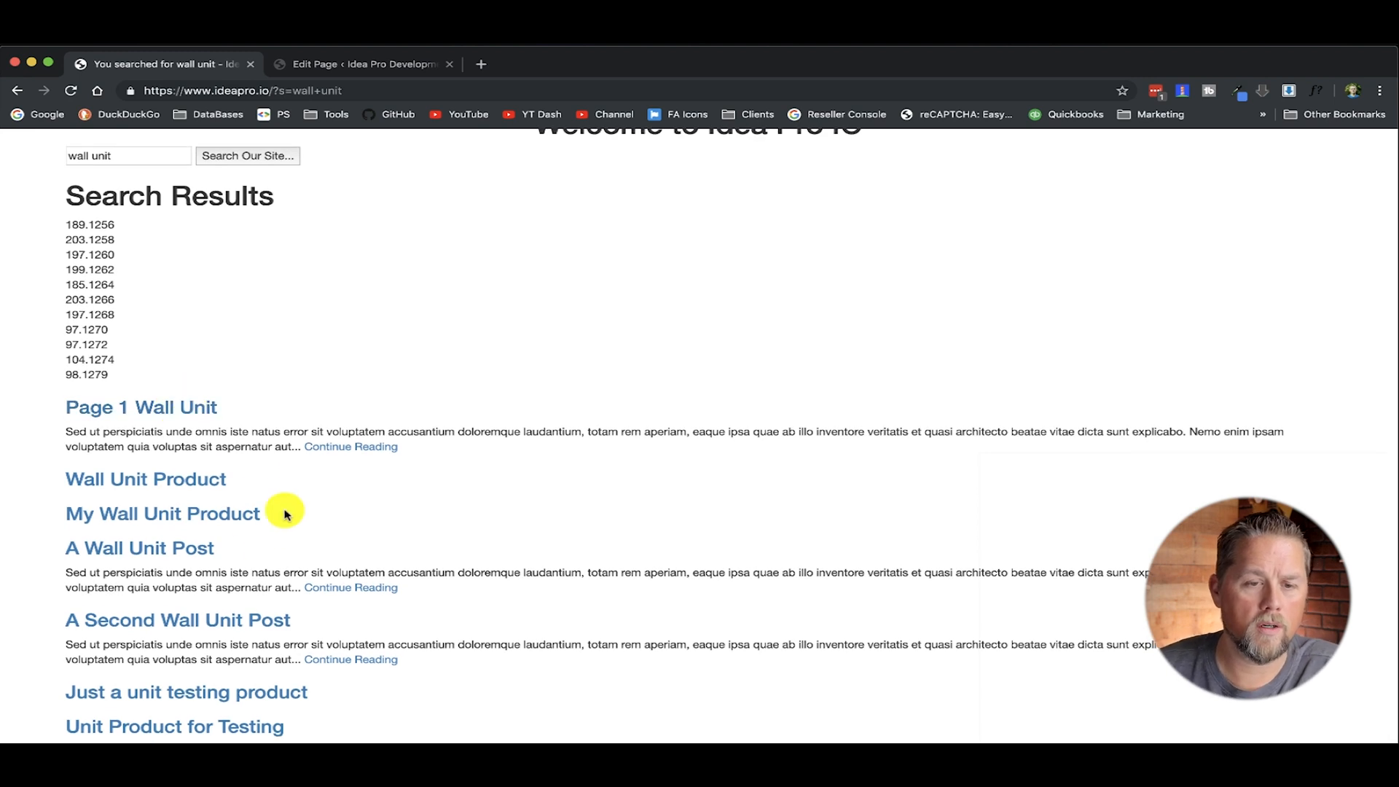
{"action": "mouse_move", "coordinate": [232, 685]}
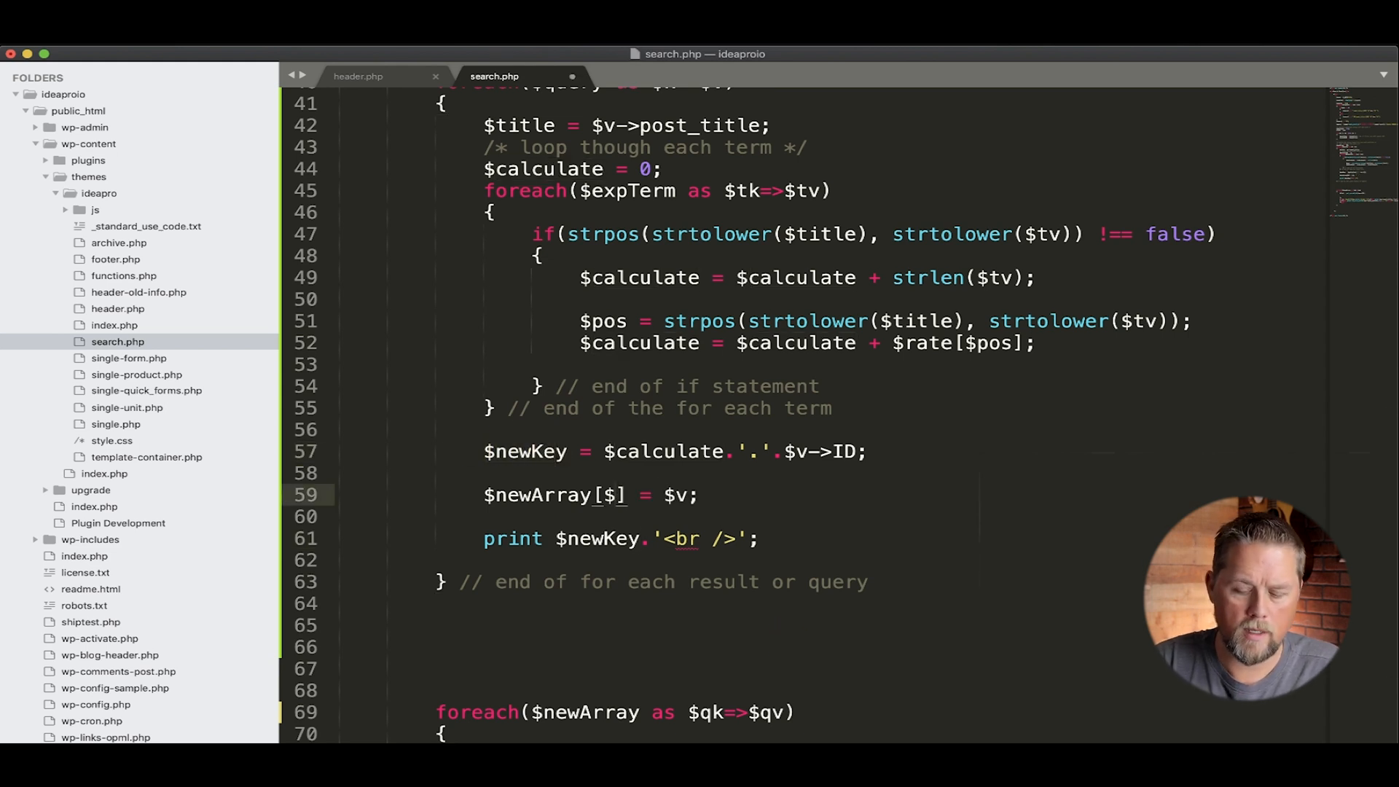
{"action": "type", "text": "new"}
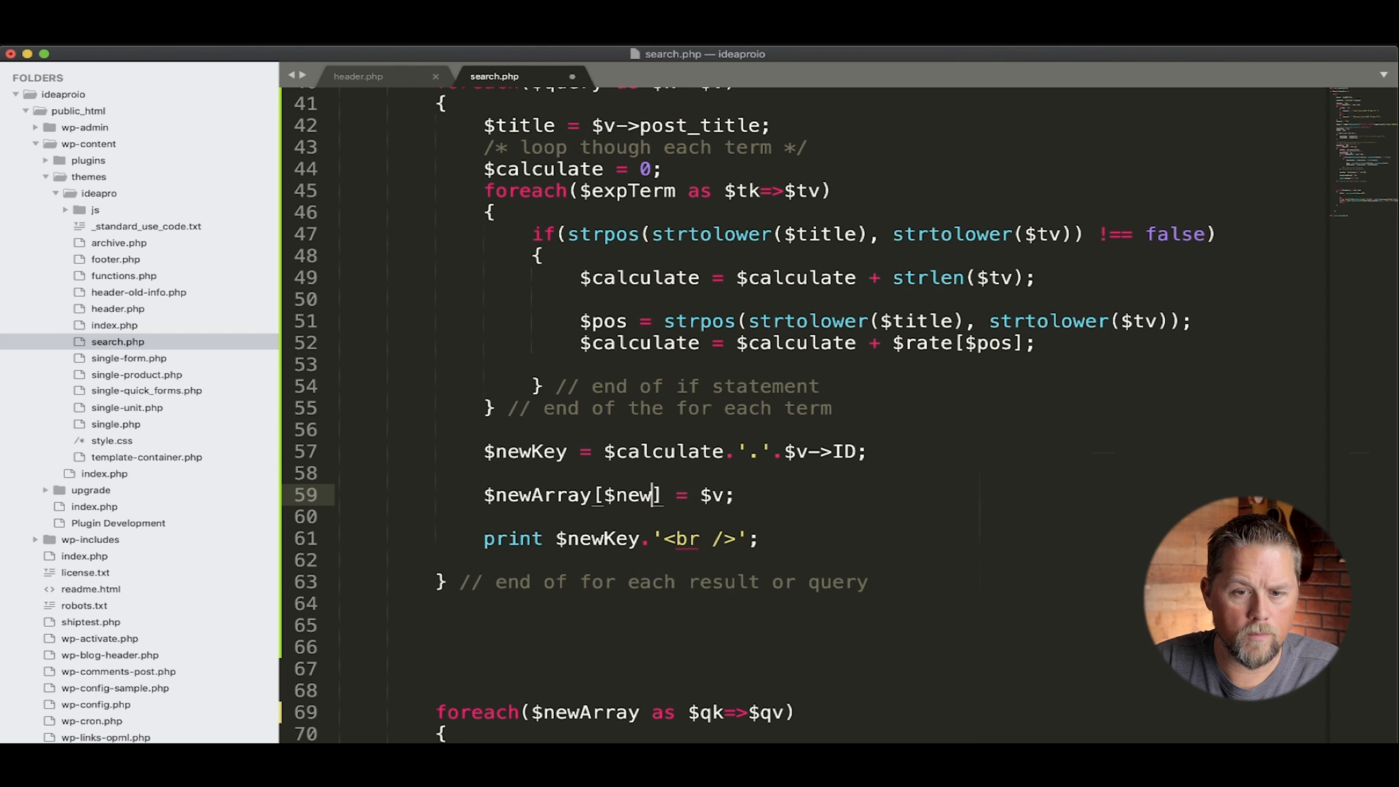
{"action": "type", "text": "Key"}
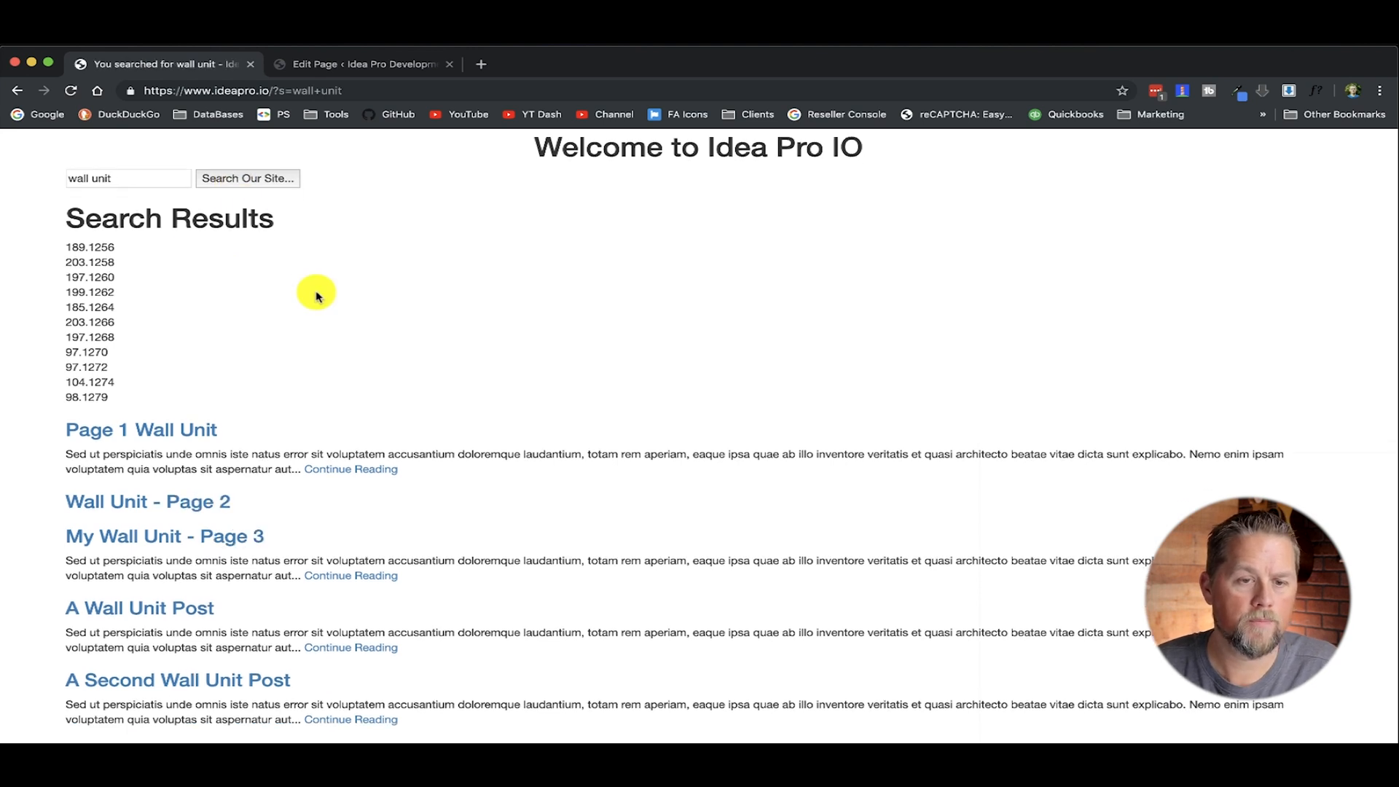
- Scroll the refreshed wall unit results and highlight the full list of score.ID keys
{"action": "scroll", "scroll_direction": "down", "scroll_amount": 3}
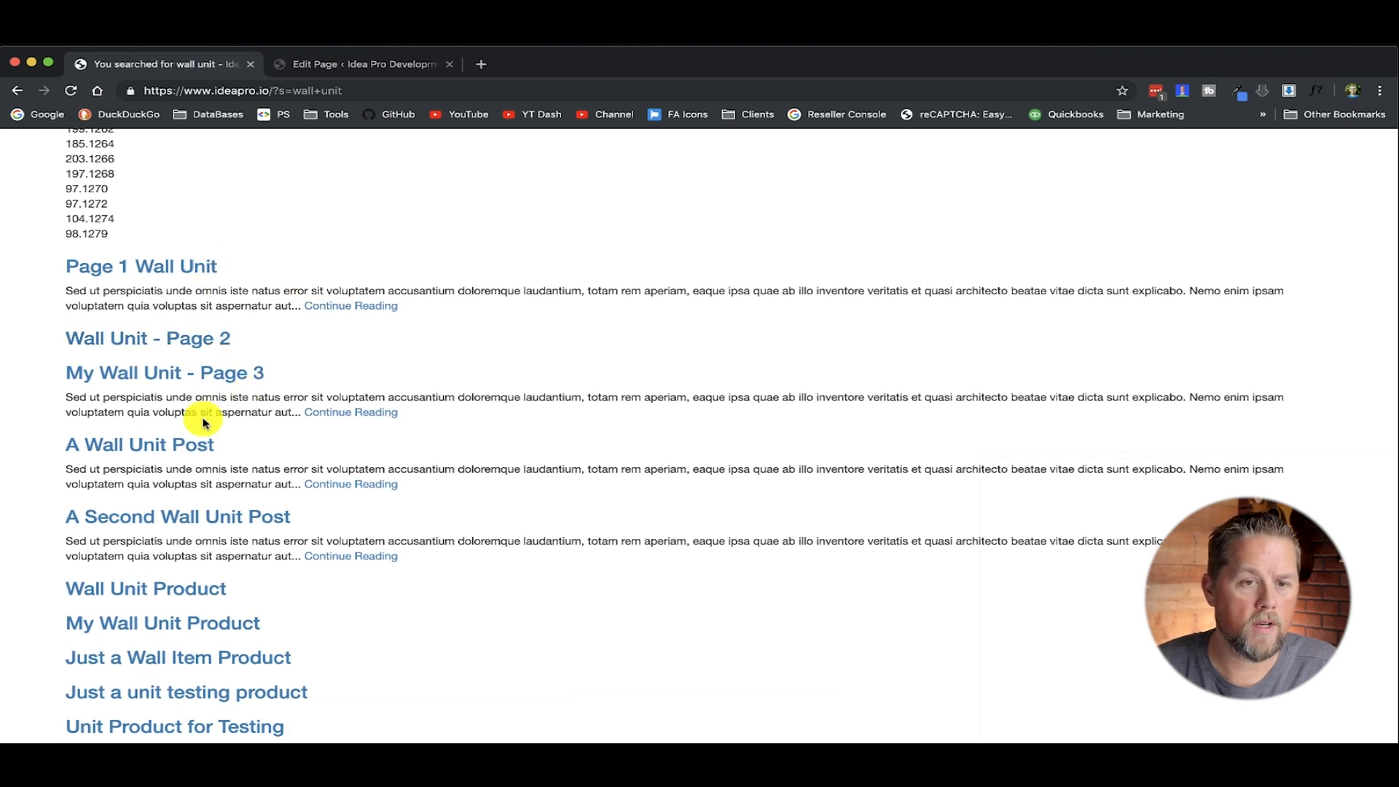
{"action": "mouse_move", "coordinate": [271, 703]}
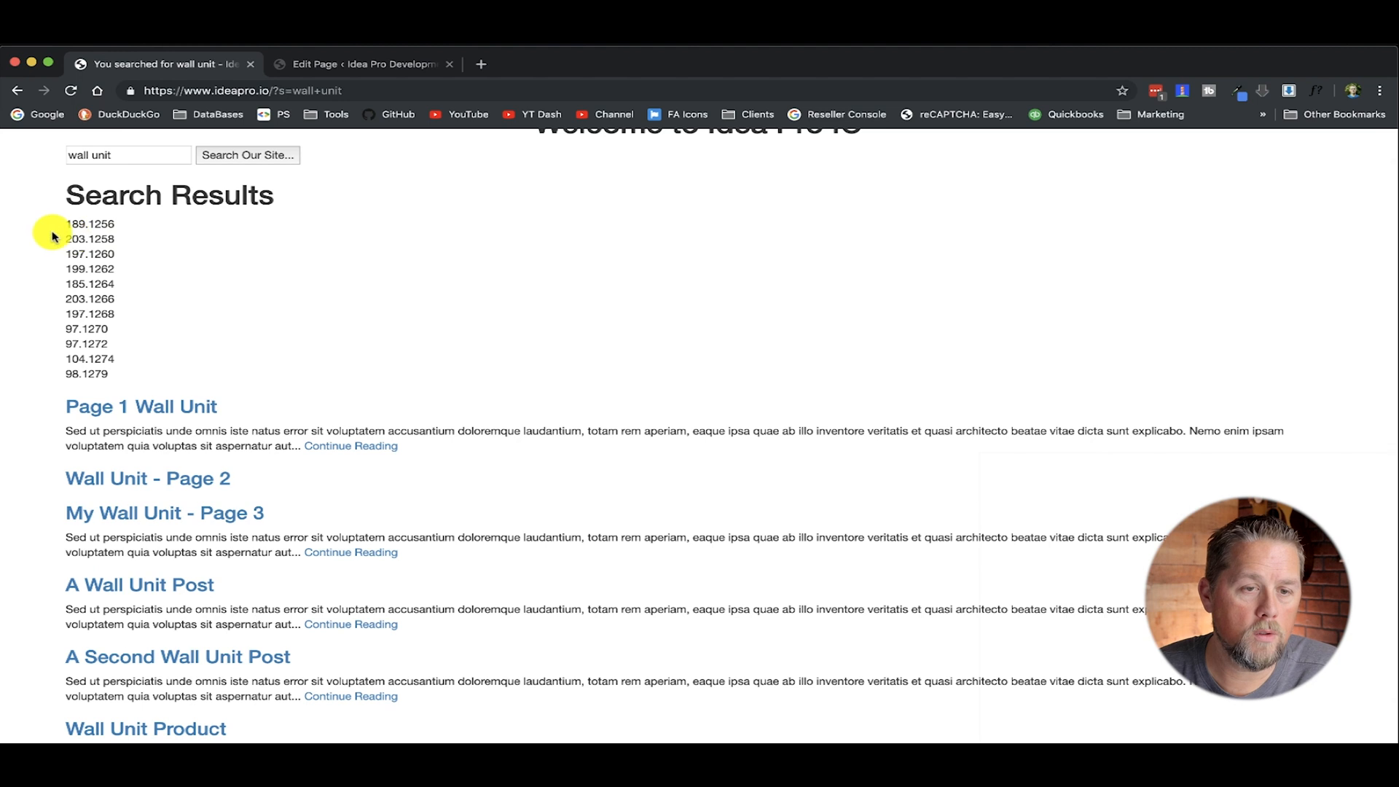
{"action": "left_click_drag", "start_coordinate": [54, 225], "coordinate": [117, 366]}
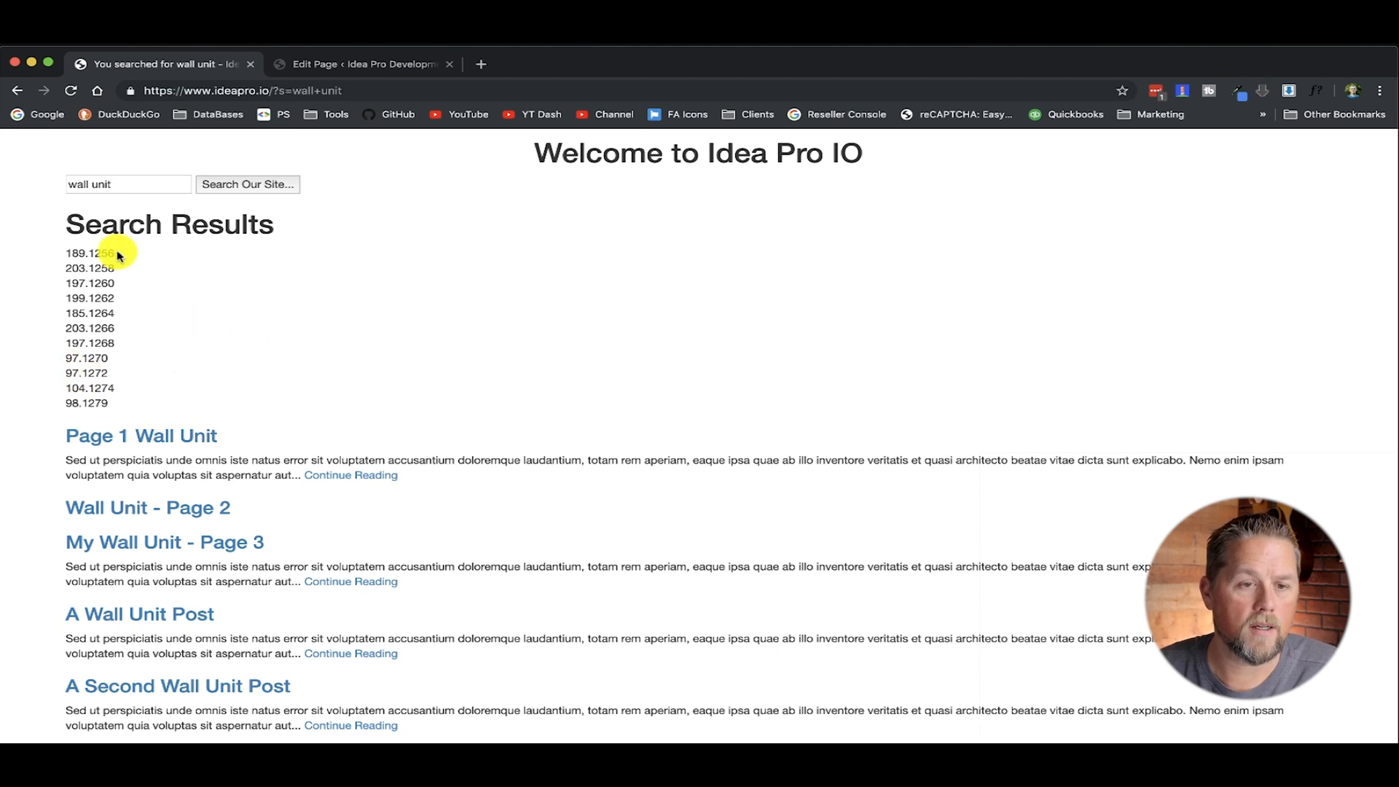
{"action": "mouse_move", "coordinate": [324, 404]}
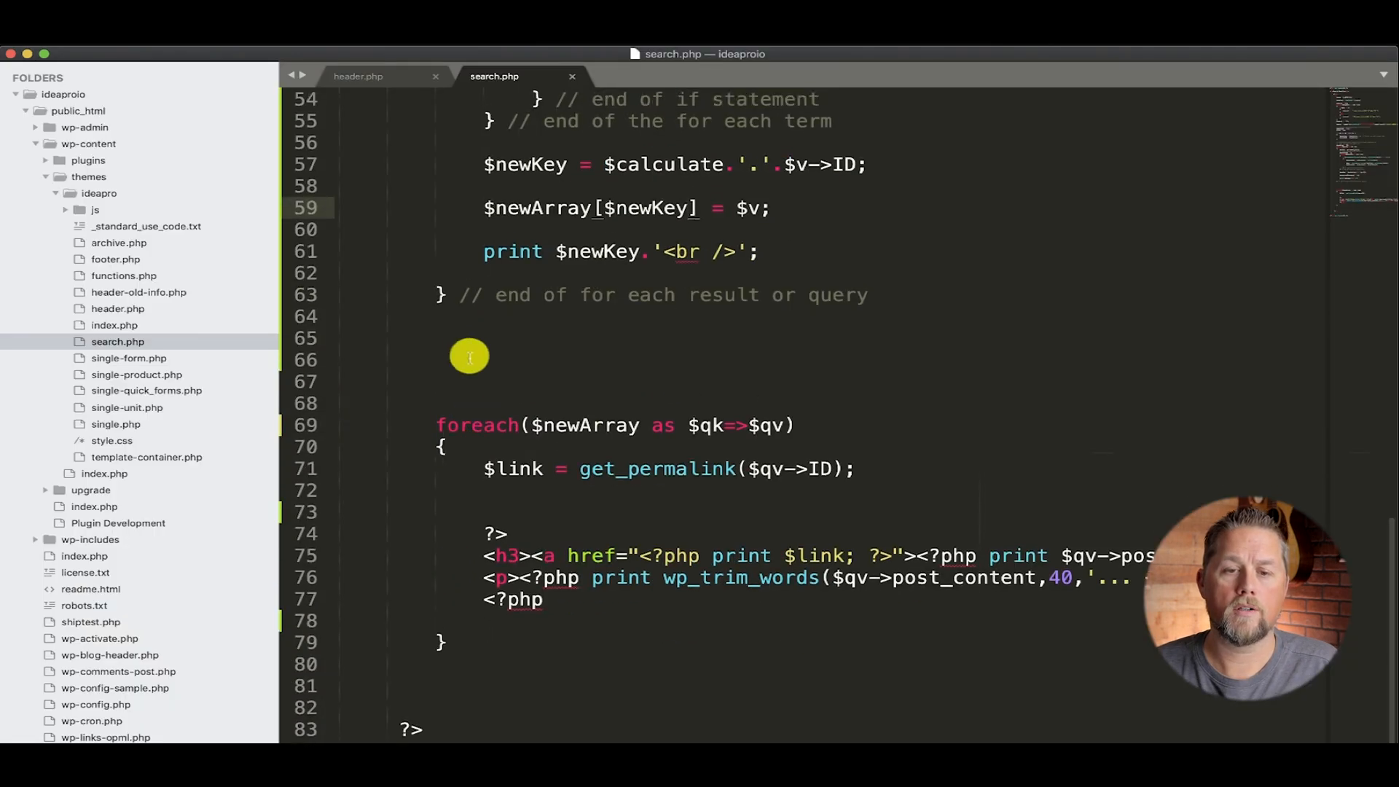
- Add ksort($newArray); after the scoring loop so results are ordered by their score.ID keys
{"action": "type", "text": "k"}
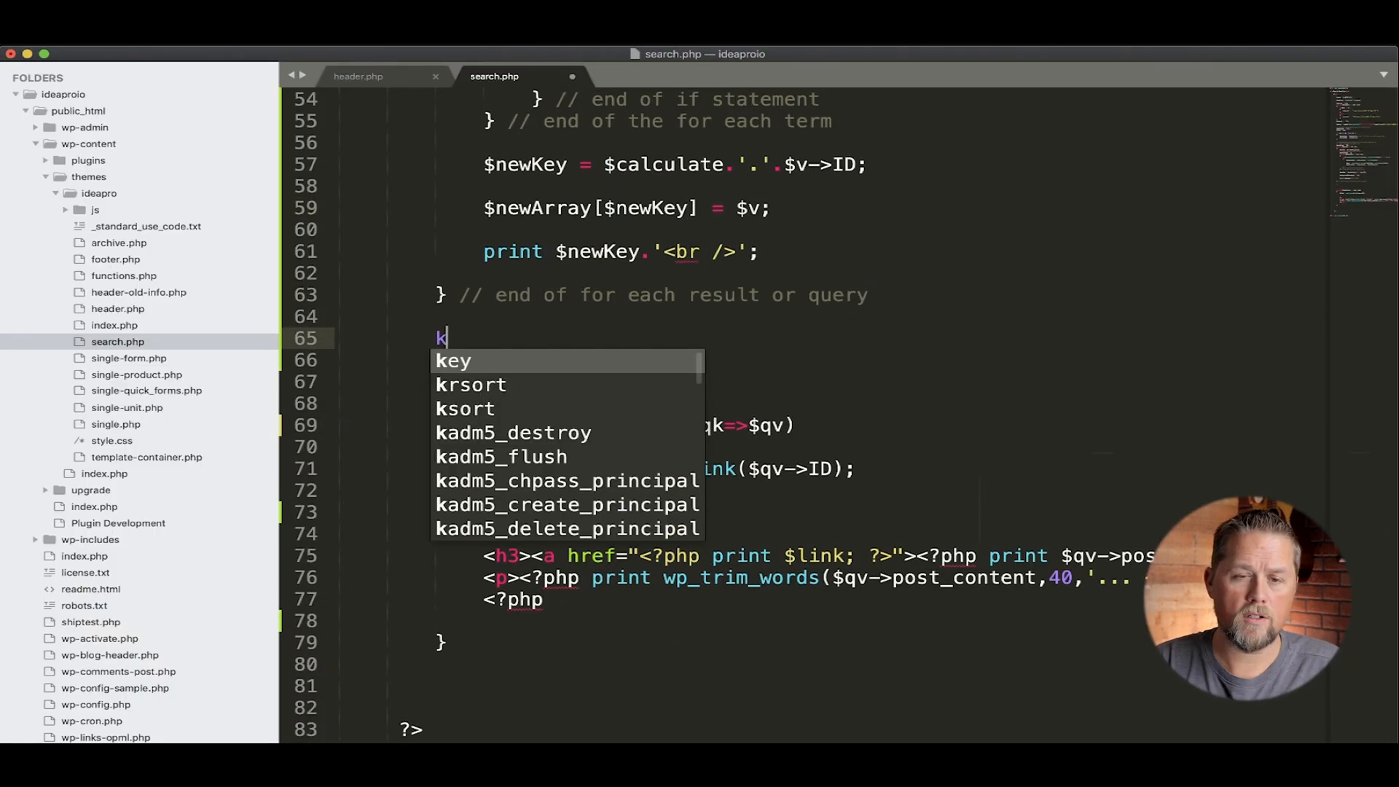
{"action": "type", "text": "sort();"}
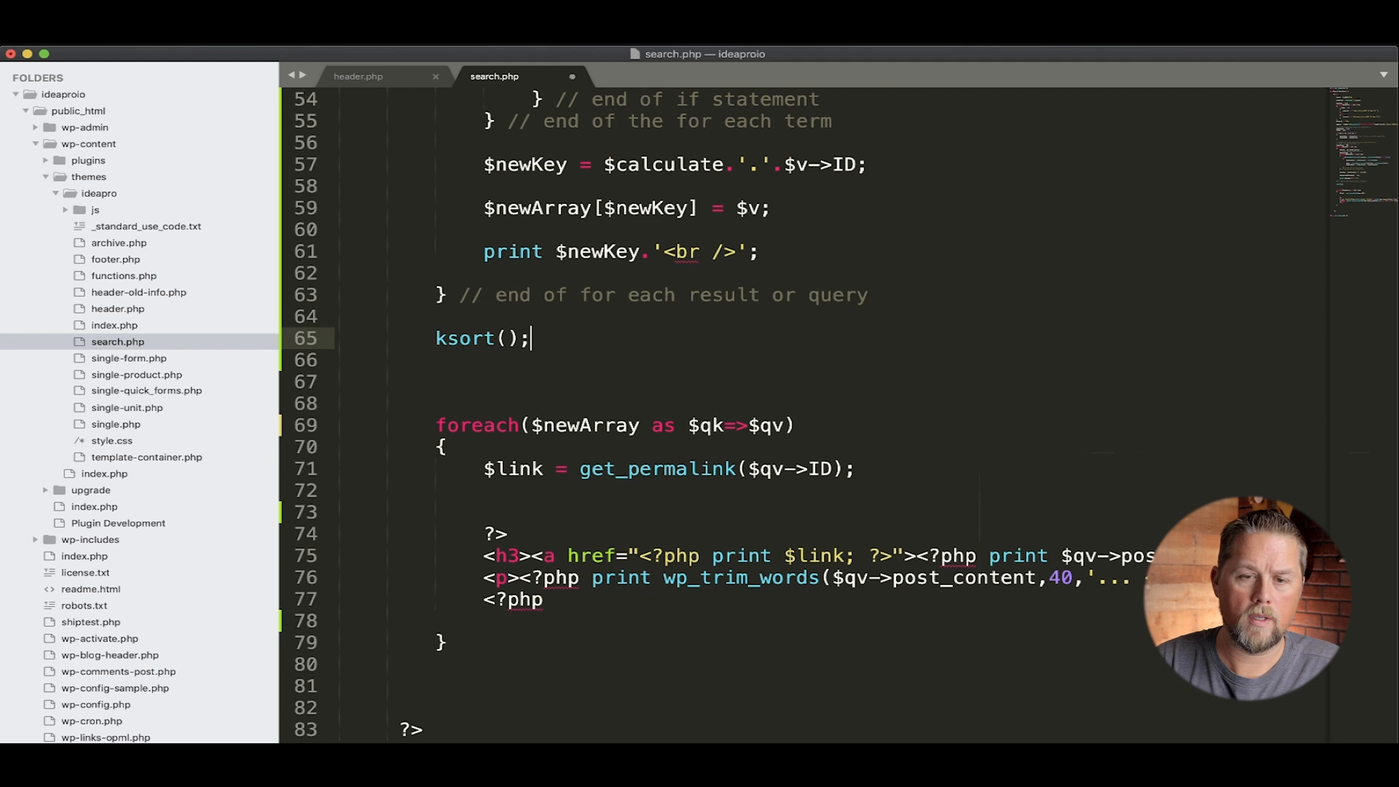
{"action": "type", "text": "$"}
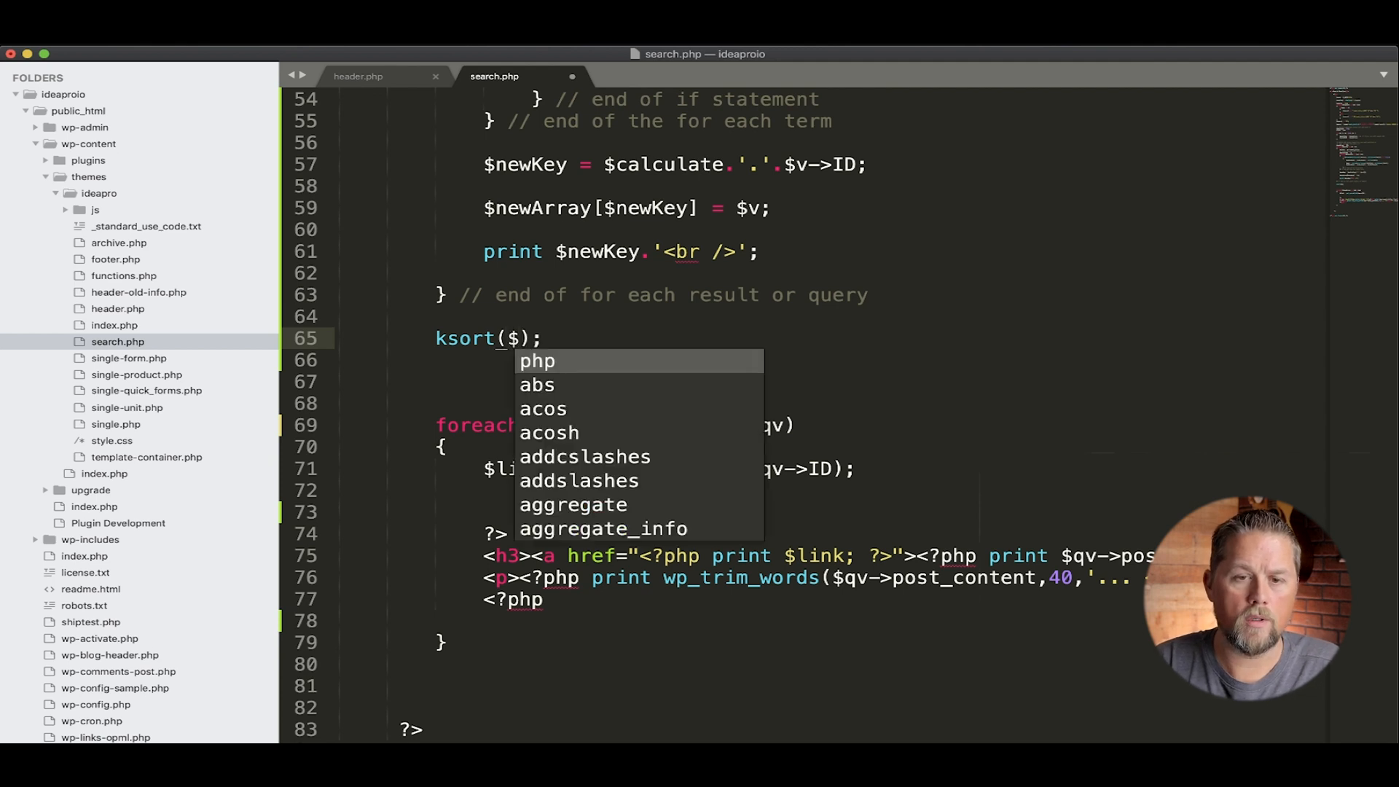
{"action": "type", "text": "$newArr"}
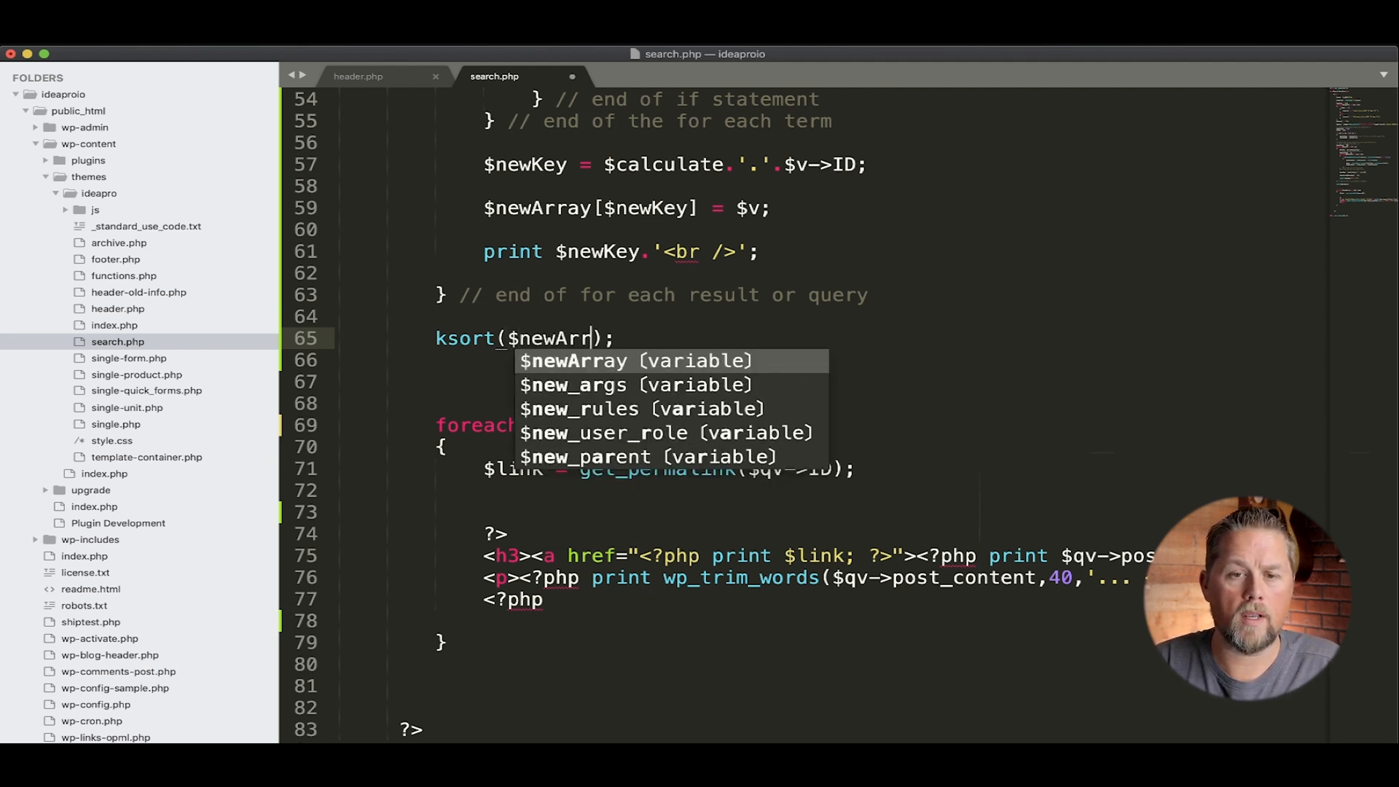
{"action": "key", "text": "Tab"}
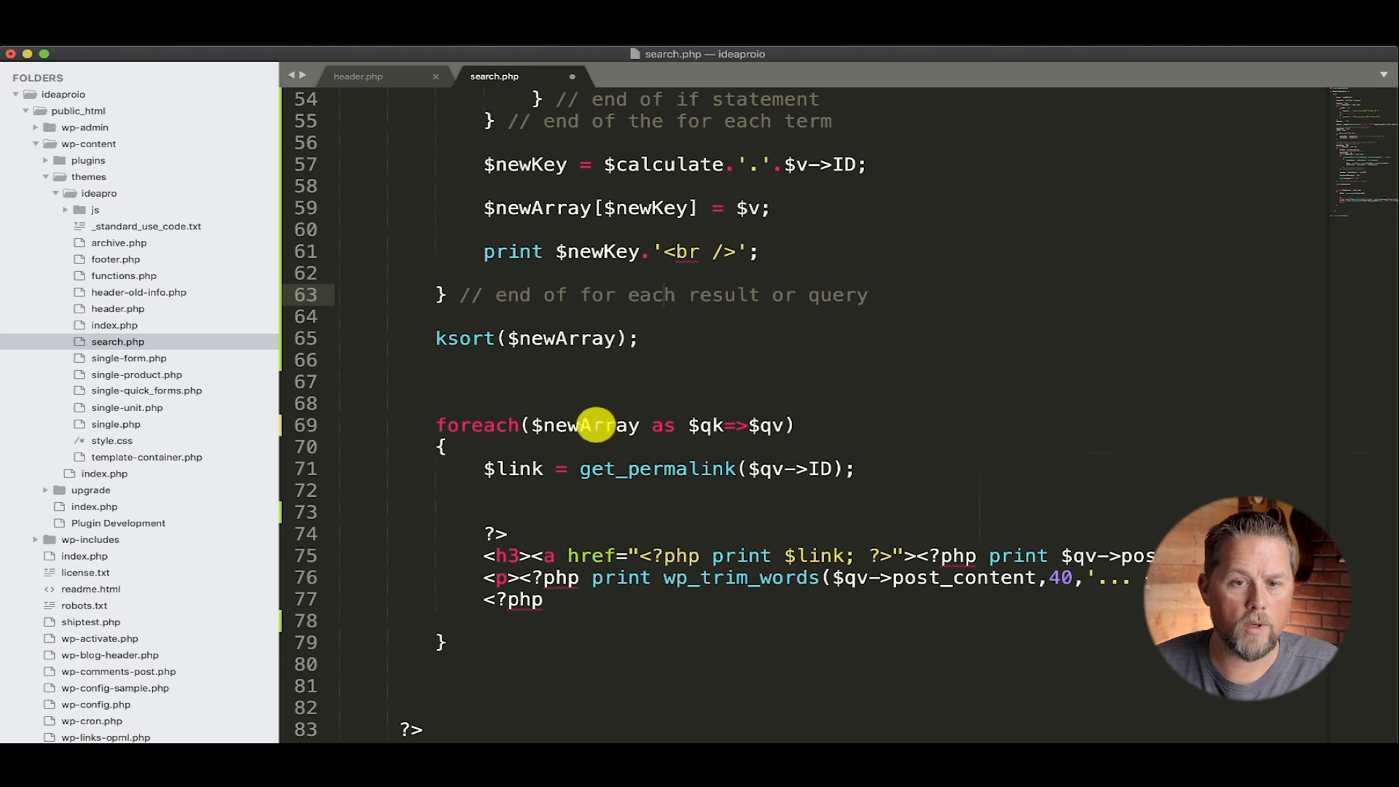
{"action": "double_click", "coordinate": [583, 424]}
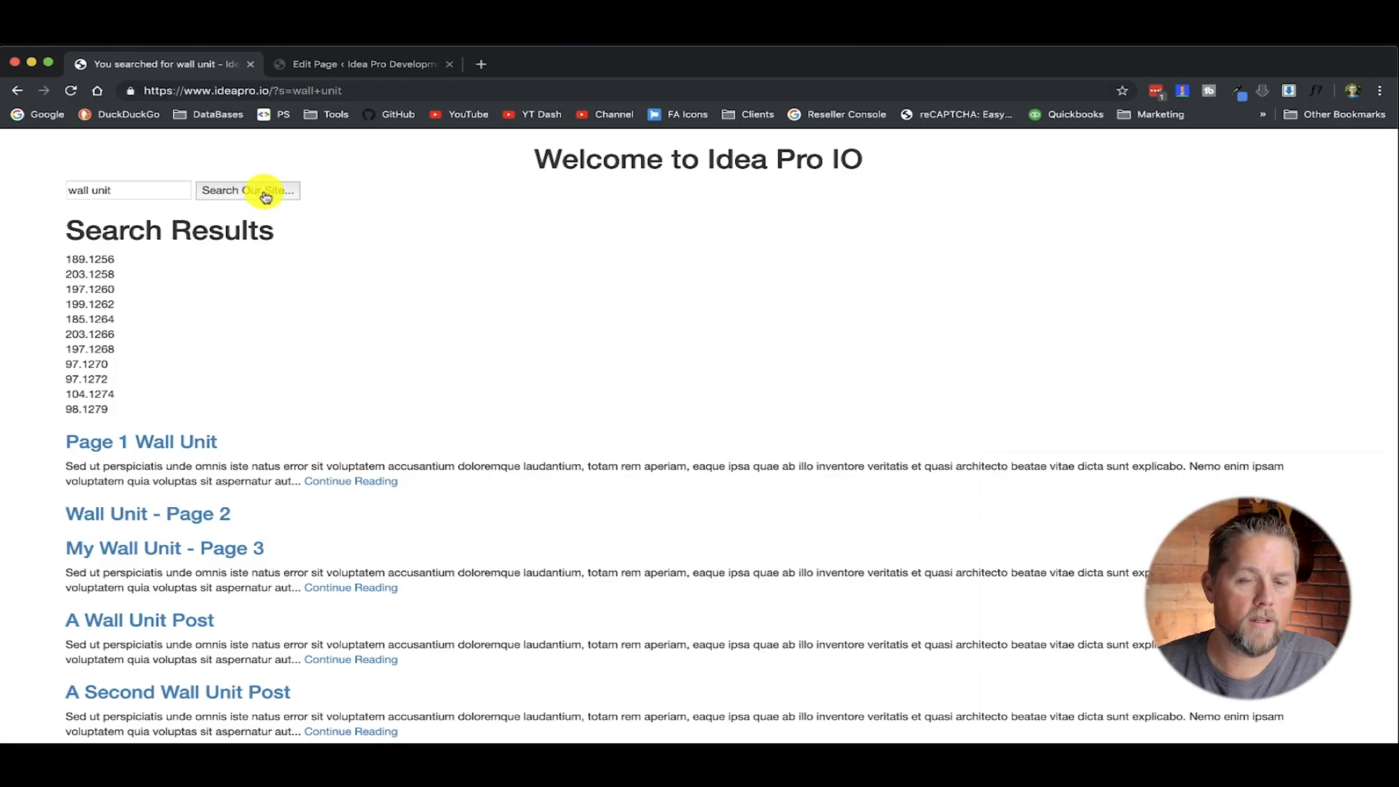
- Rerun the wall unit search and scroll through the ksort-ordered results with printed keys
{"action": "left_click", "coordinate": [248, 190]}
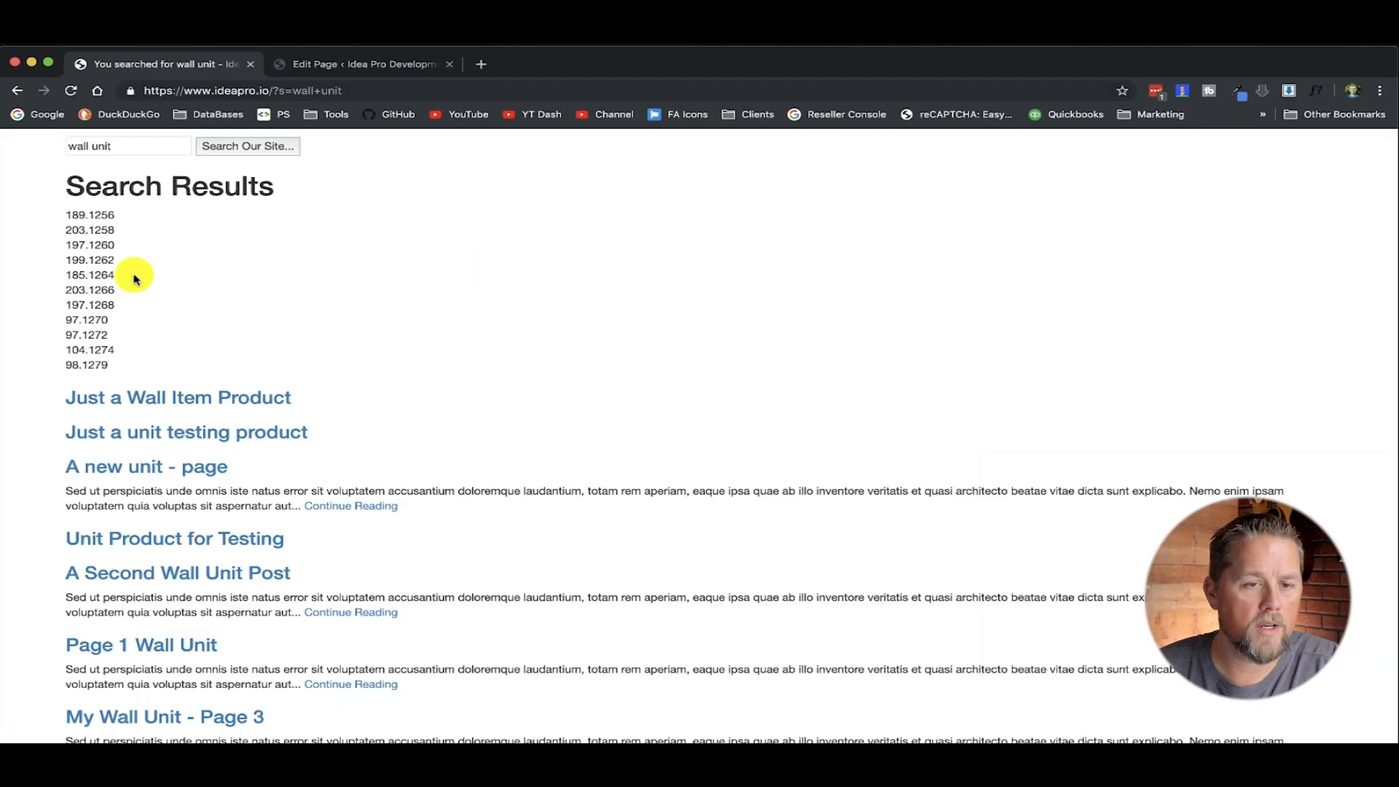
{"action": "scroll", "scroll_direction": "down", "scroll_amount": 3}
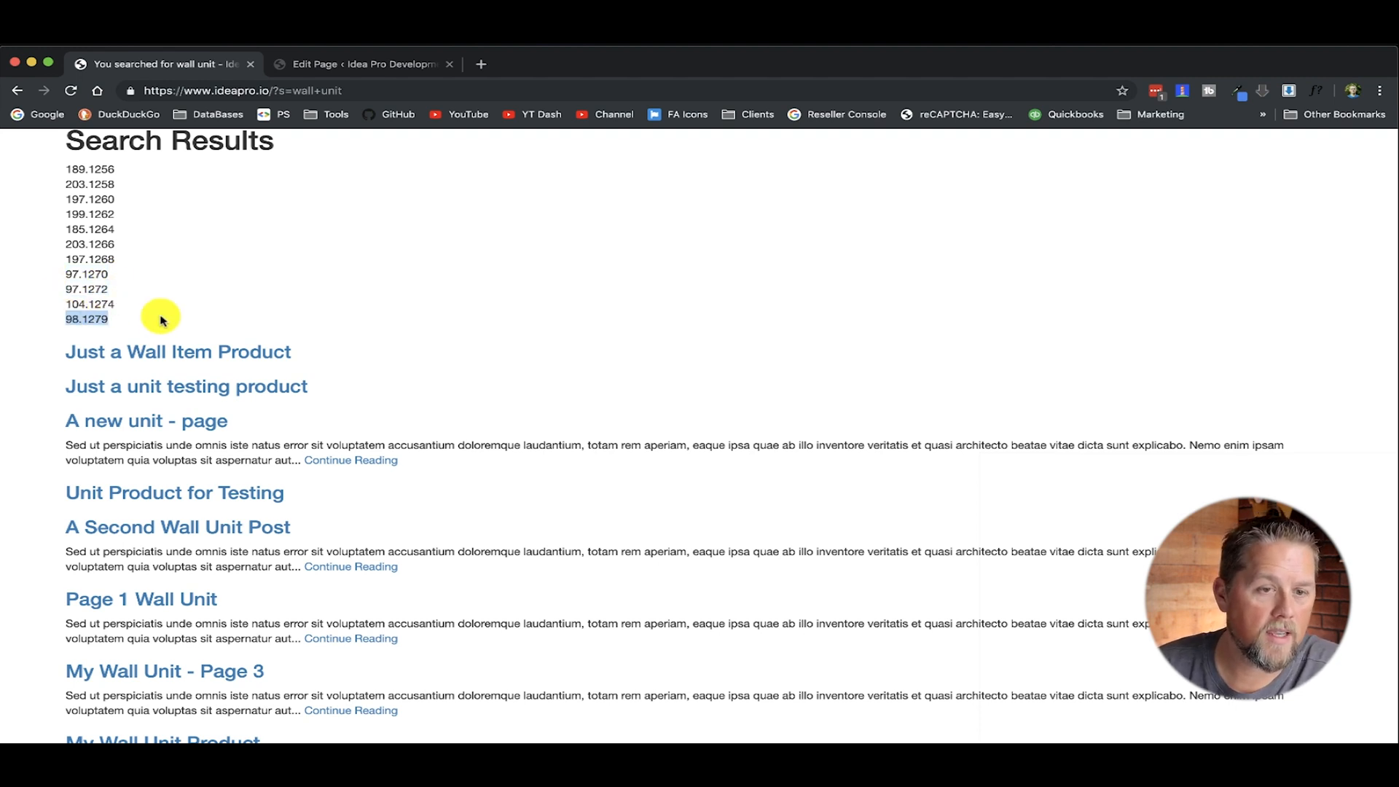
{"action": "mouse_move", "coordinate": [409, 379]}
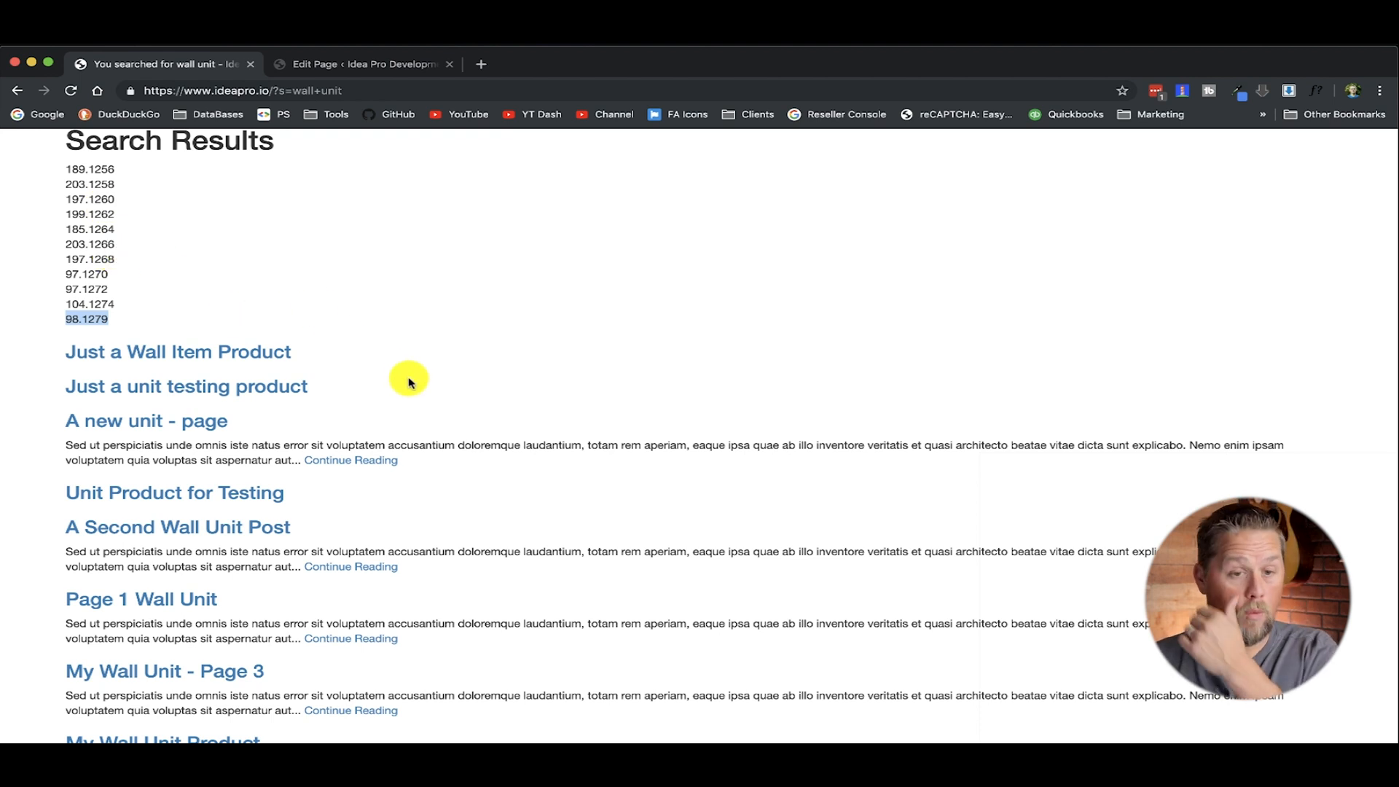
{"action": "scroll", "scroll_direction": "up", "scroll_amount": 3}
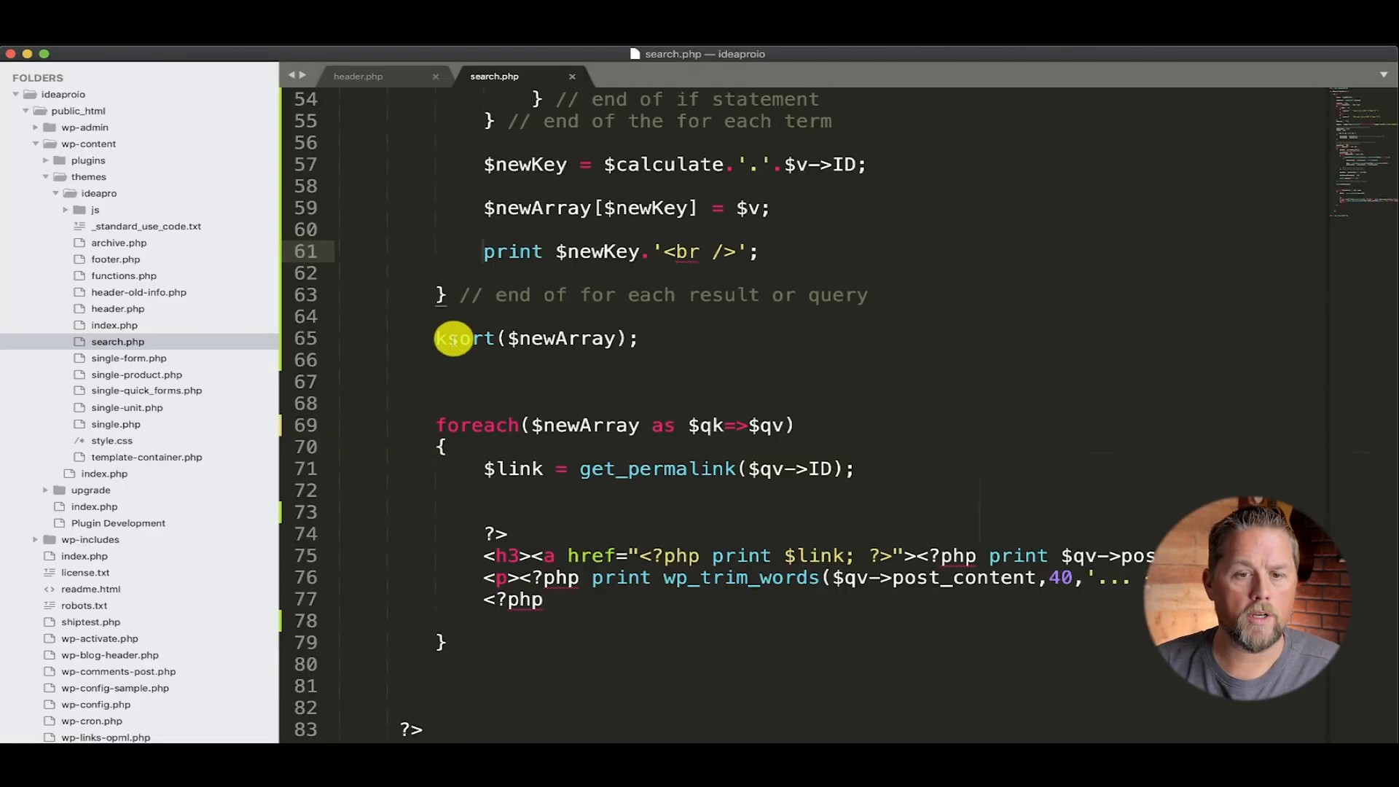
- Switch to krsort and add a foreach over $newArray as $nk=>$nv printing $nk with '<br />'
{"action": "type", "text": "r"}
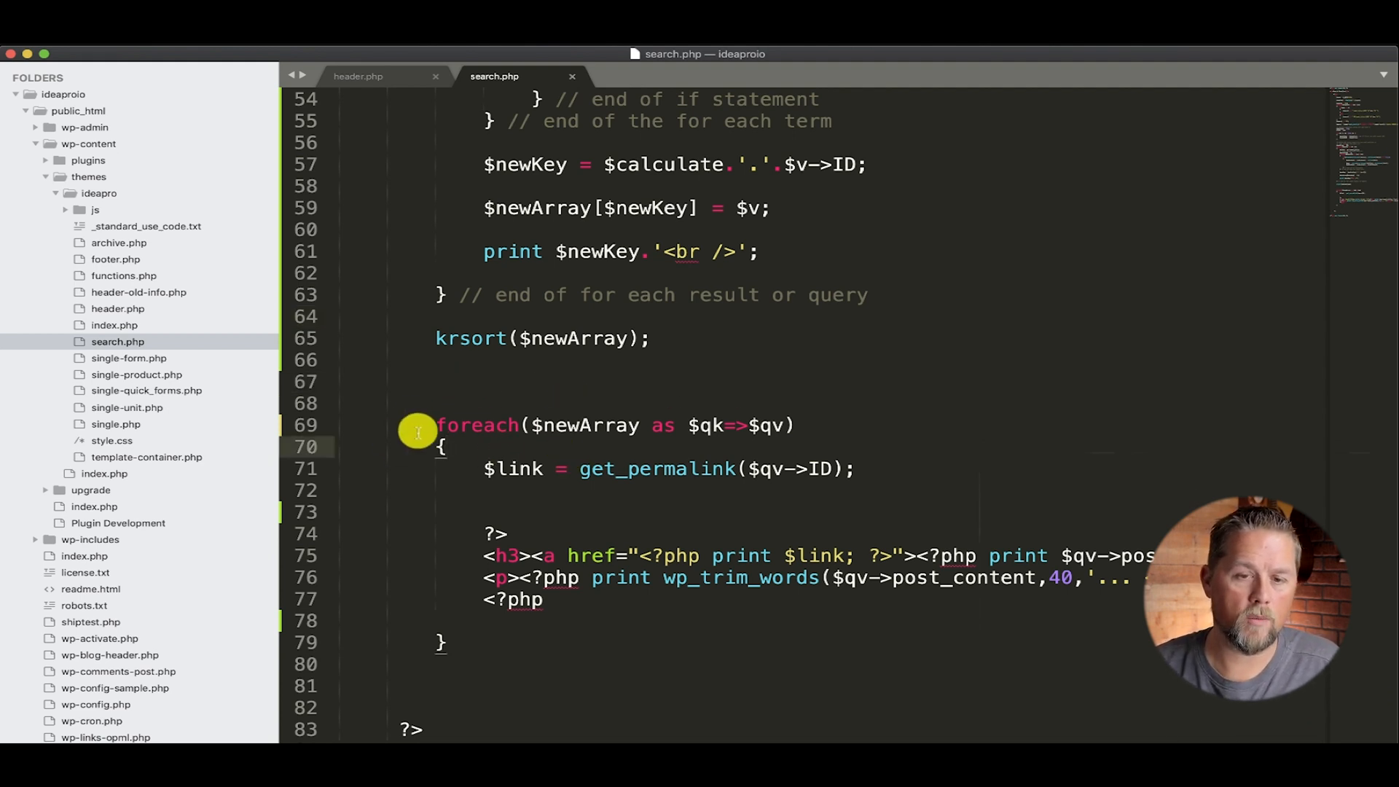
{"action": "type", "text": "foreach("}
{"action": "left_click", "coordinate": [878, 402]}
{"action": "type", "text": "{"}
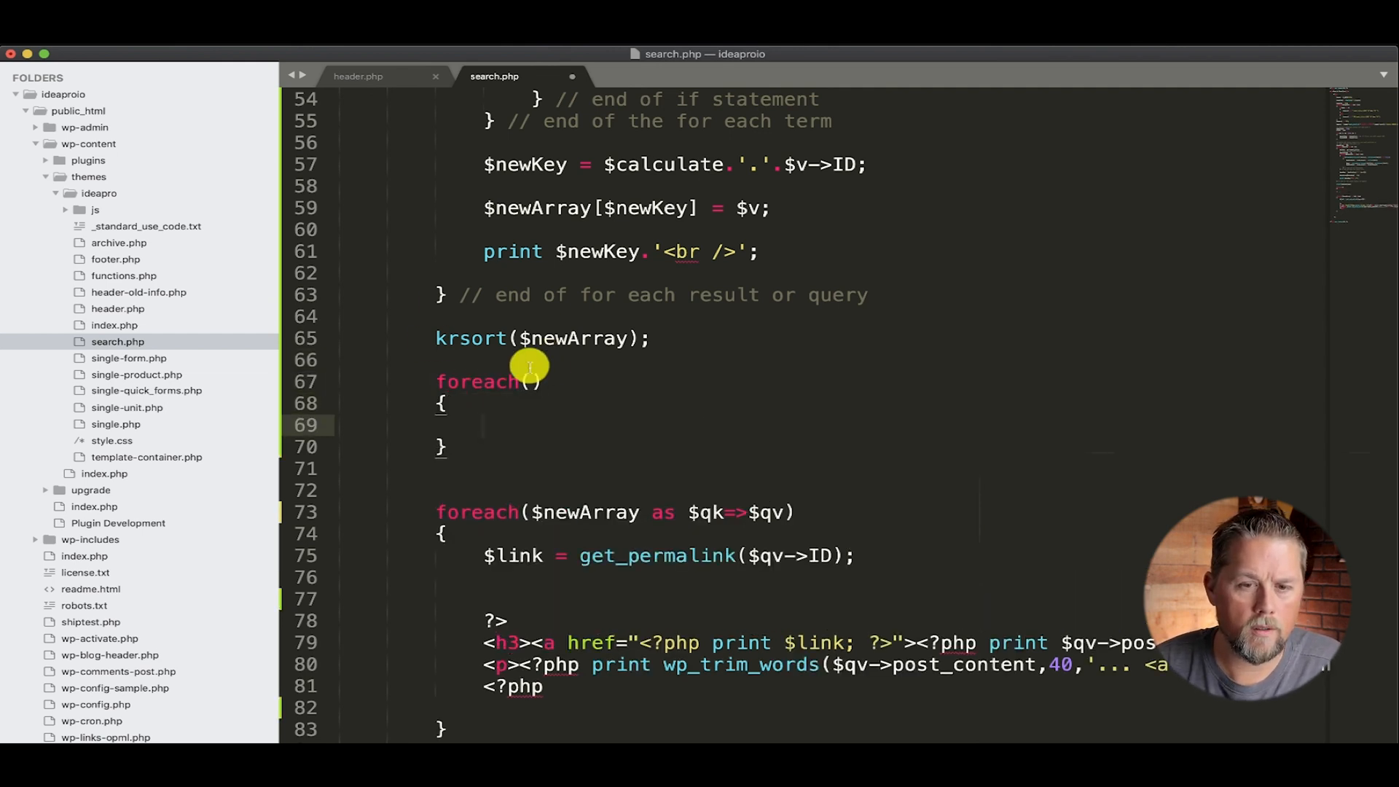
{"action": "type", "text": "$newArray as"}
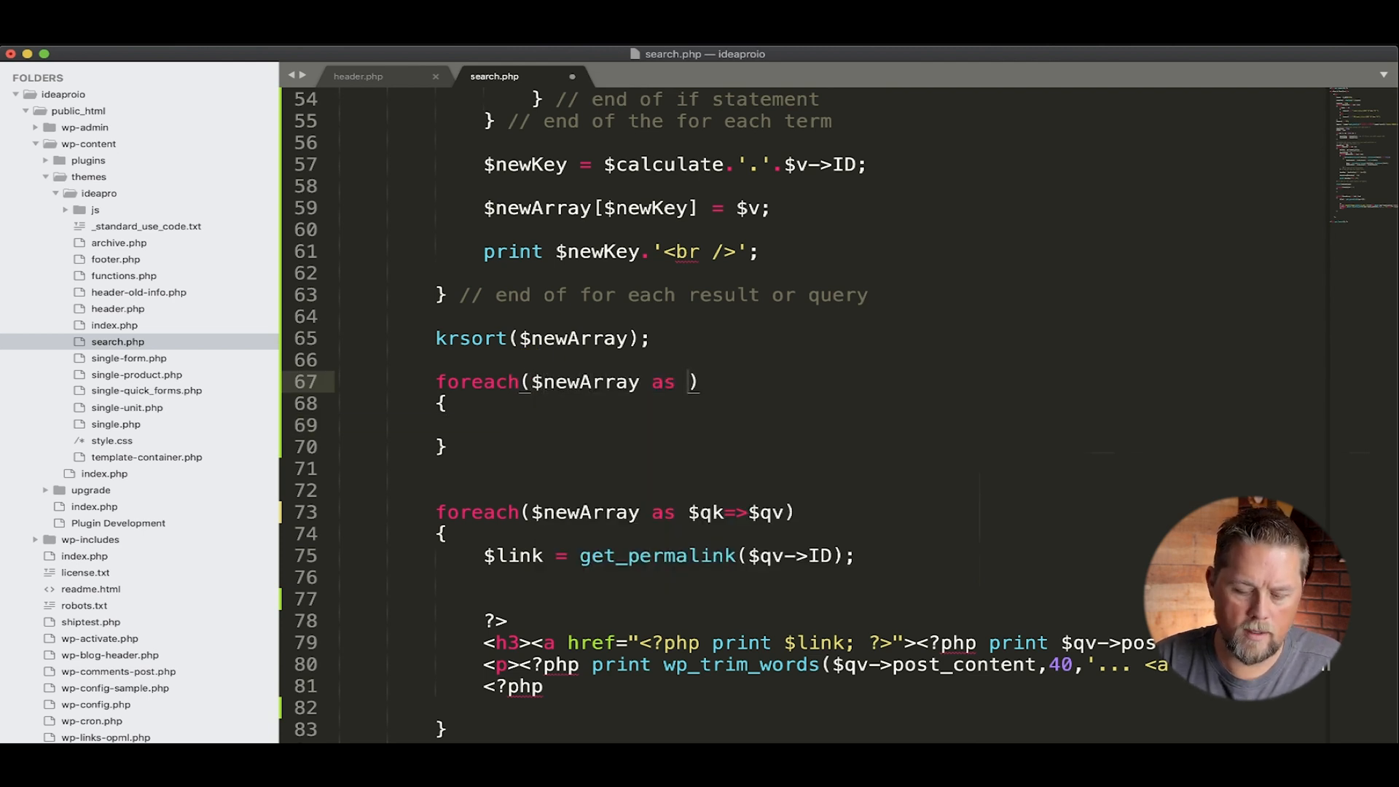
{"action": "type", "text": "$nk"}
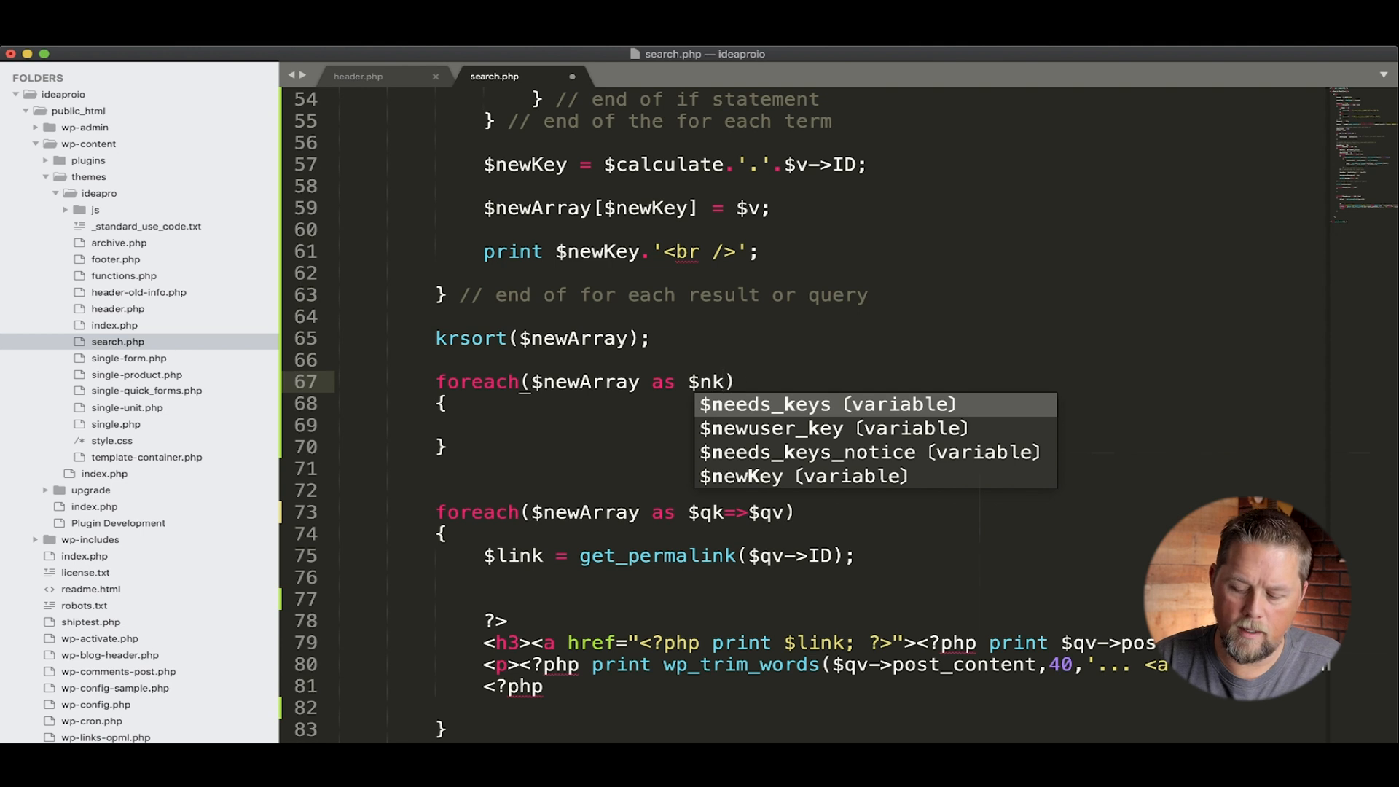
{"action": "type", "text": "=>$nv"}
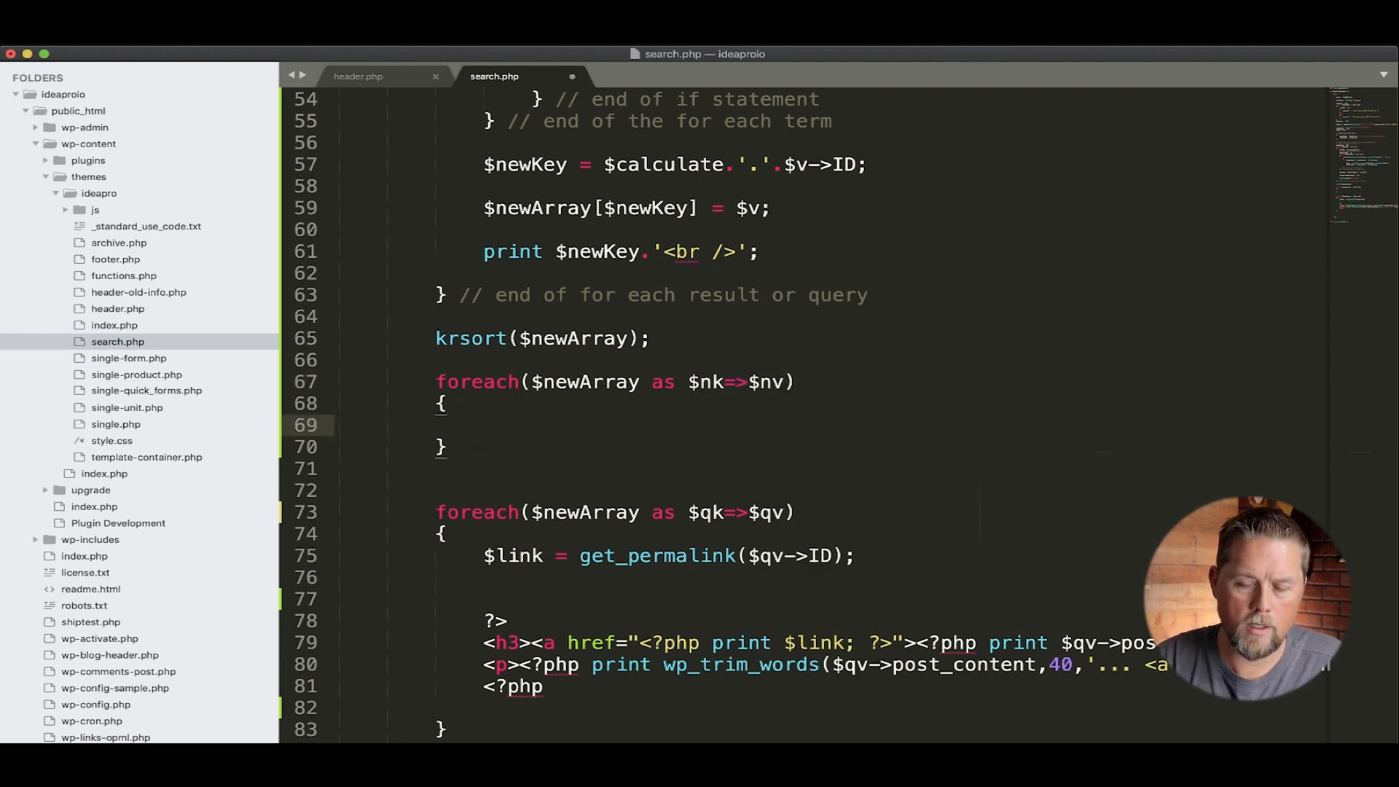
{"action": "type", "text": "print $nk.'';"}
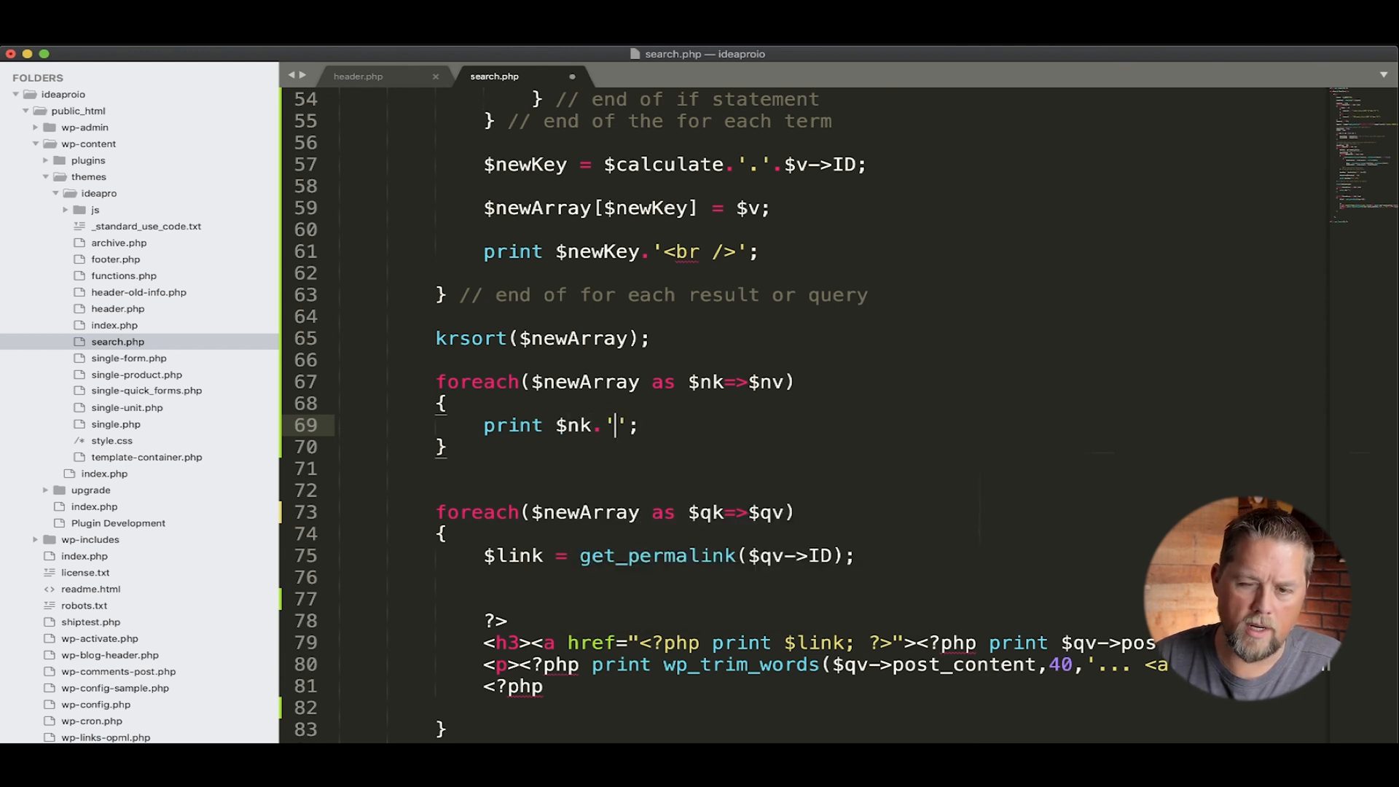
{"action": "type", "text": "<br />"}
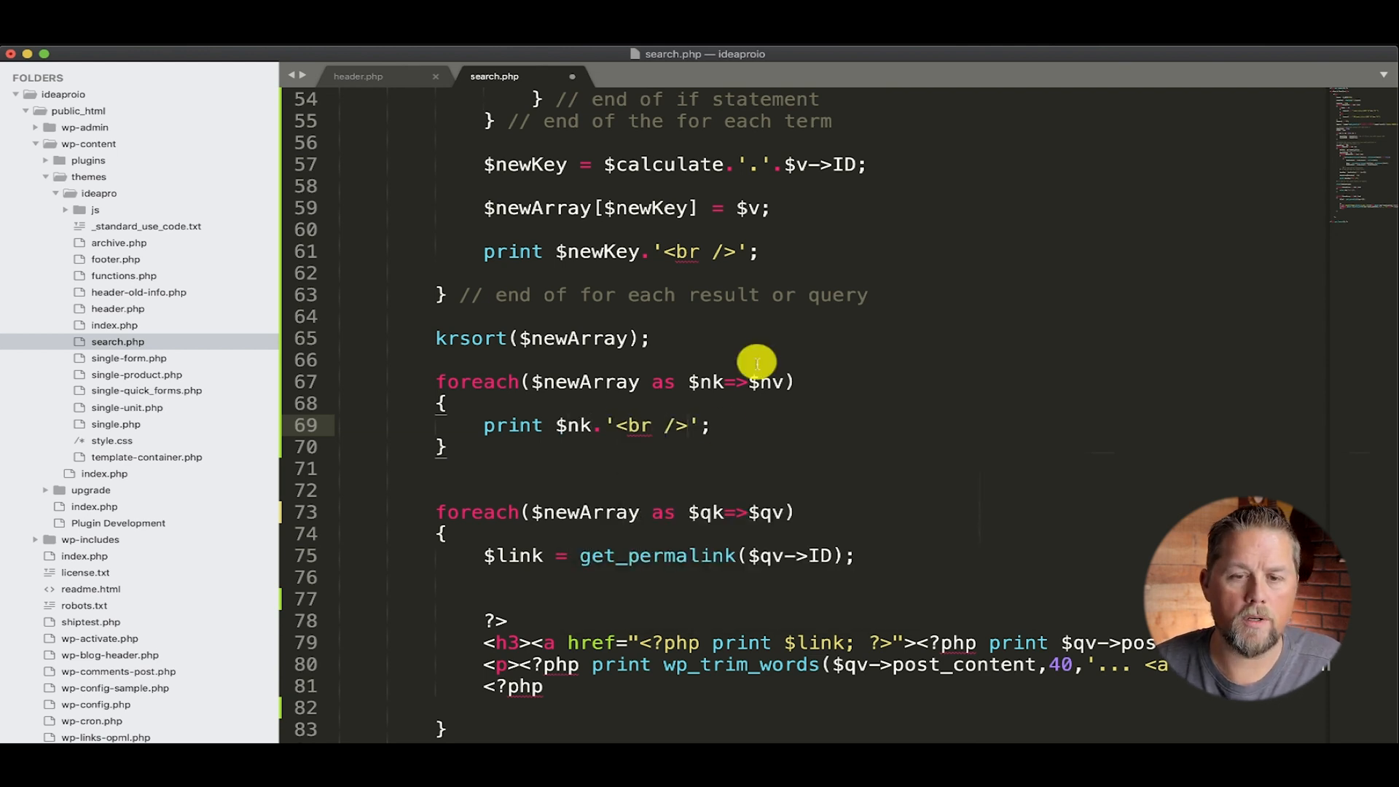
{"action": "type", "text": "//"}
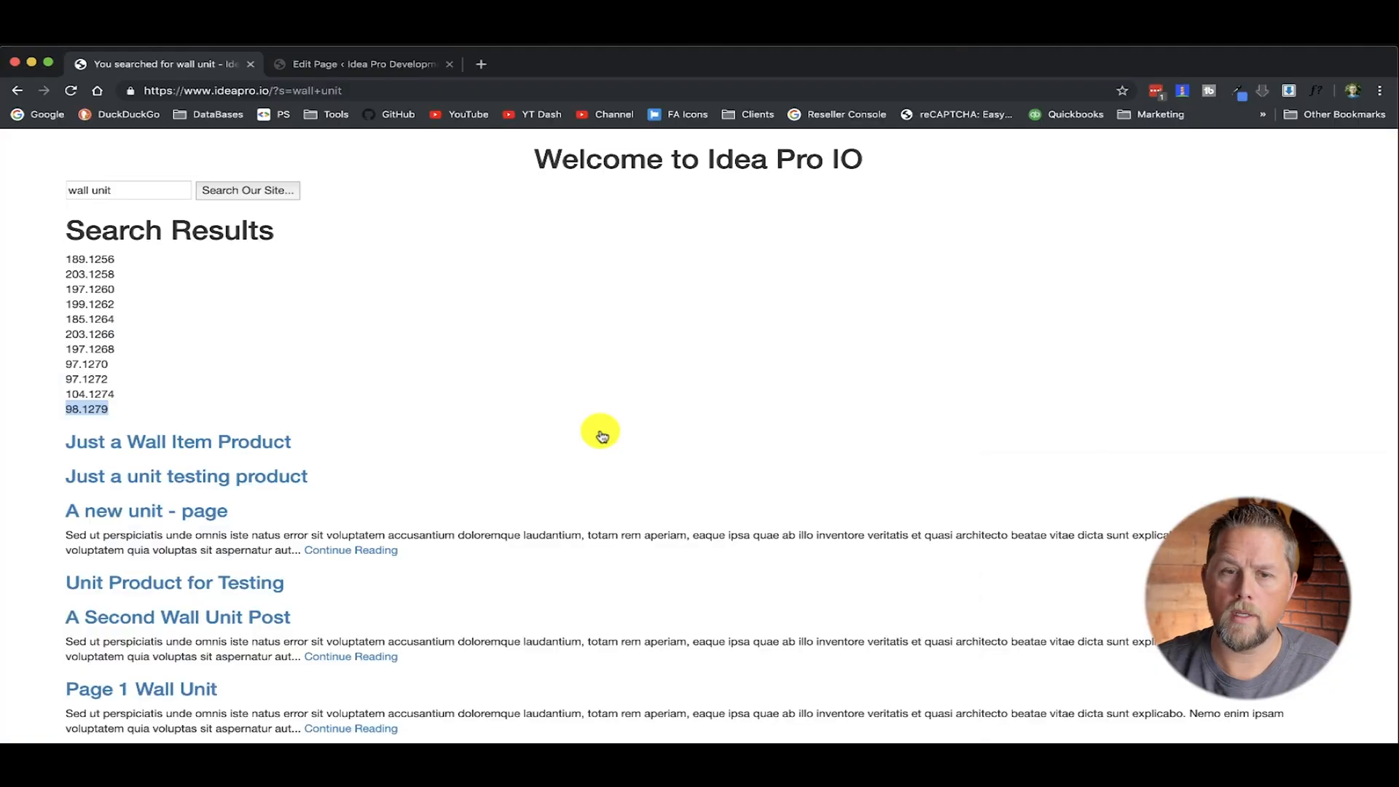
- Reload the wall unit search and scroll through results ranked highest score first, 203.1266 leading
{"action": "left_click", "coordinate": [248, 190]}
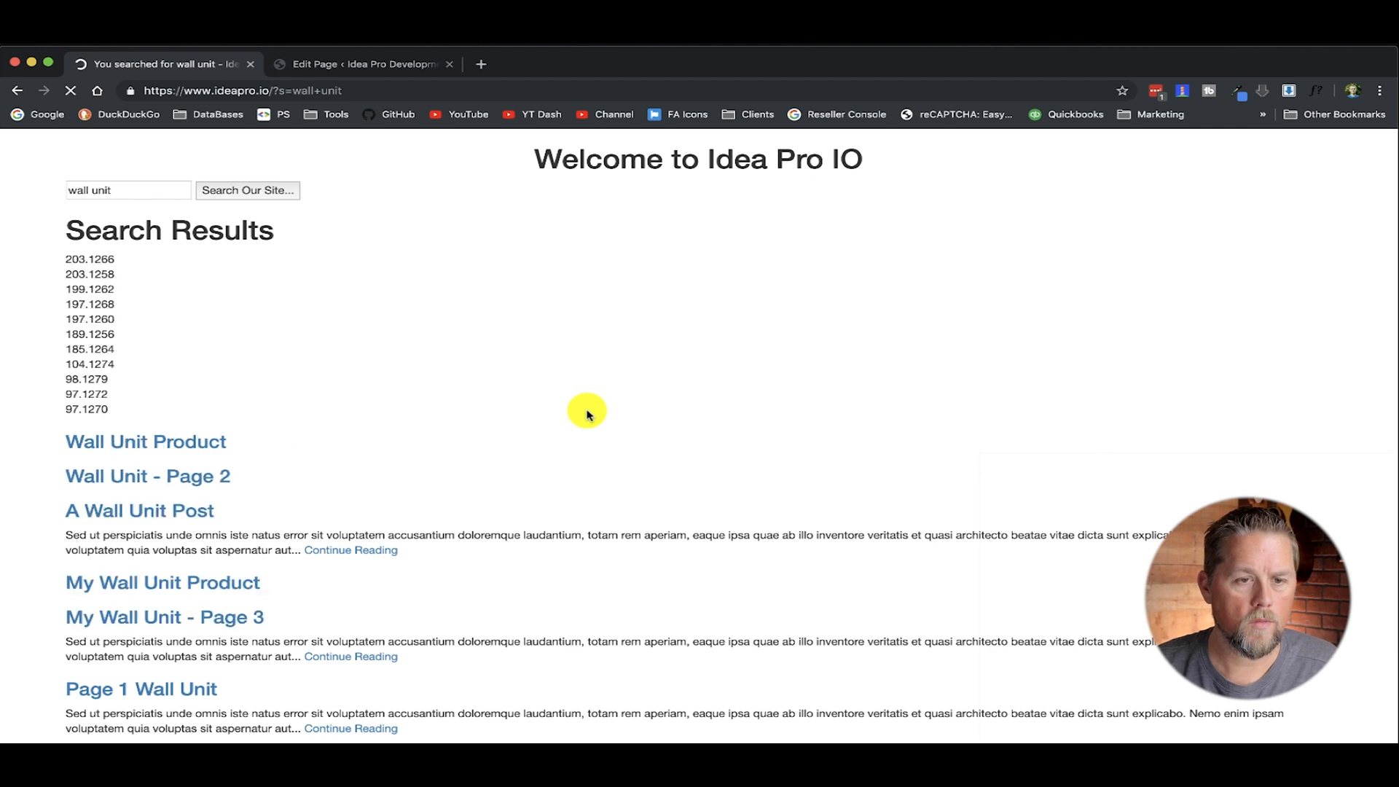
{"action": "mouse_move", "coordinate": [436, 369]}
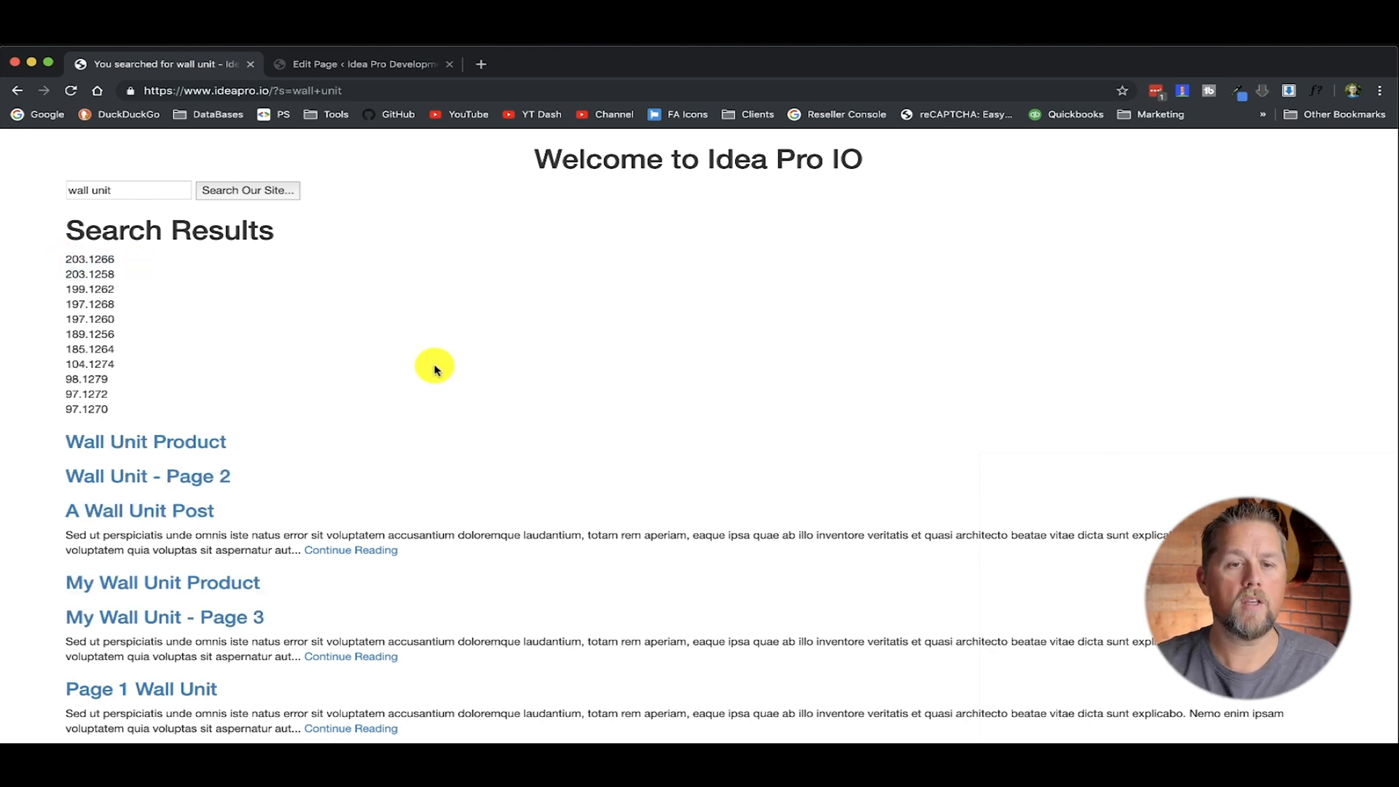
{"action": "scroll", "scroll_direction": "down", "scroll_amount": 3}
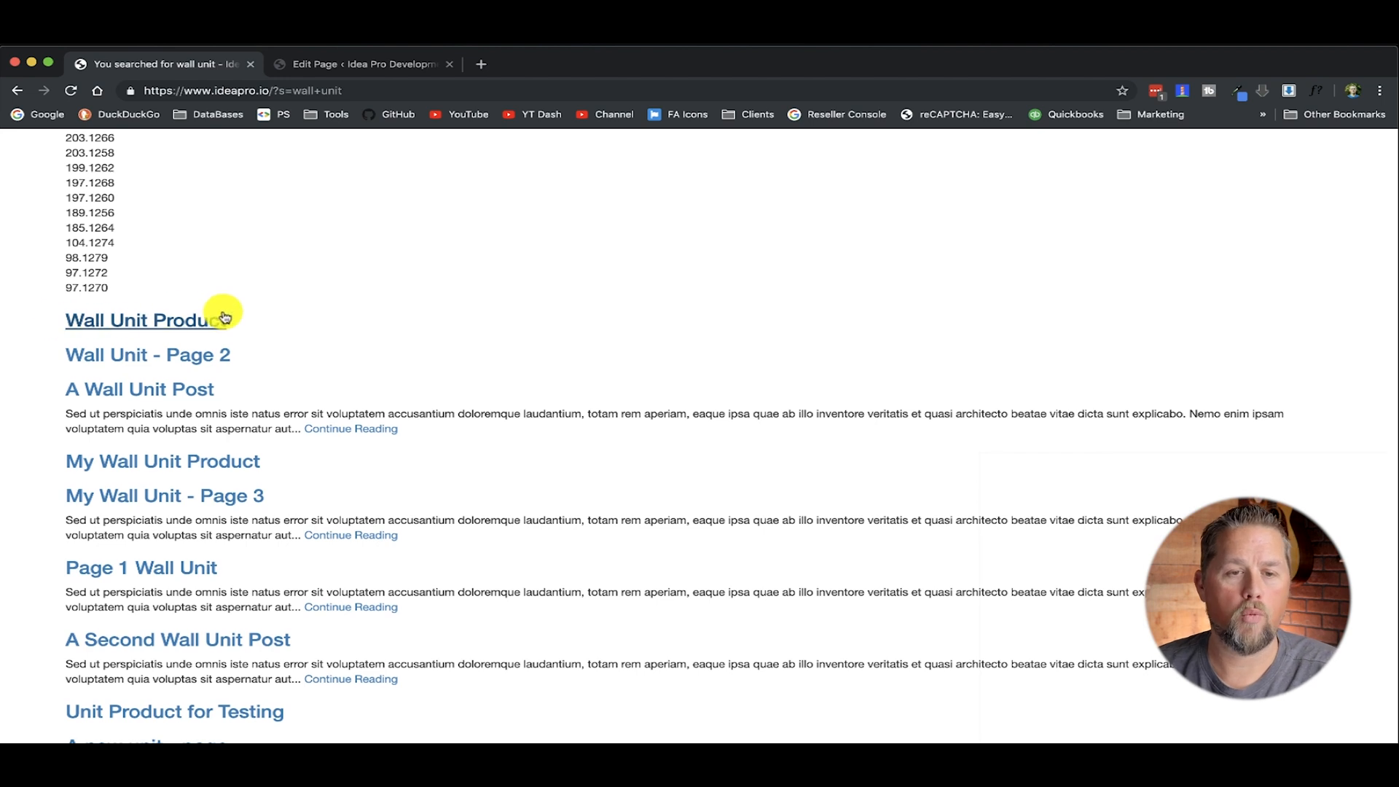
{"action": "mouse_move", "coordinate": [347, 375]}
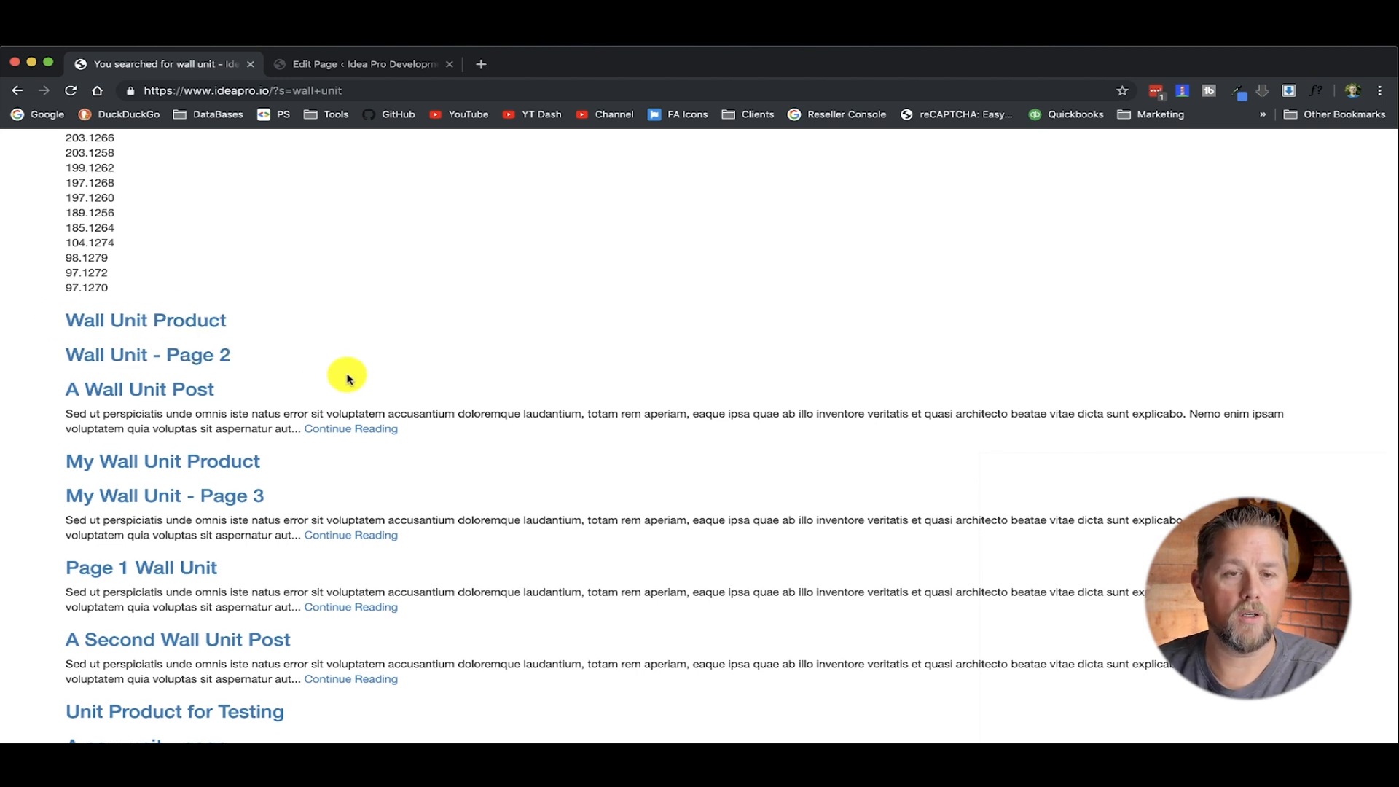
{"action": "scroll", "scroll_direction": "down", "scroll_amount": 3}
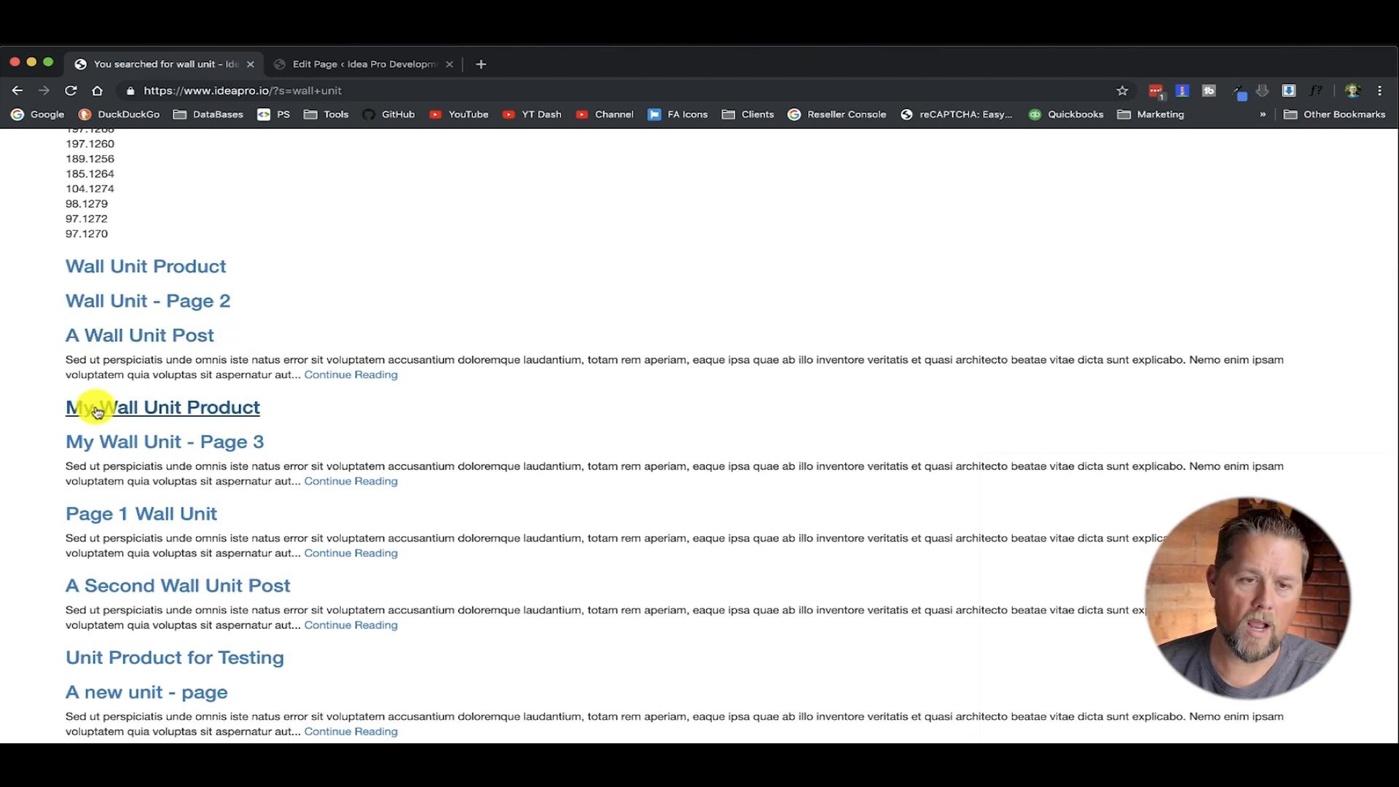
{"action": "mouse_move", "coordinate": [189, 466]}
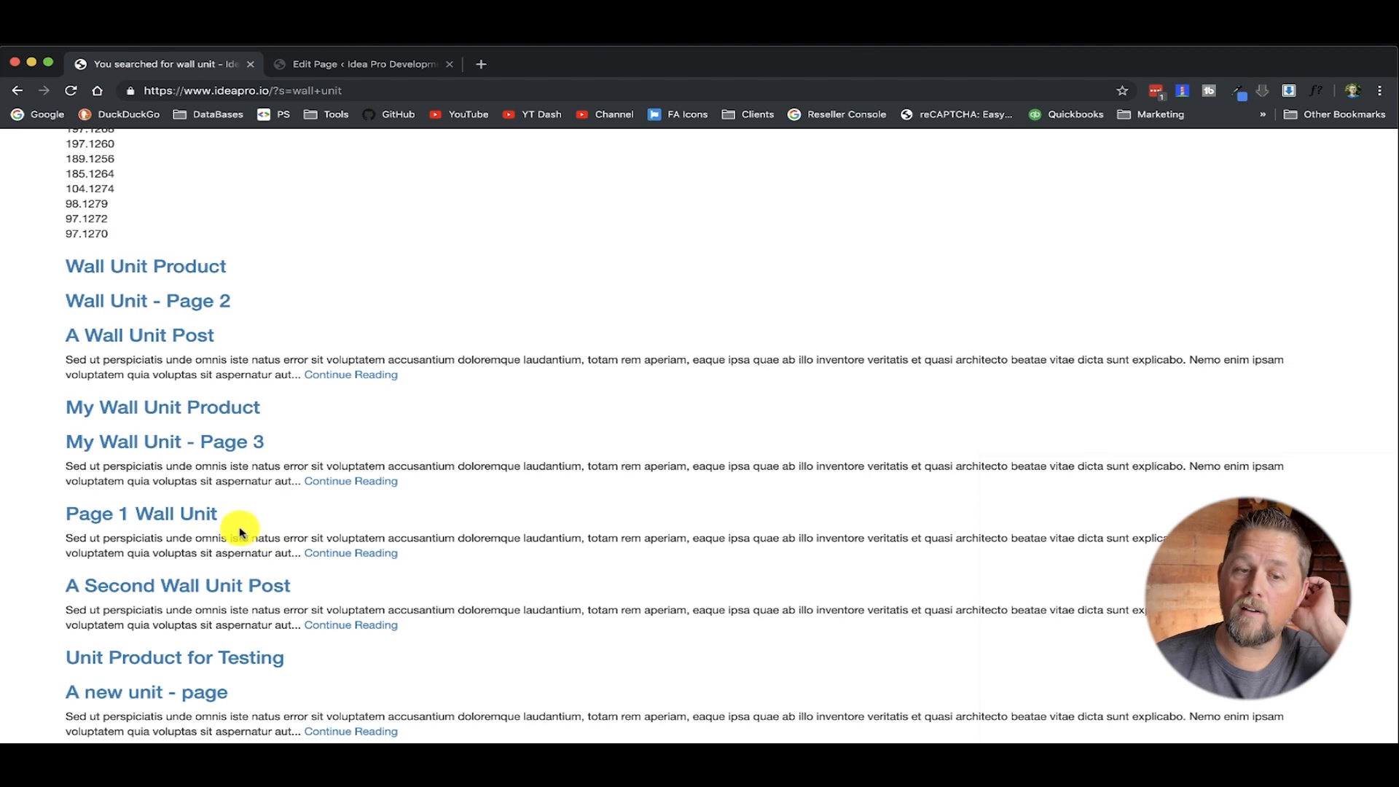
{"action": "mouse_move", "coordinate": [457, 637]}
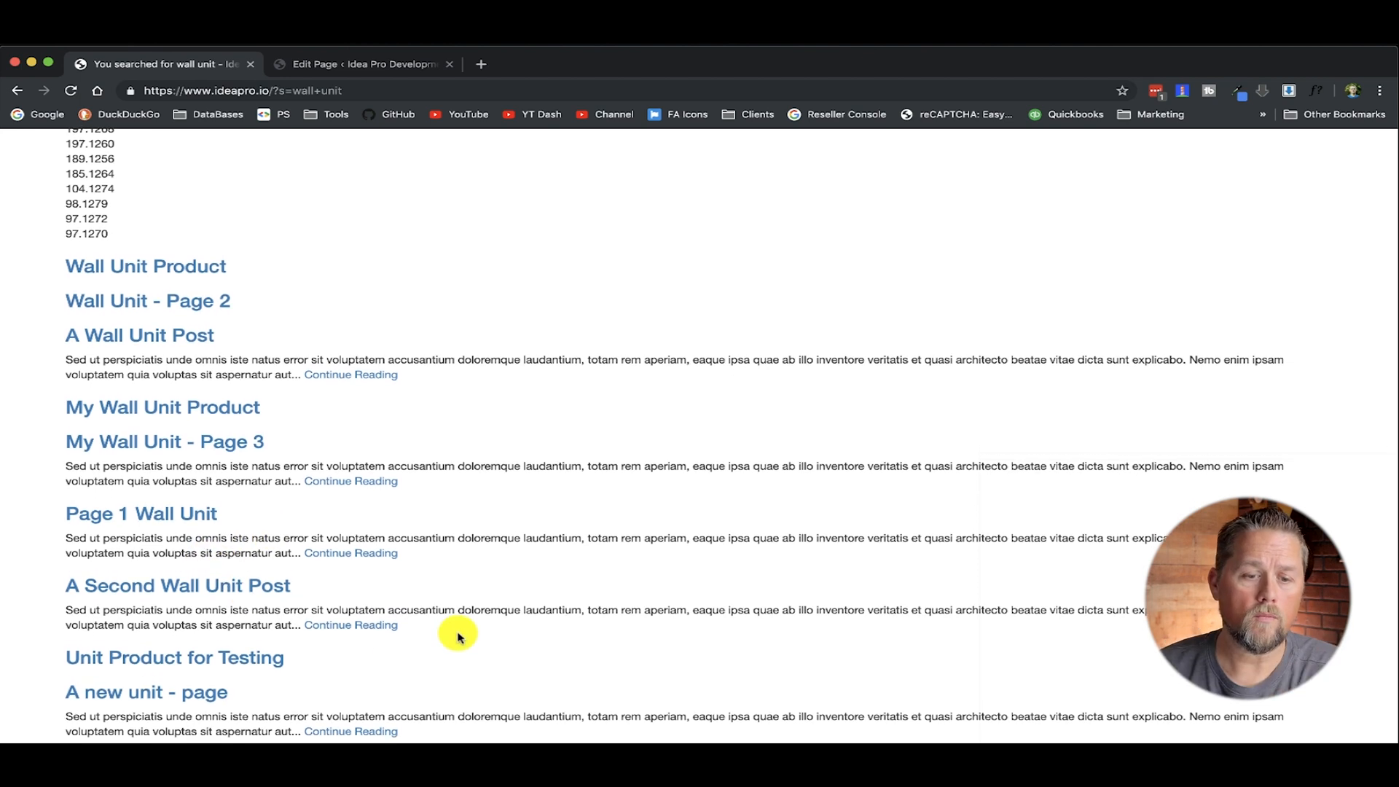
{"action": "mouse_move", "coordinate": [120, 579]}
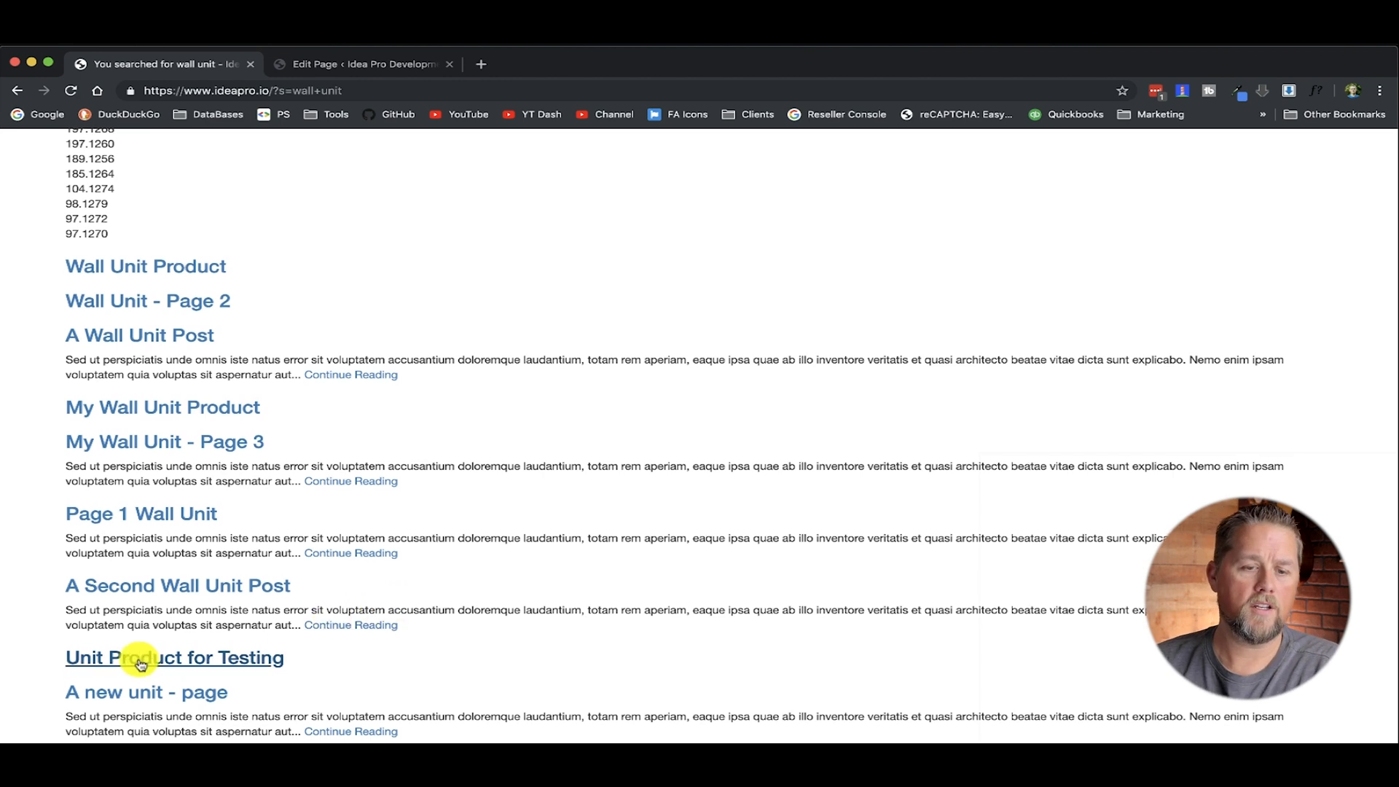
{"action": "mouse_move", "coordinate": [312, 673]}
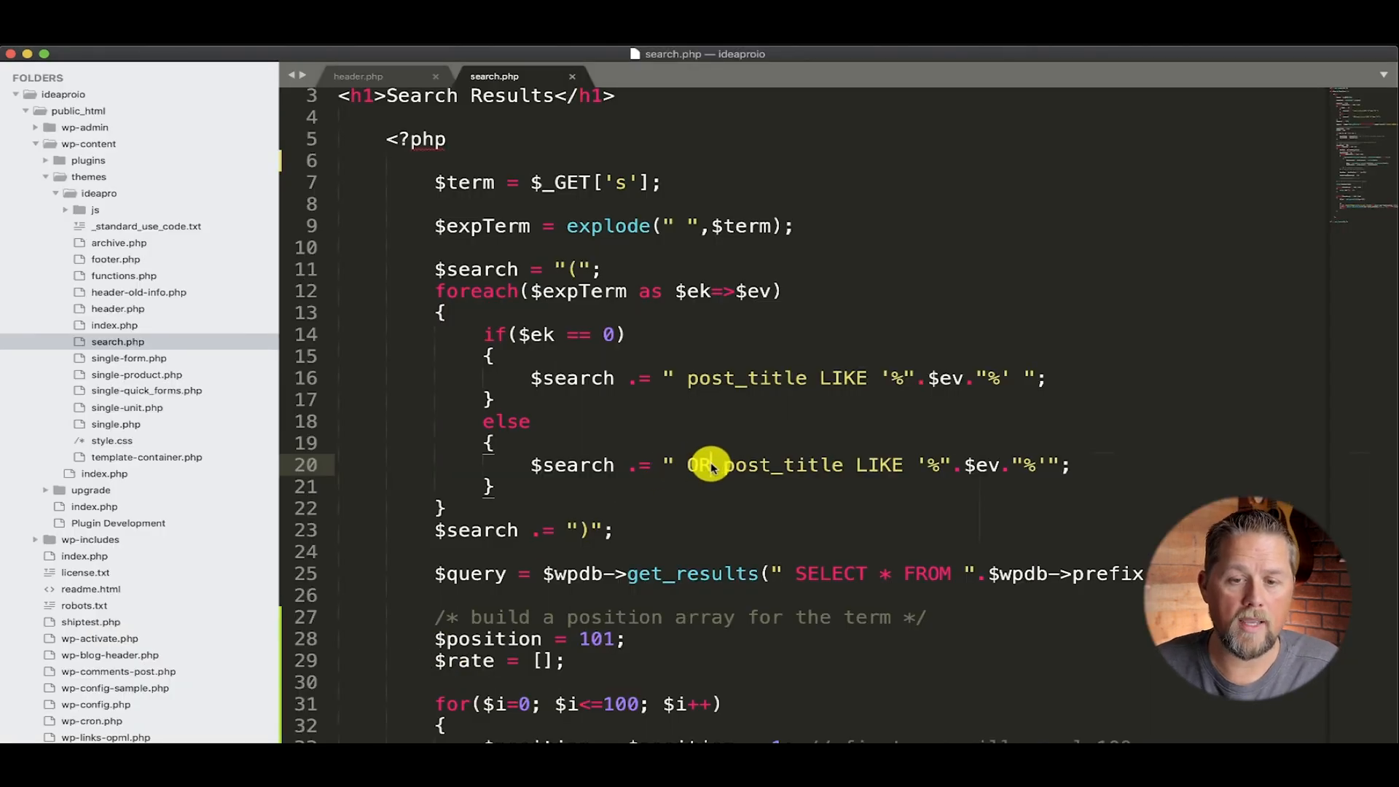
- Replace OR with AND in the $search title conditions so every term is required
{"action": "type", "text": "AND"}
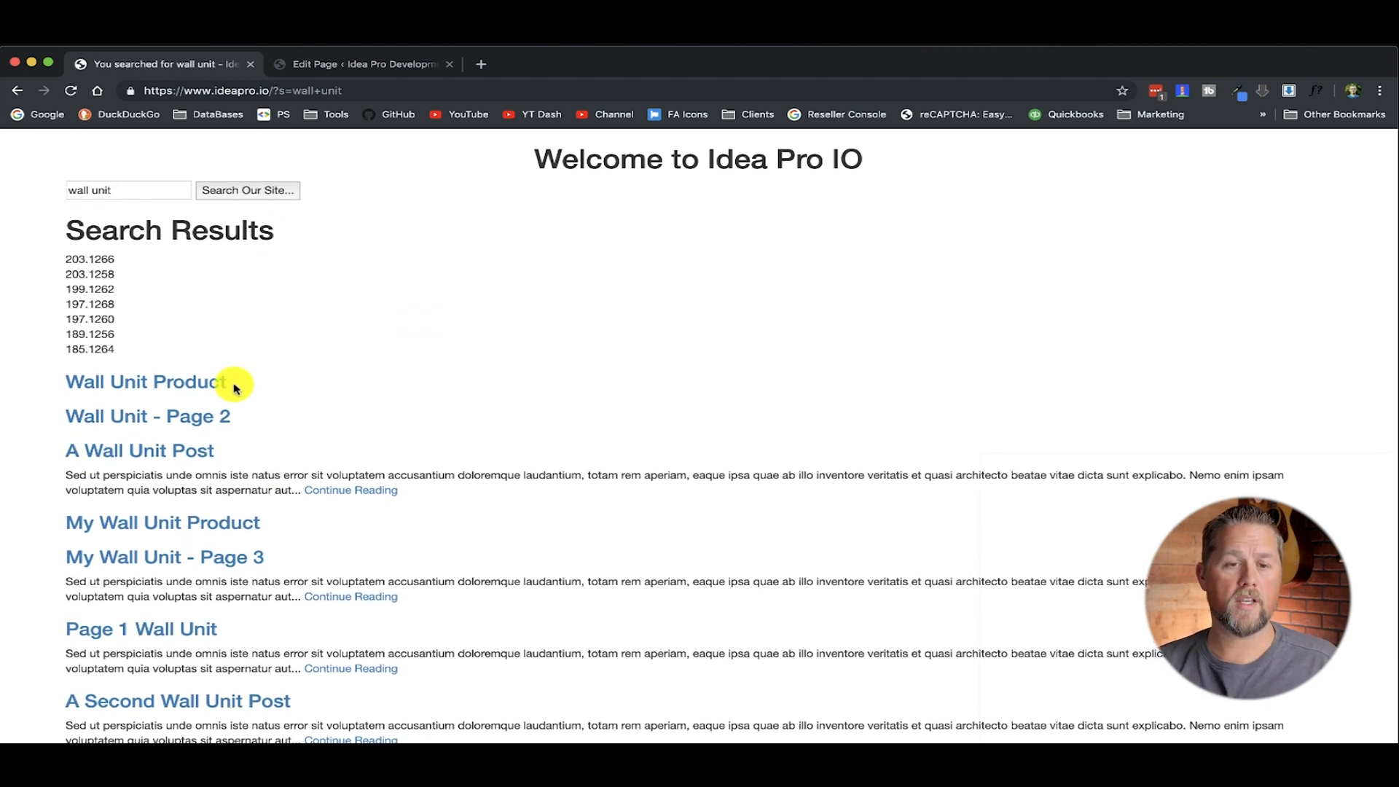
{"action": "mouse_move", "coordinate": [178, 437]}
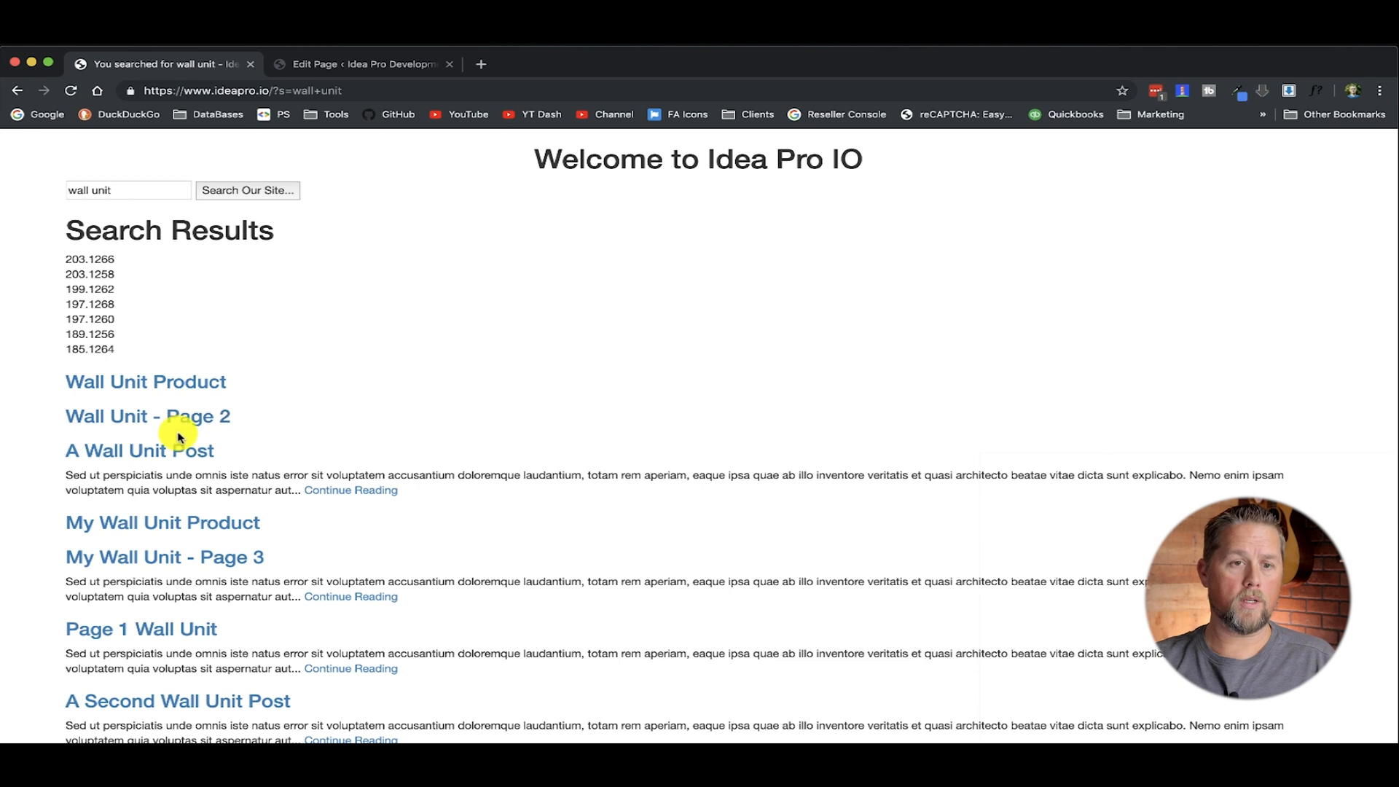
{"action": "mouse_move", "coordinate": [483, 559]}
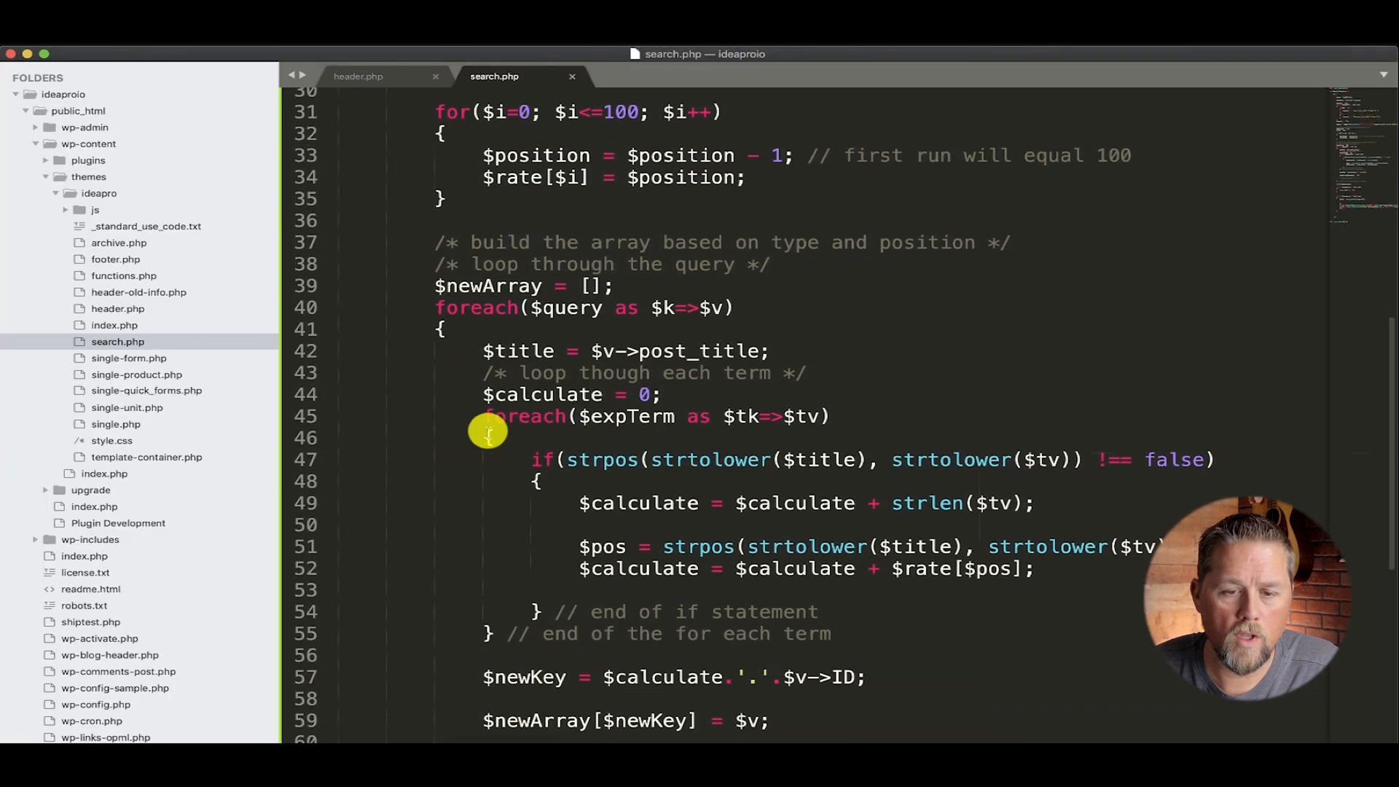
- Add the comment /* sort in reverse DESC */ above the krsort line
{"action": "scroll", "scroll_direction": "down", "scroll_amount": 3}
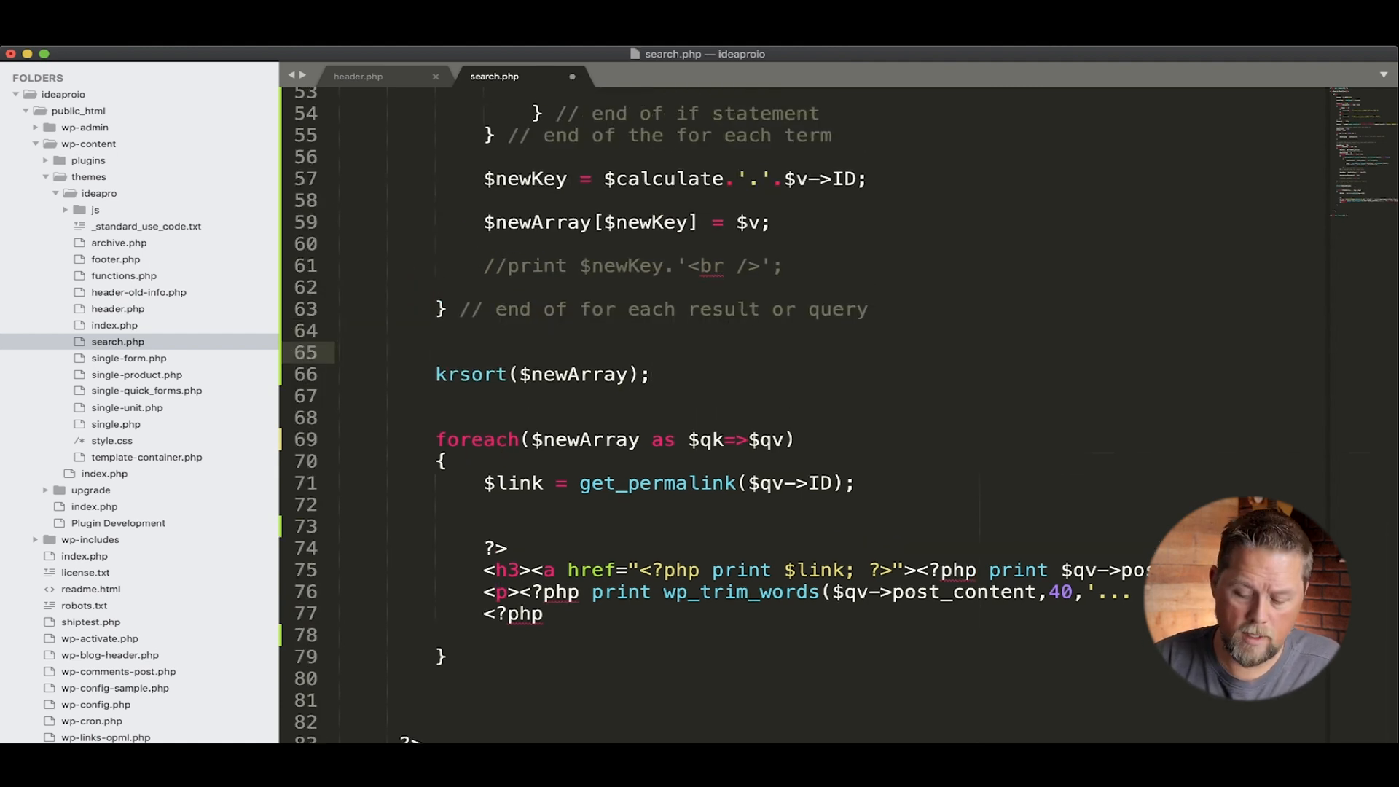
{"action": "type", "text": "/* sort in re"}
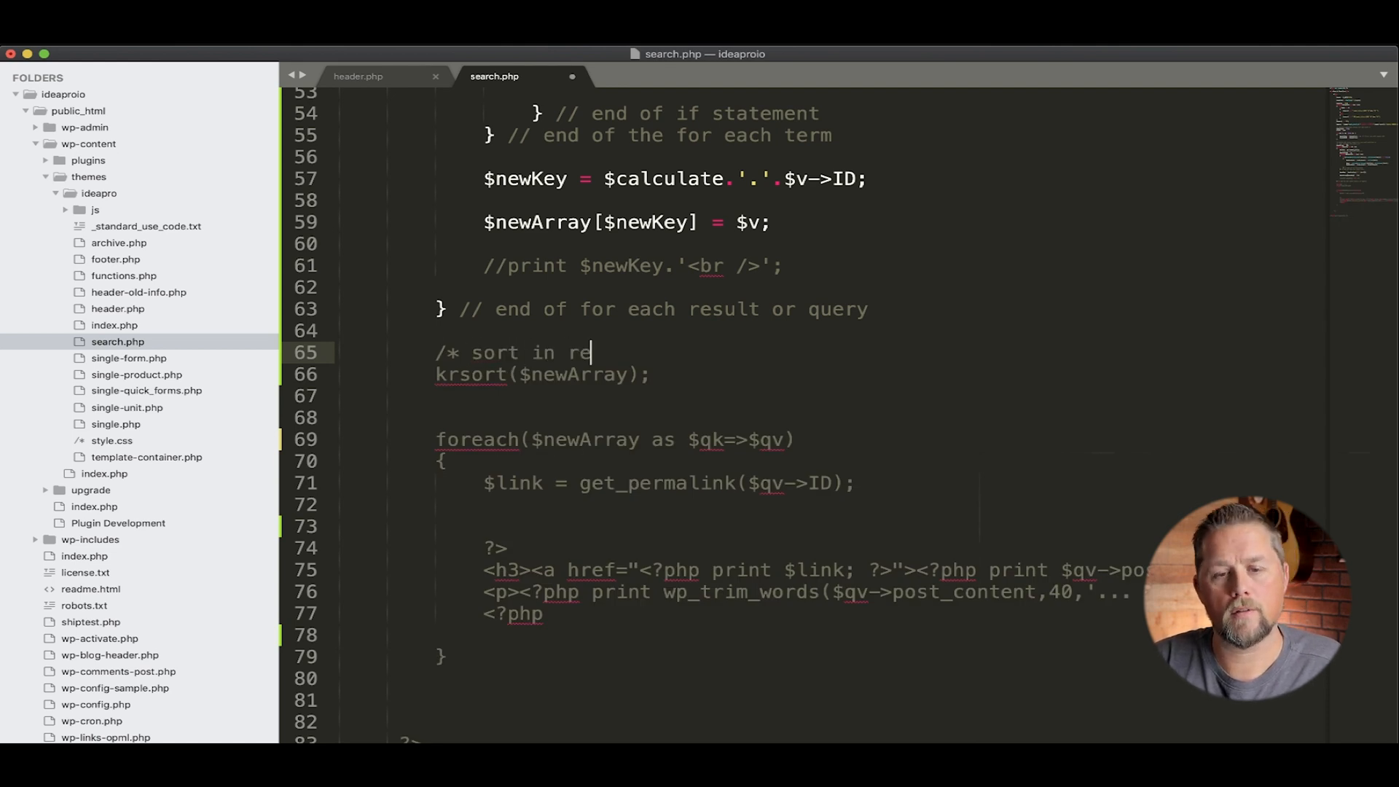
{"action": "type", "text": "verse"}
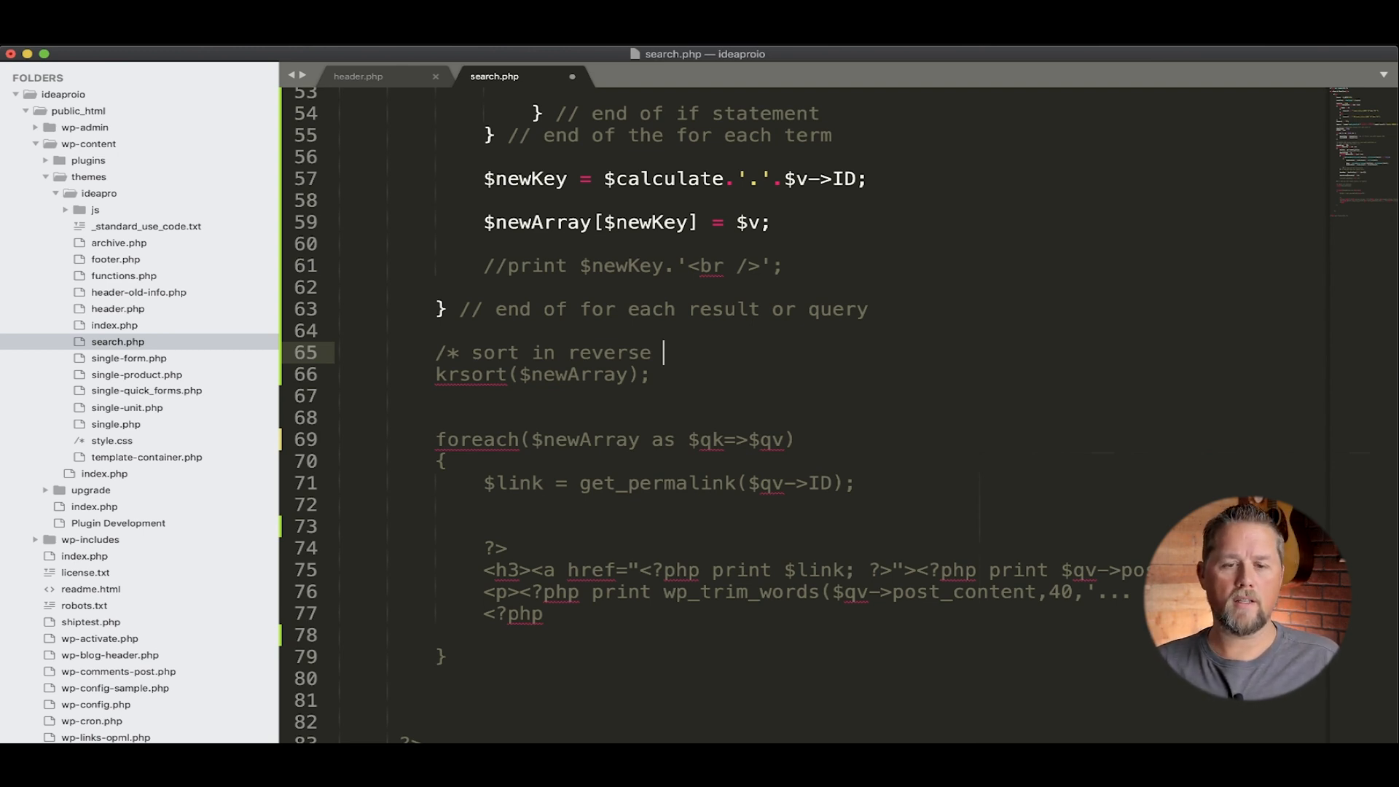
{"action": "type", "text": "DESC"}
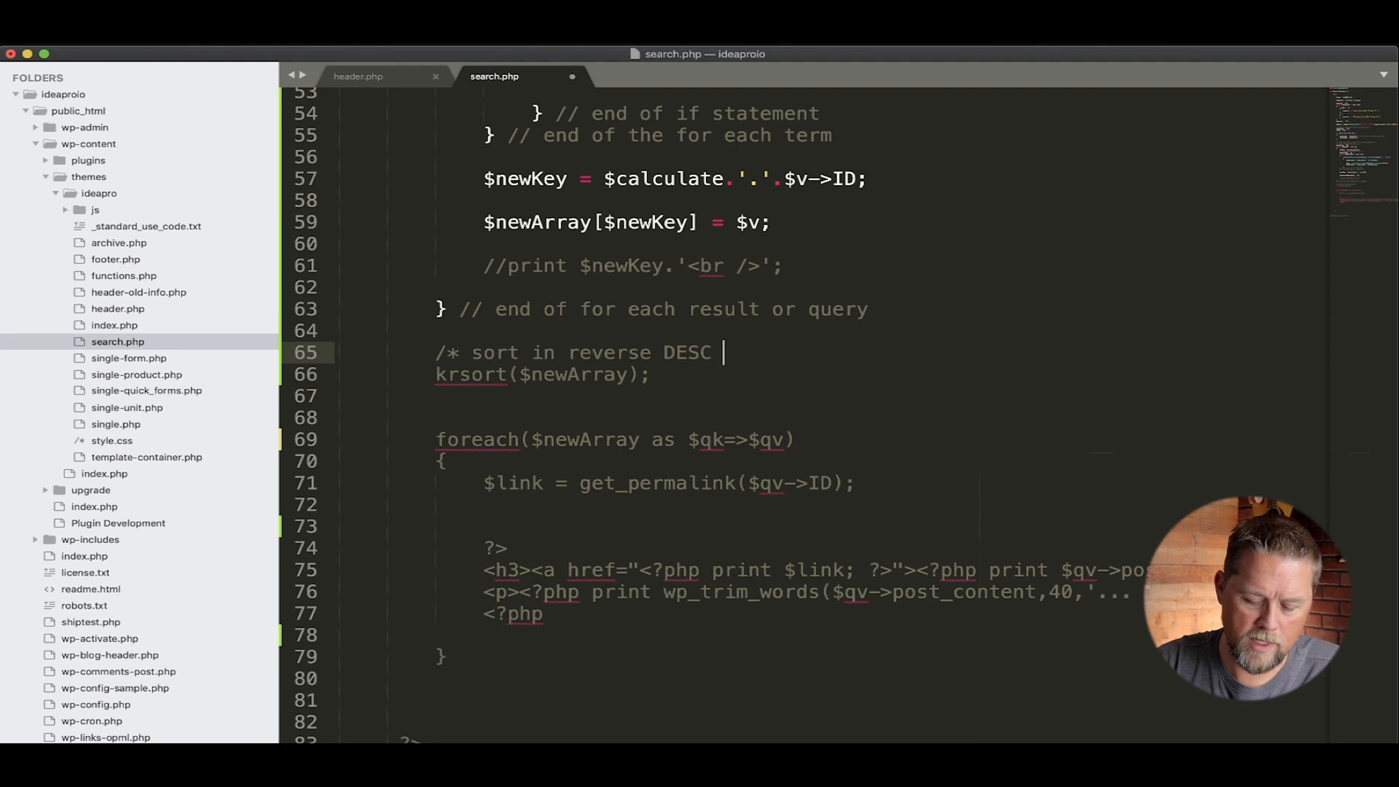
{"action": "type", "text": "*/"}
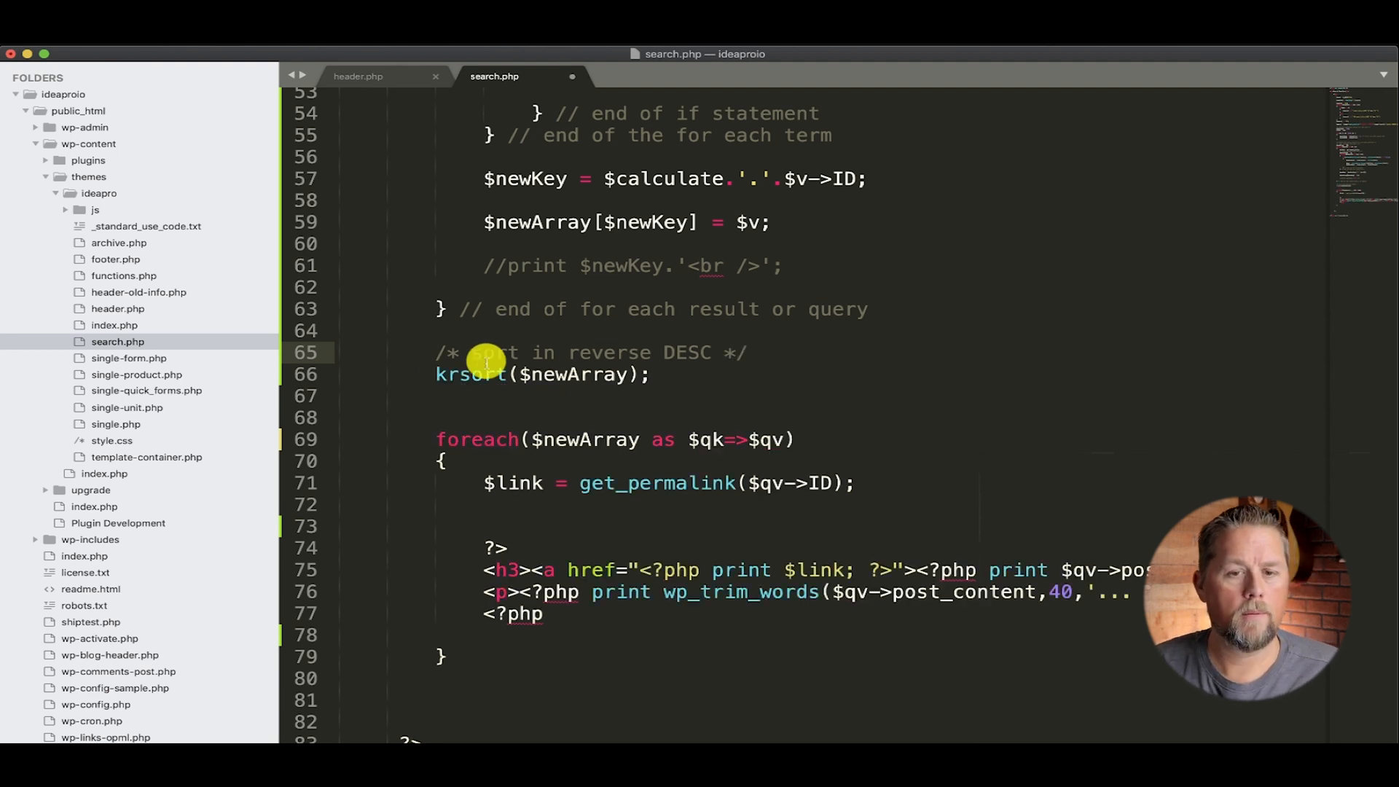
{"action": "mouse_move", "coordinate": [791, 399]}
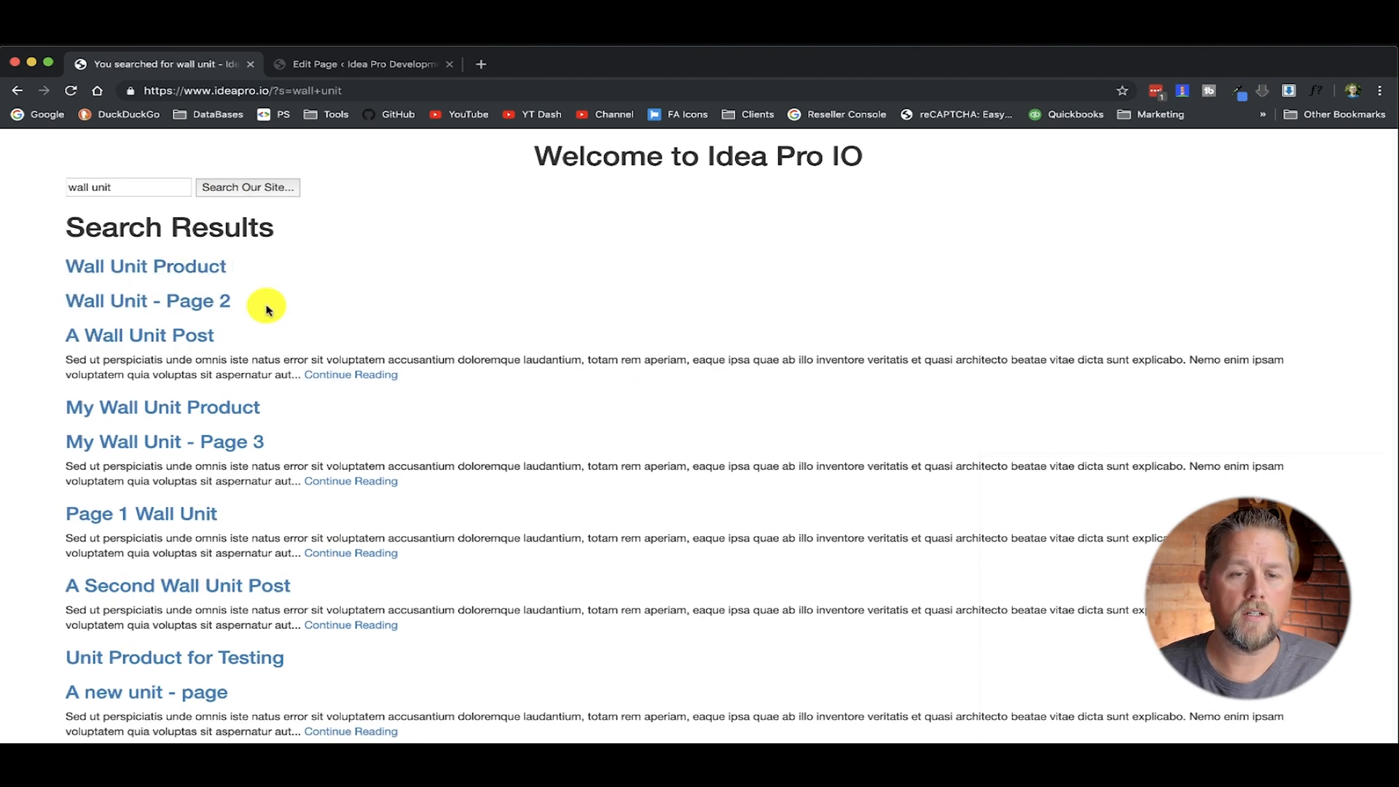
{"action": "mouse_move", "coordinate": [559, 337]}
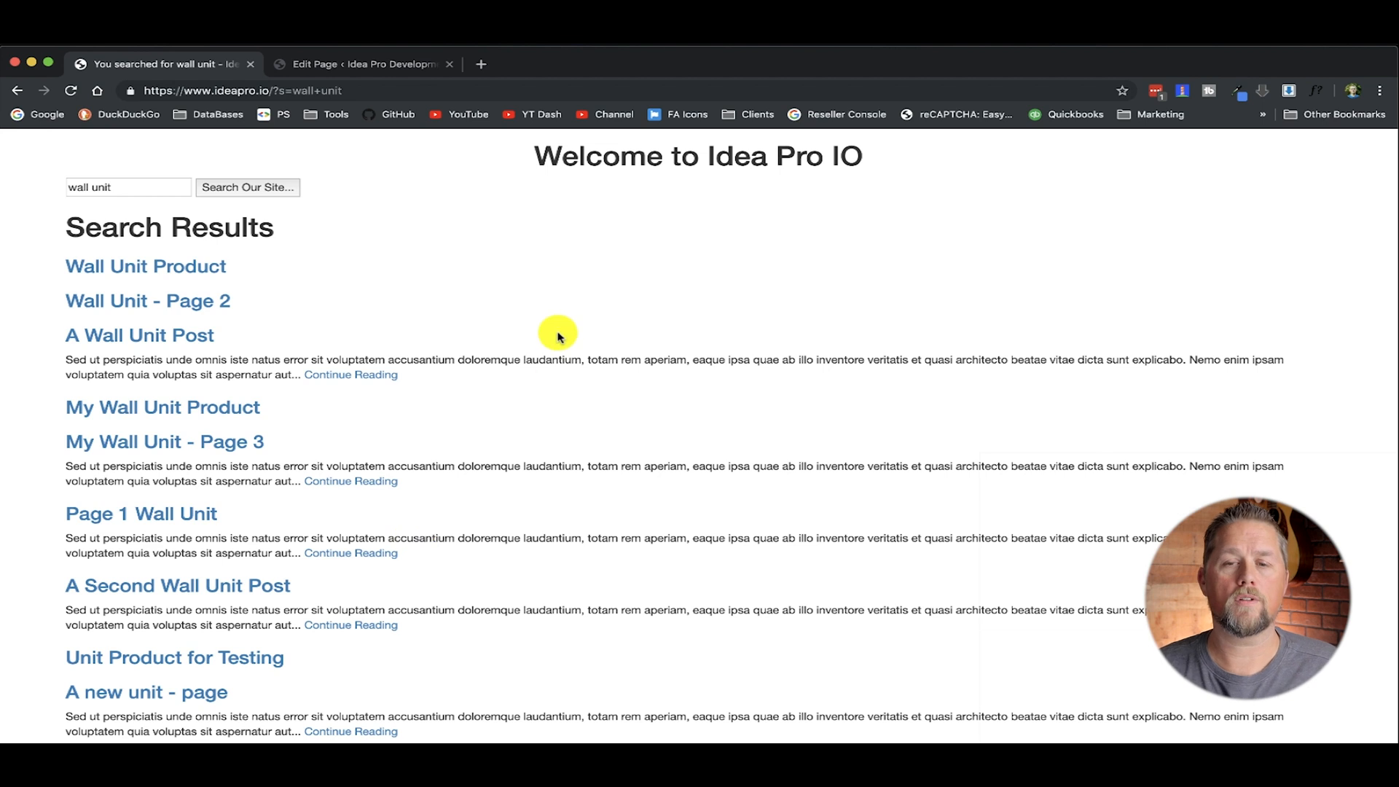